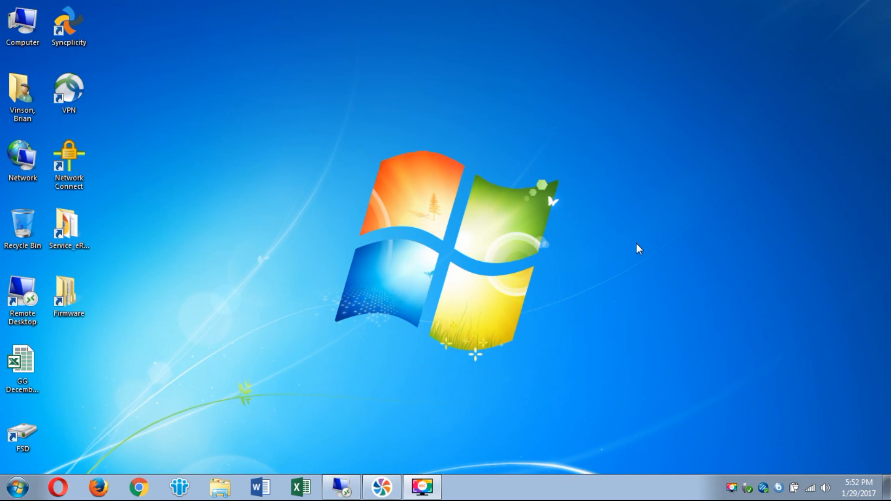
mouse_move(539, 258)
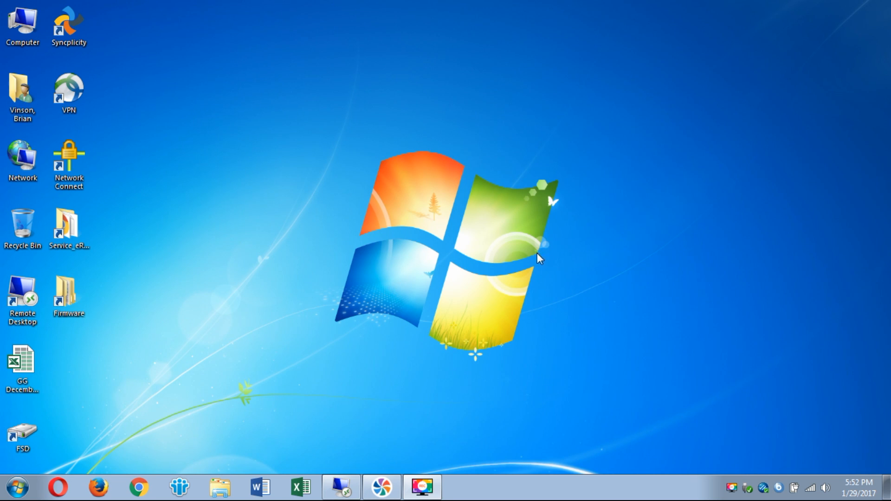
mouse_move(449, 341)
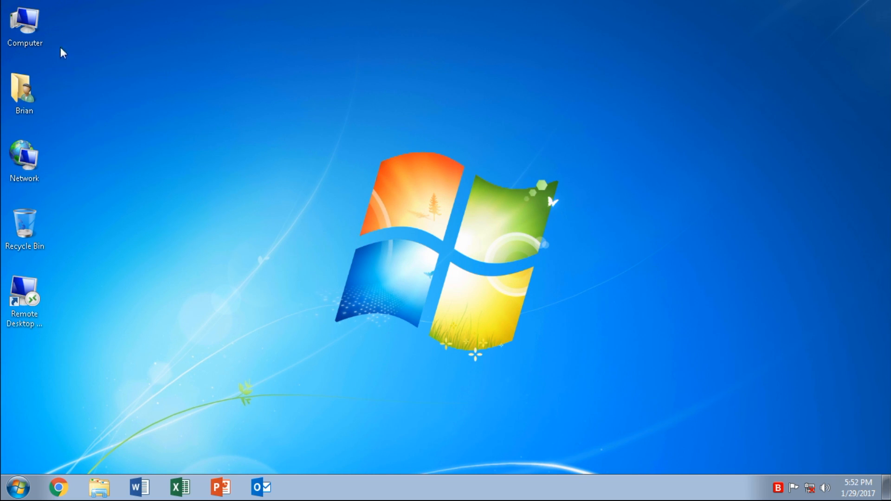
mouse_move(96, 117)
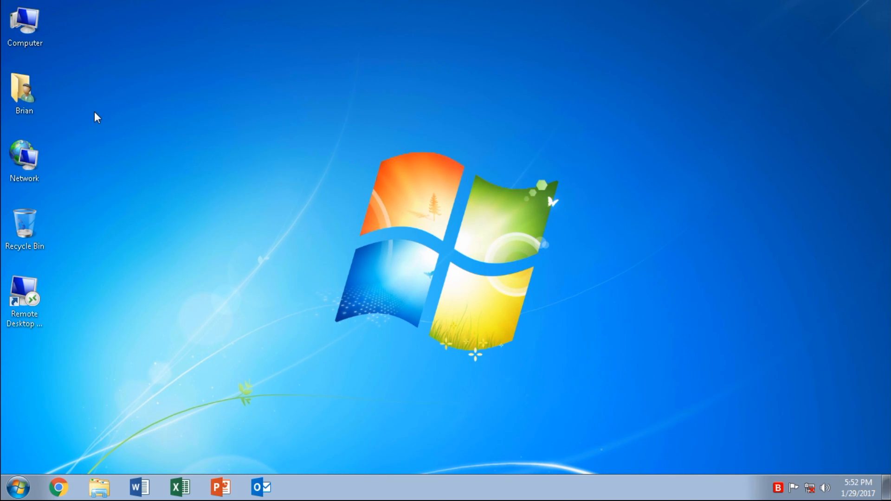
mouse_move(157, 291)
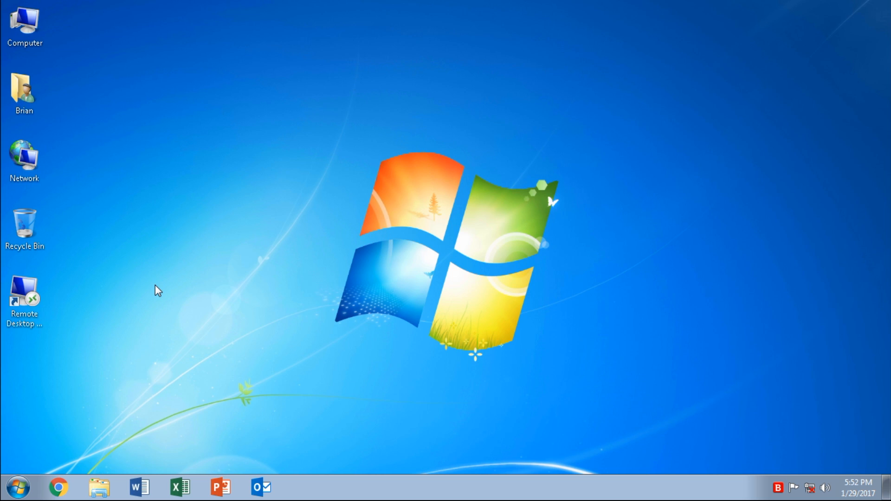
mouse_move(48, 418)
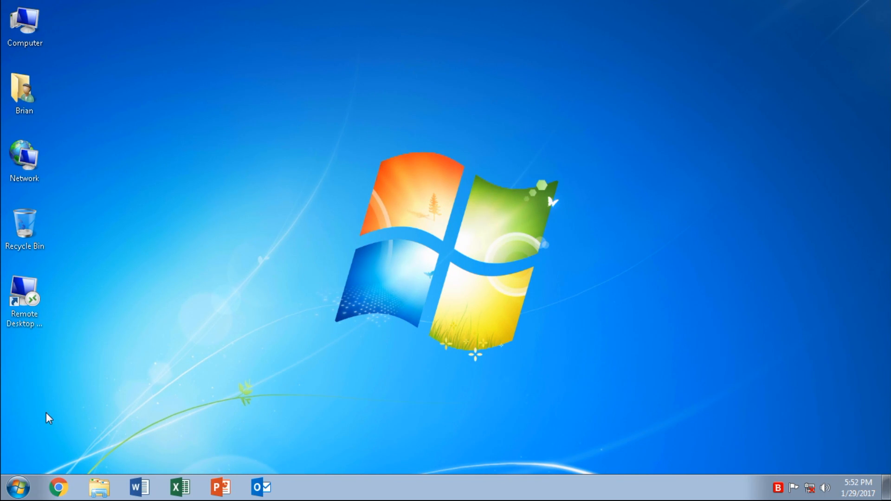
mouse_move(141, 339)
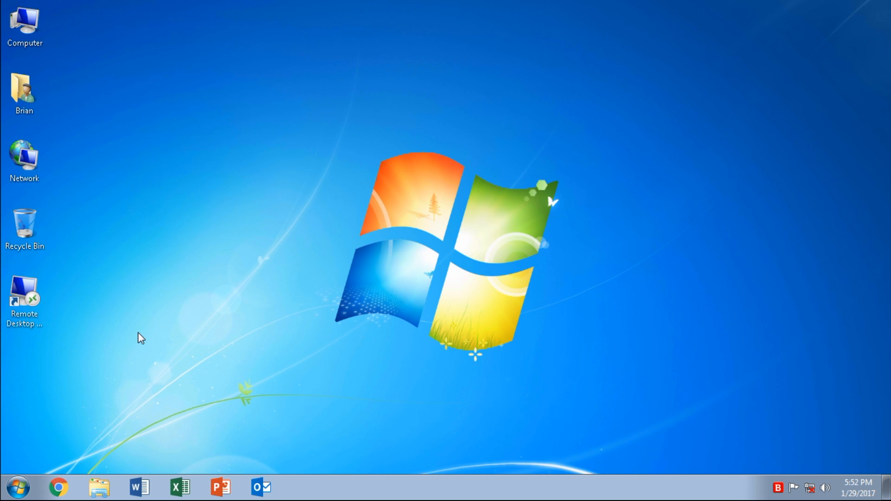
mouse_move(144, 327)
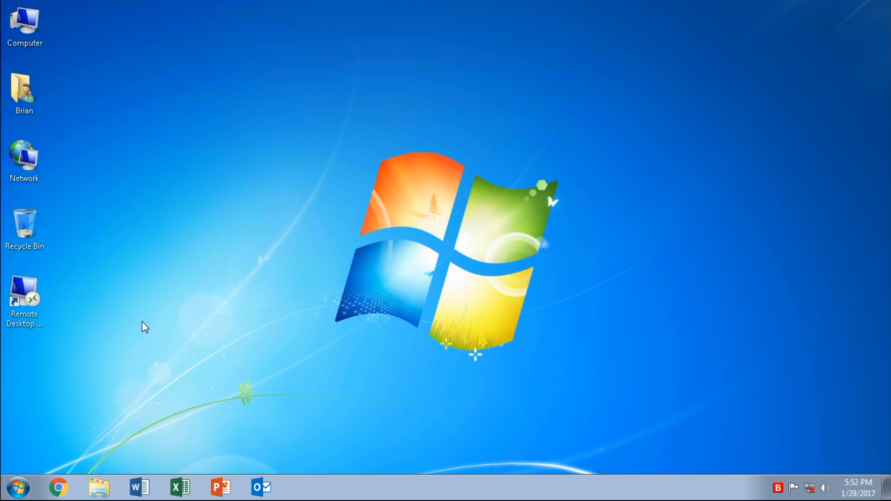
mouse_move(152, 317)
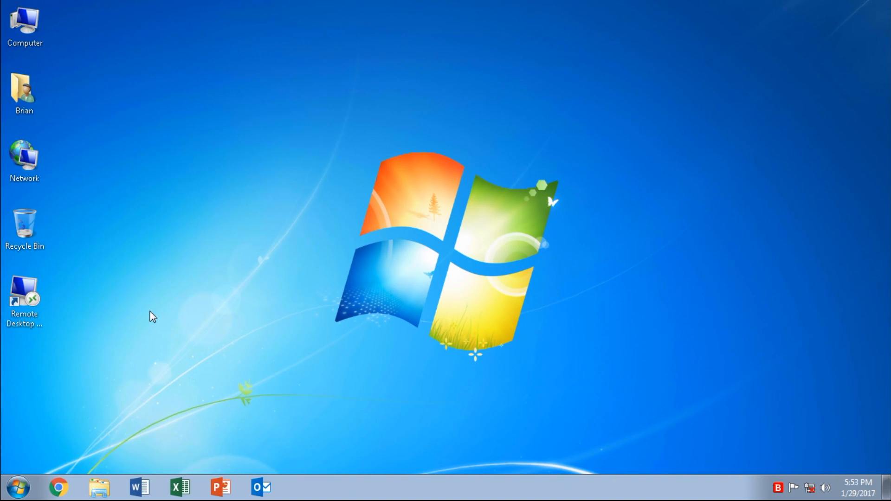
mouse_move(162, 283)
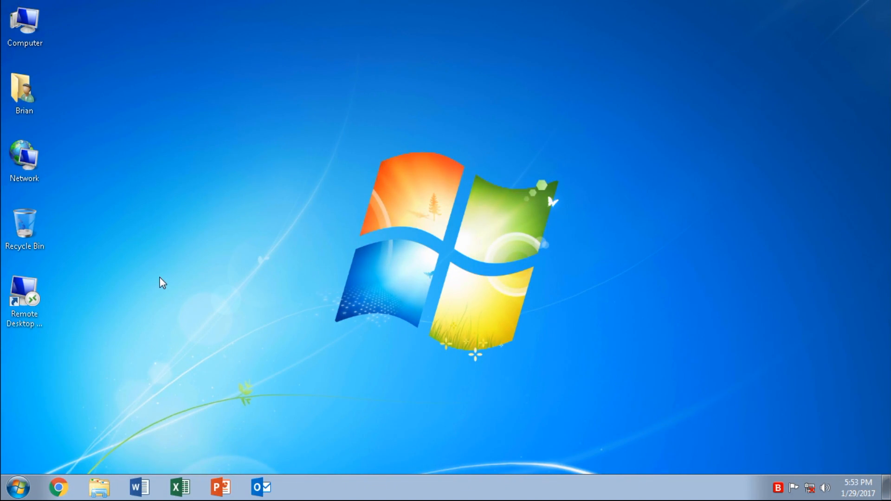
- Open User Accounts in Control Panel and view all accounts on the computer
left_click(18, 488)
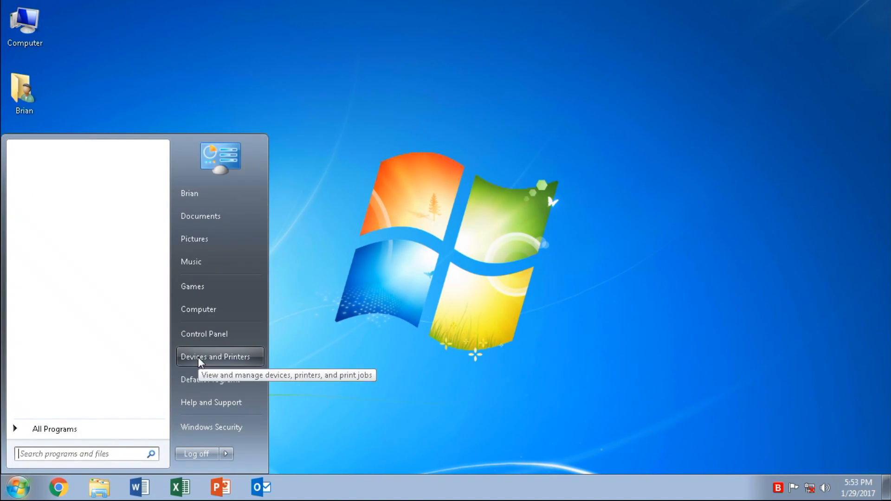
left_click(203, 334)
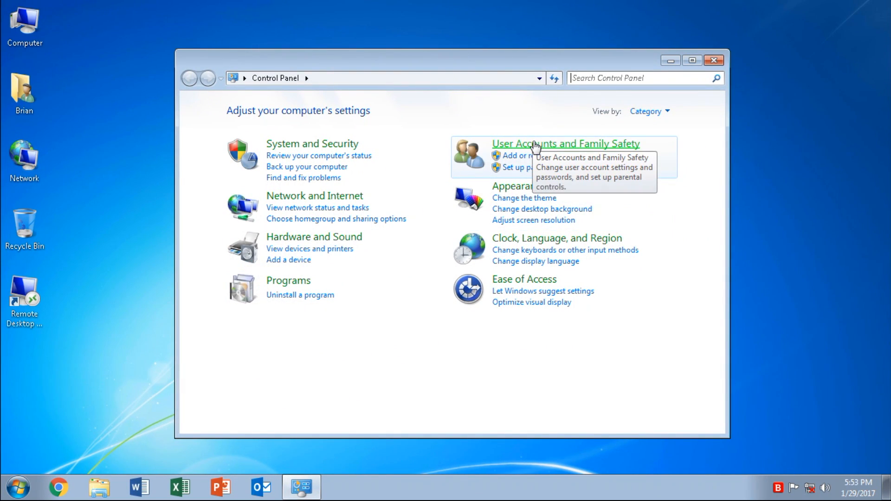
mouse_move(553, 156)
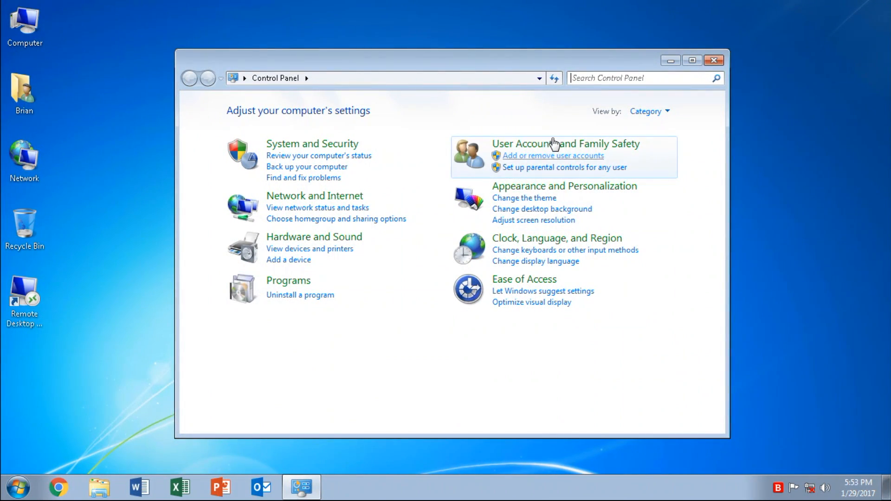
left_click(16, 487)
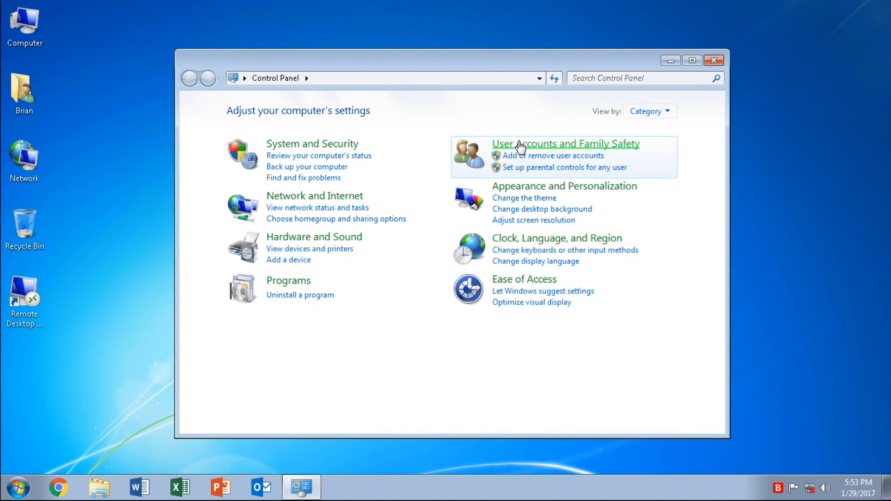
left_click(566, 143)
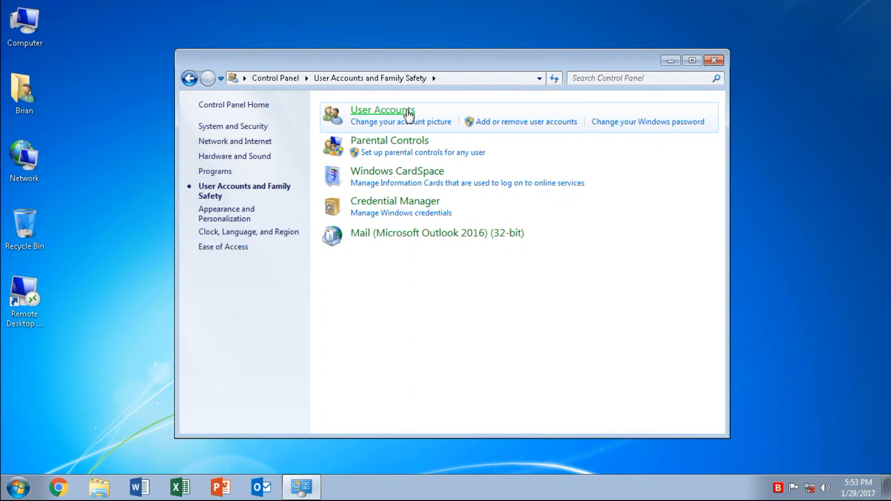
left_click(382, 110)
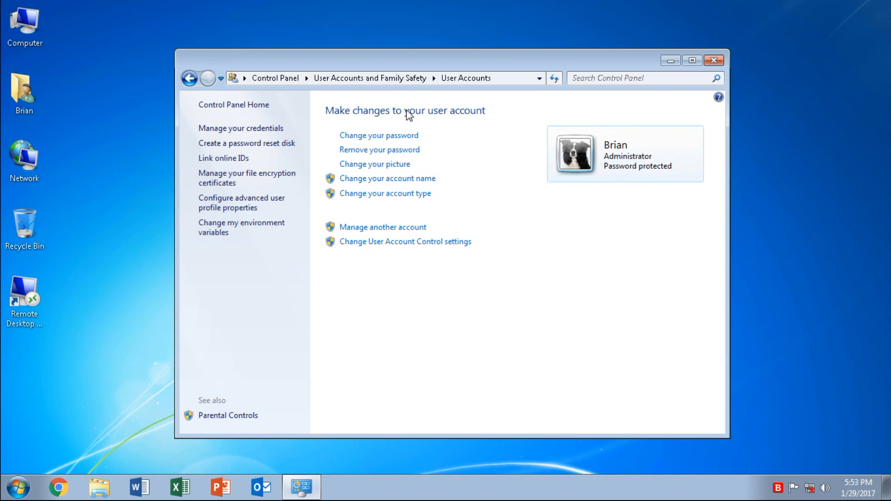
mouse_move(383, 227)
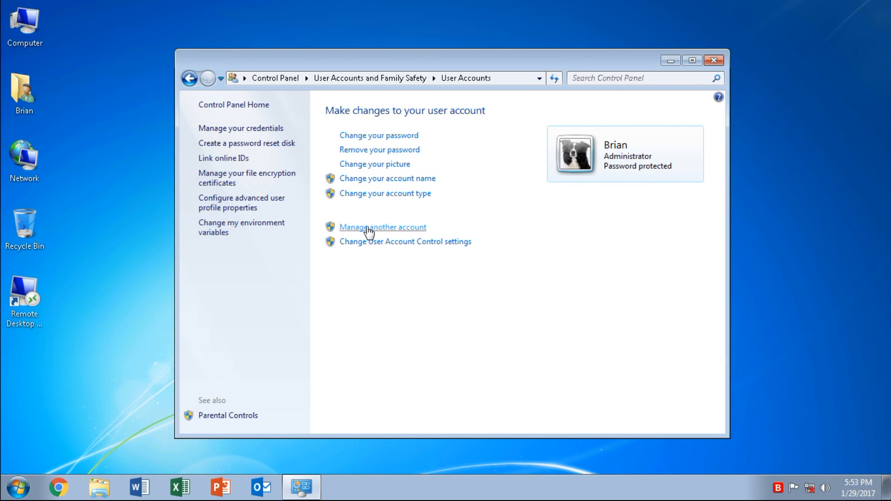
left_click(382, 227)
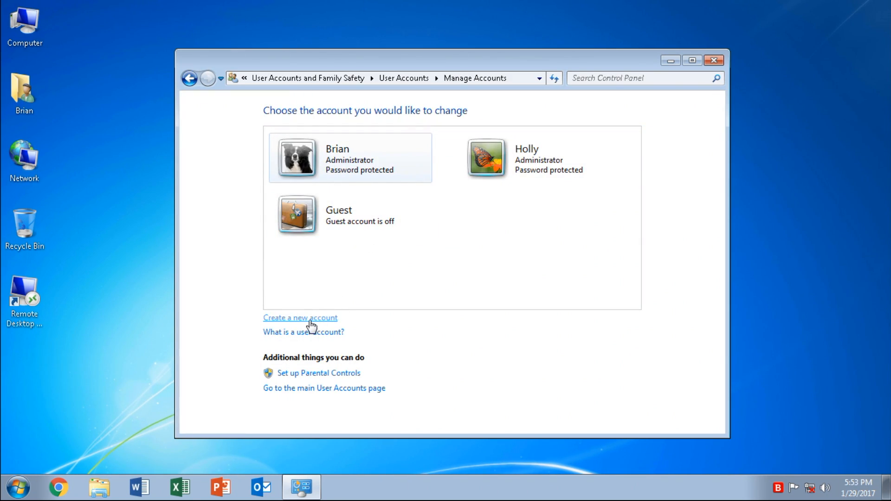
- Create a new Administrator account named Scanner
left_click(300, 318)
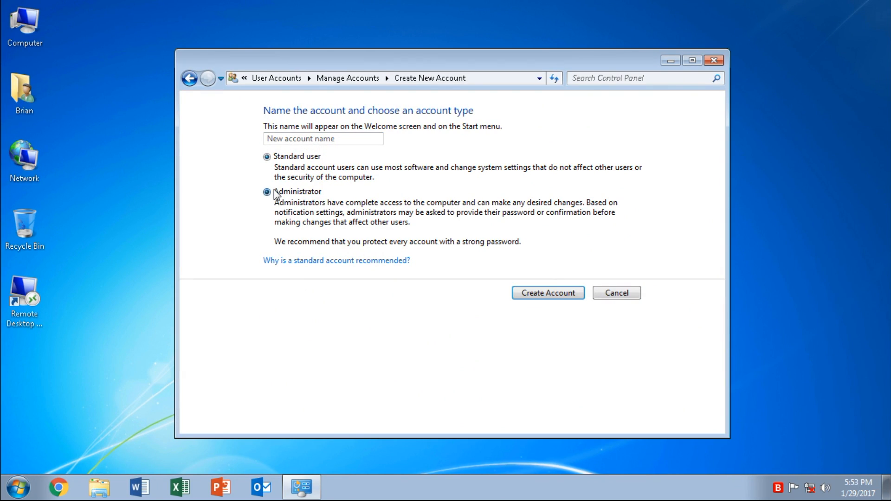
left_click(267, 191)
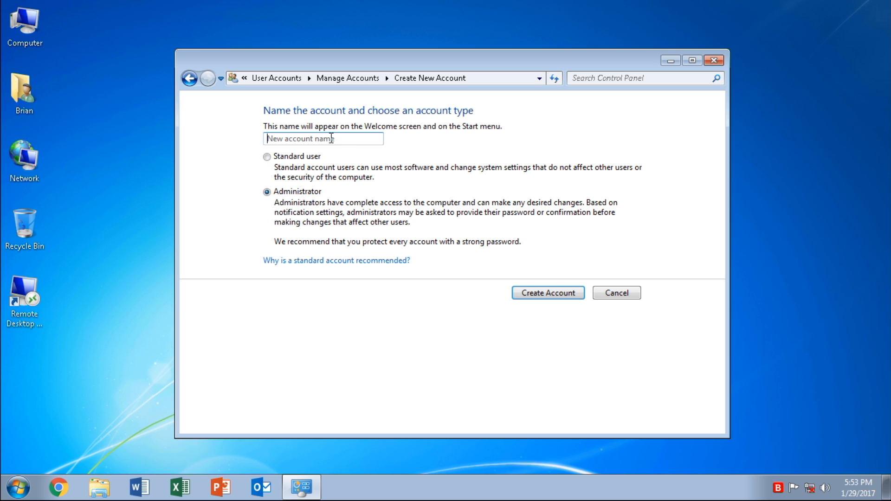
type("Sca")
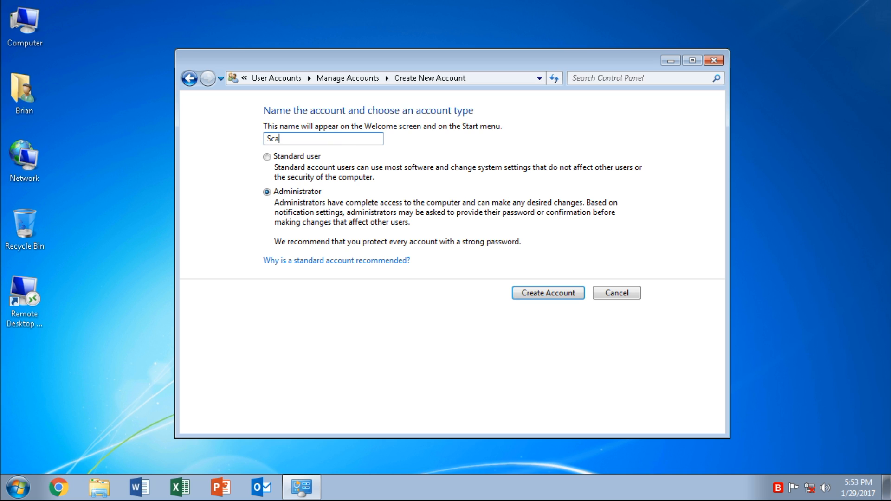
type("nner")
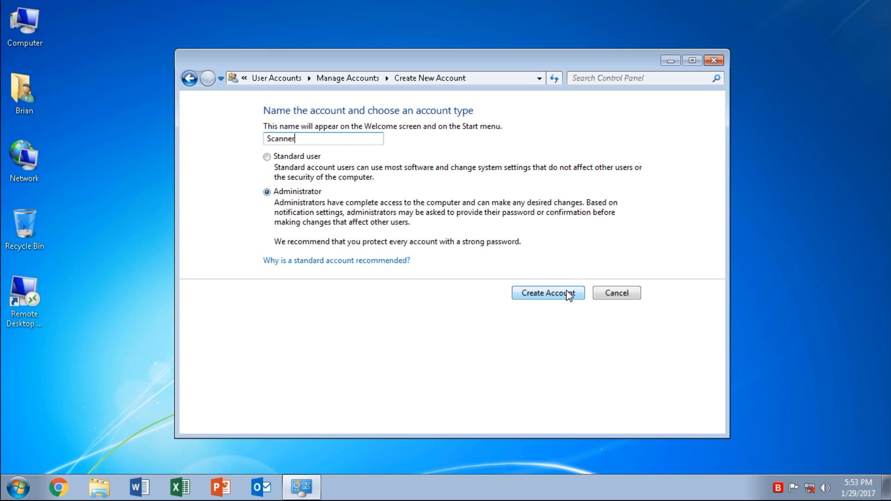
left_click(547, 293)
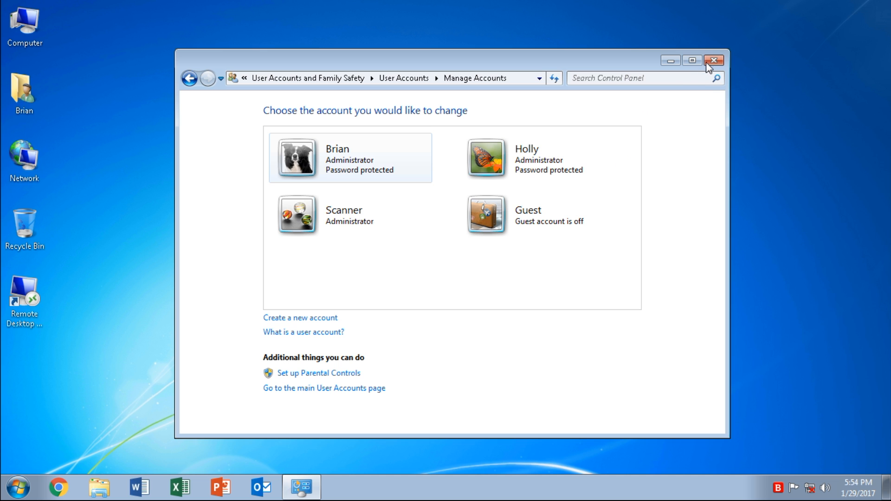
- Close the account settings and open Local Disk (C:) from Computer
left_click(714, 61)
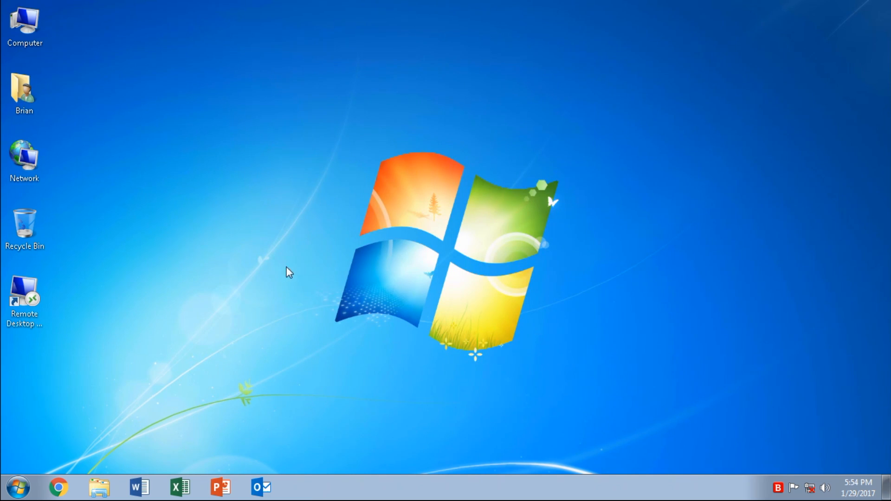
left_click(24, 26)
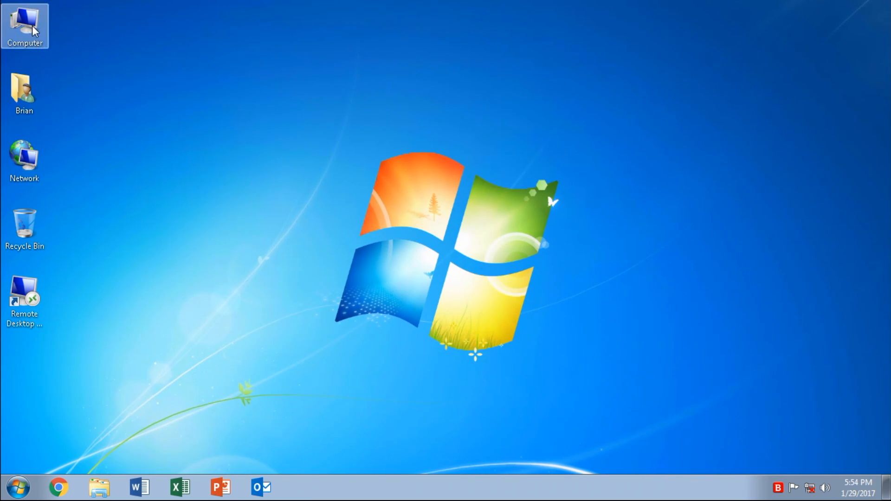
double_click(25, 26)
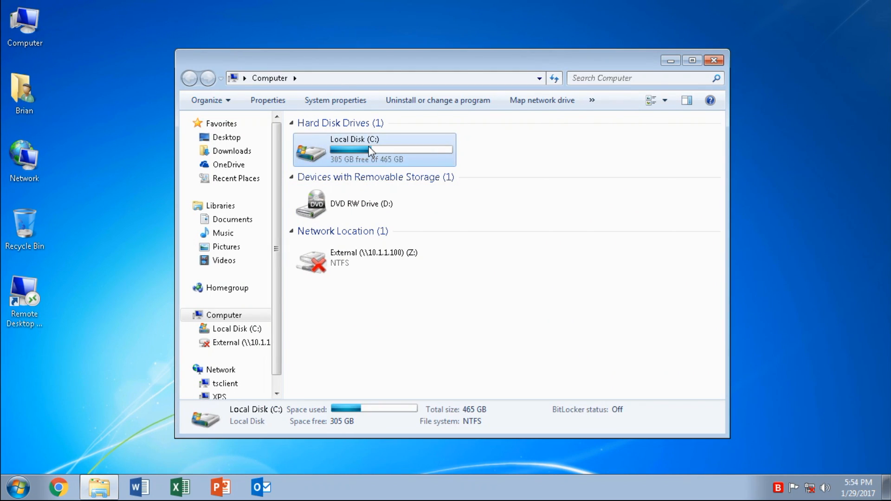
double_click(370, 150)
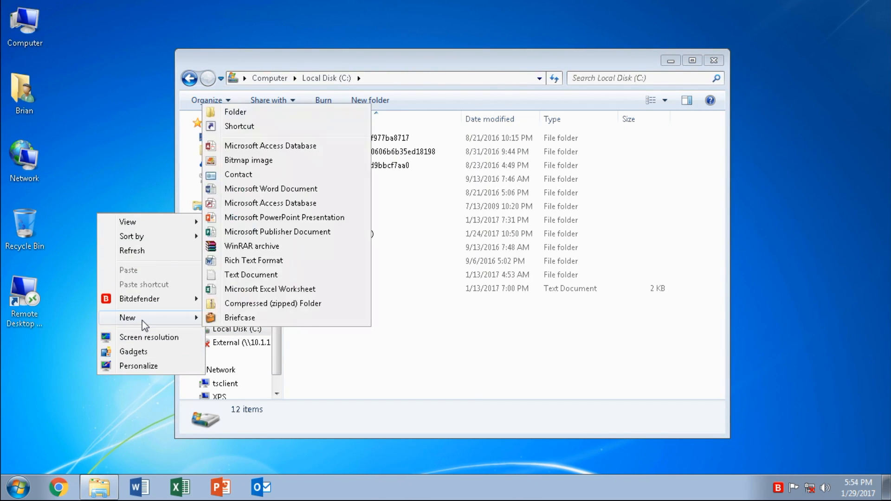
- Make a folder named Scans on C:, open it, and close the stray desktop folder
left_click(235, 111)
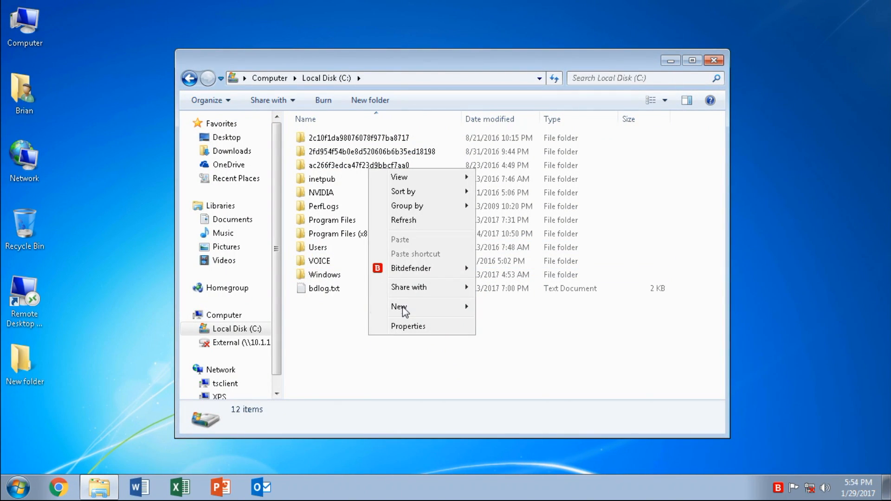
left_click(400, 306)
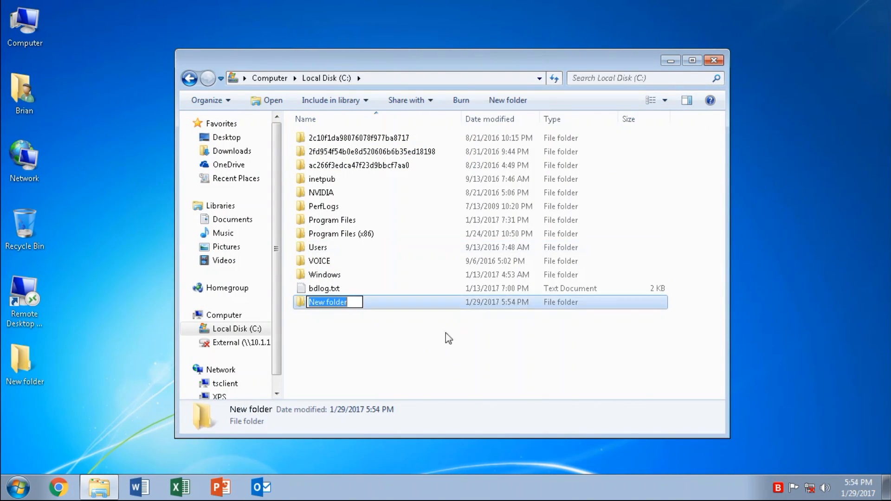
mouse_move(372, 339)
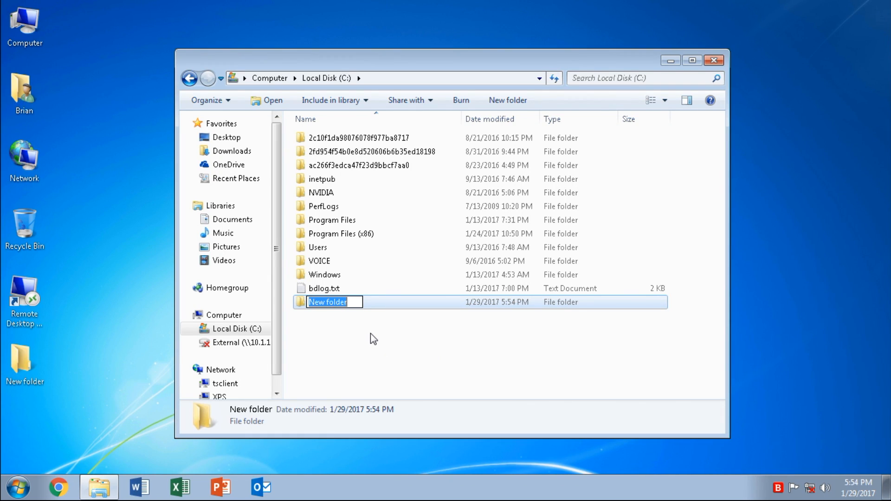
type("Scans")
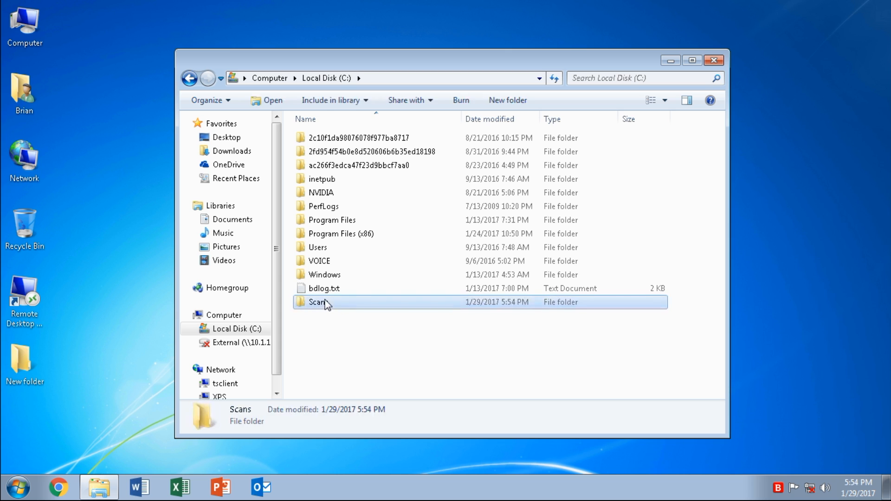
double_click(318, 301)
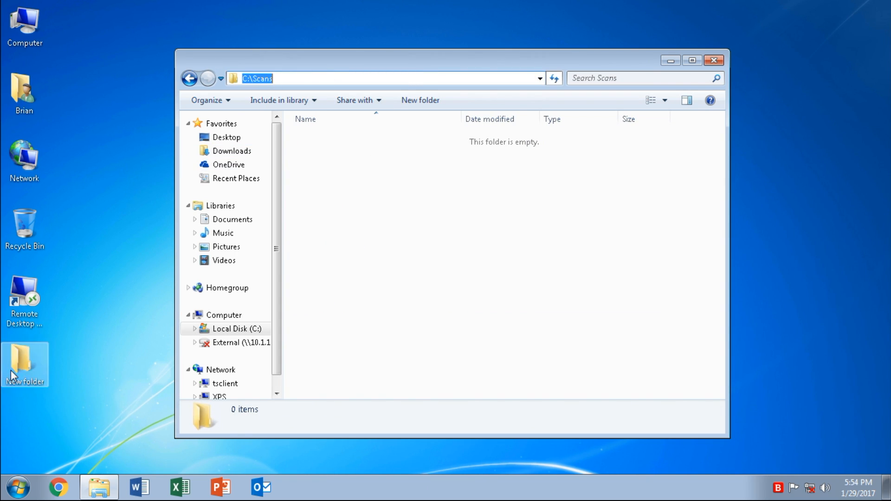
double_click(25, 365)
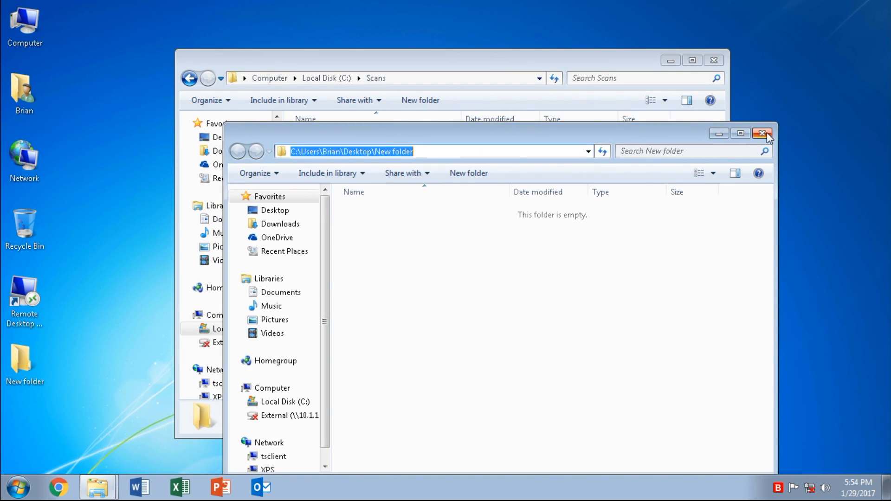
left_click(763, 133)
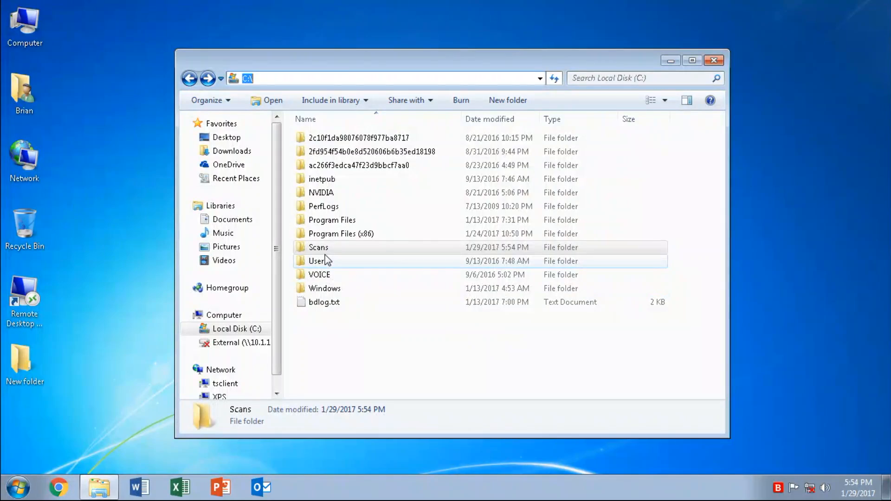
- Open the Scans folder's Sharing properties to share with specific people
right_click(319, 247)
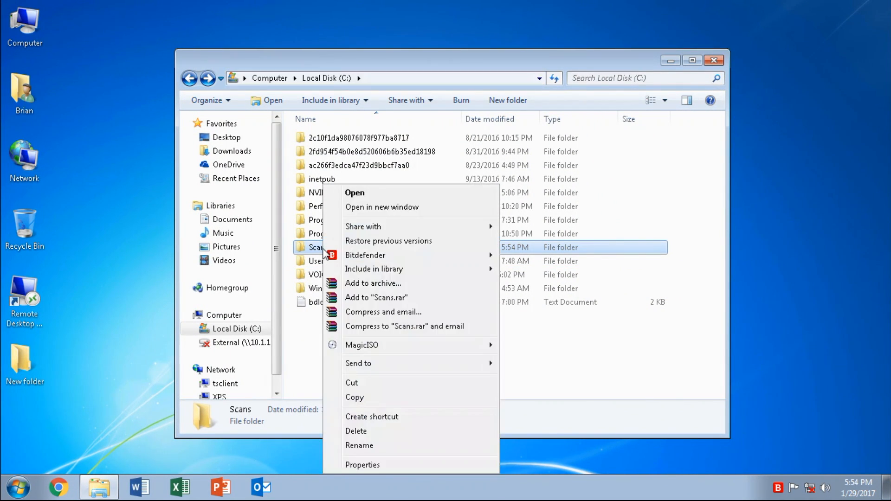
mouse_move(363, 465)
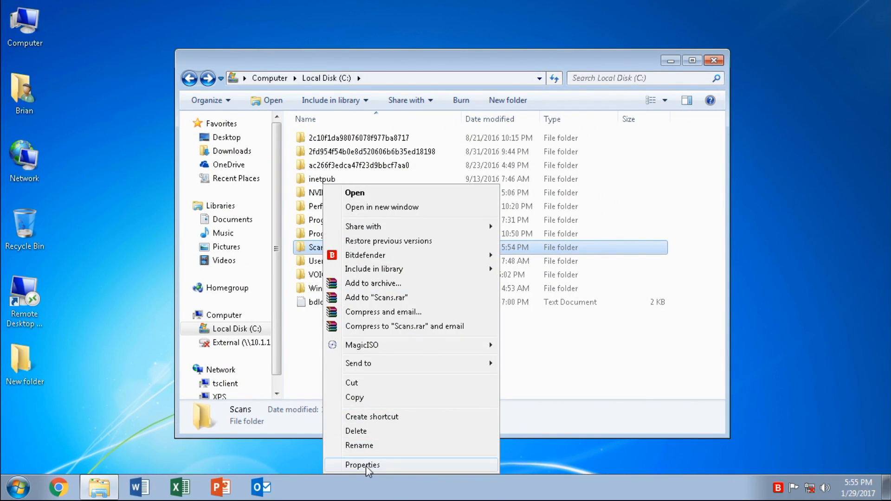
left_click(363, 465)
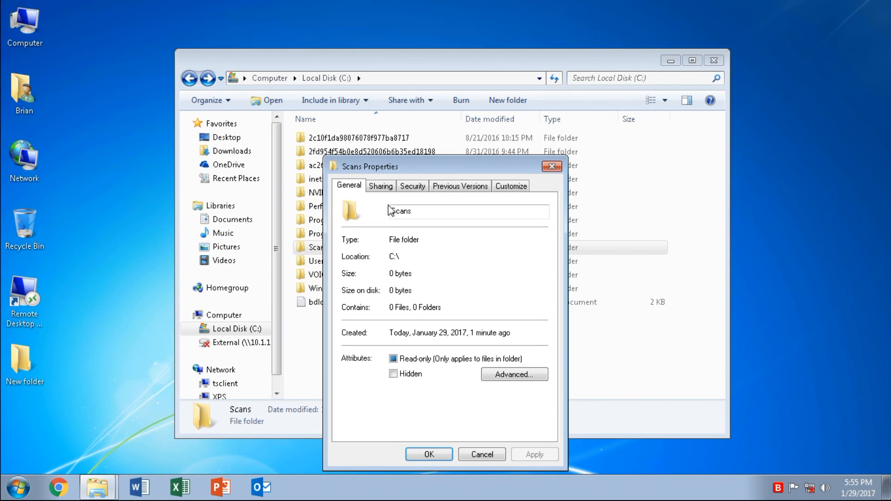
left_click(380, 185)
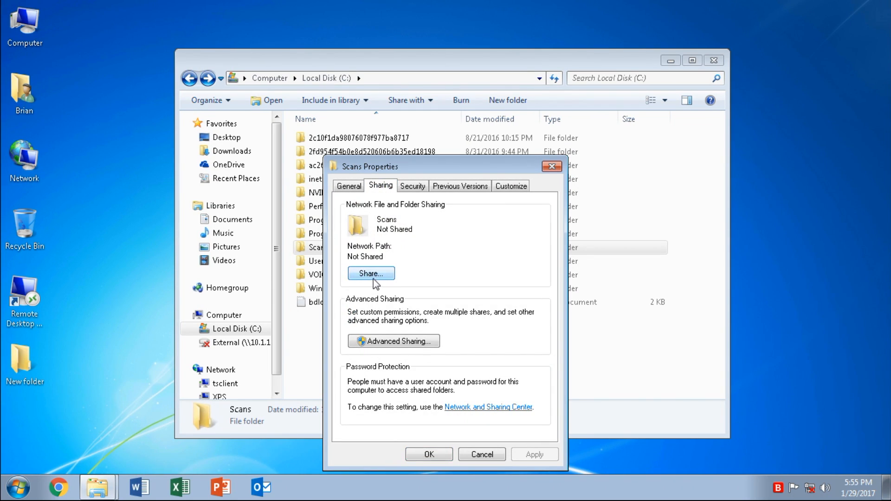
left_click(370, 274)
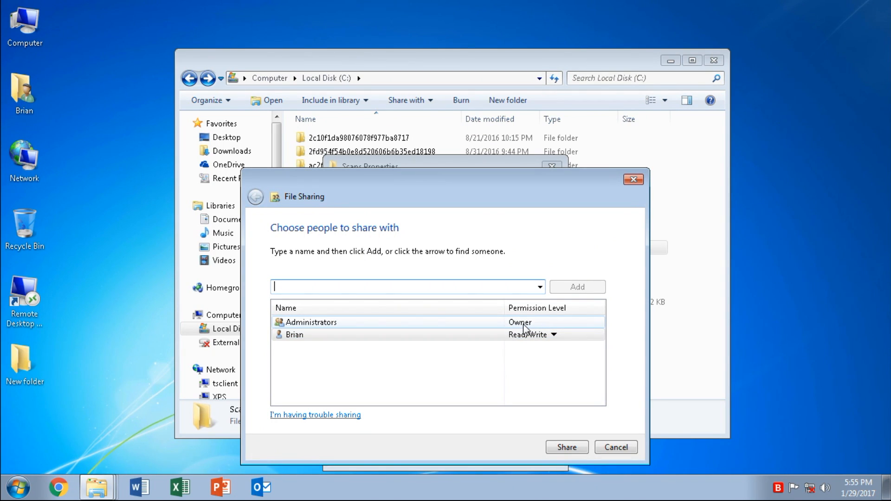
mouse_move(412, 343)
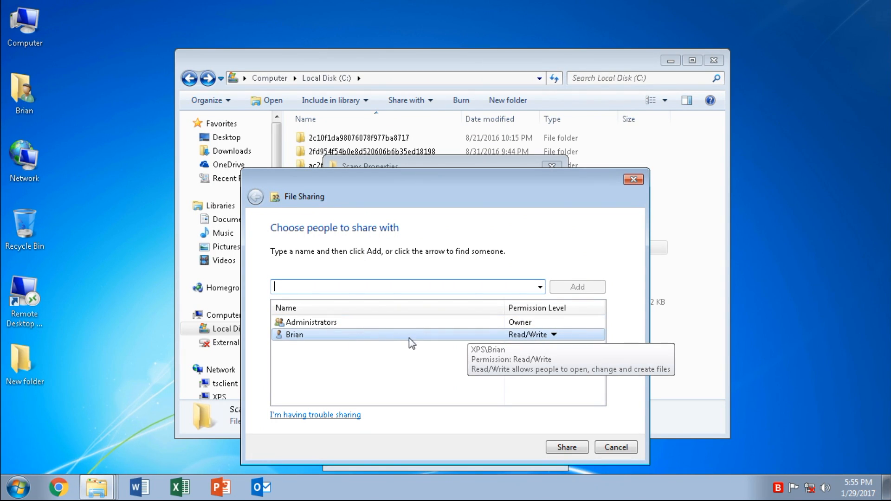
mouse_move(539, 301)
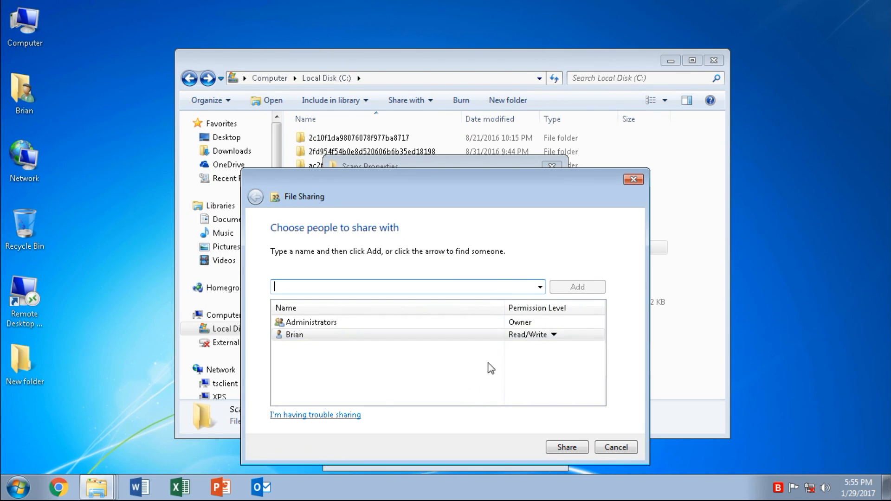
mouse_move(424, 365)
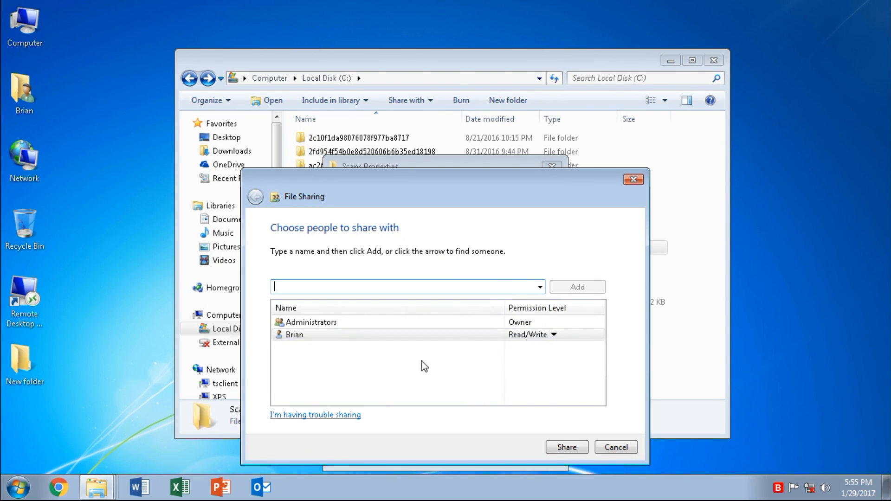
mouse_move(429, 287)
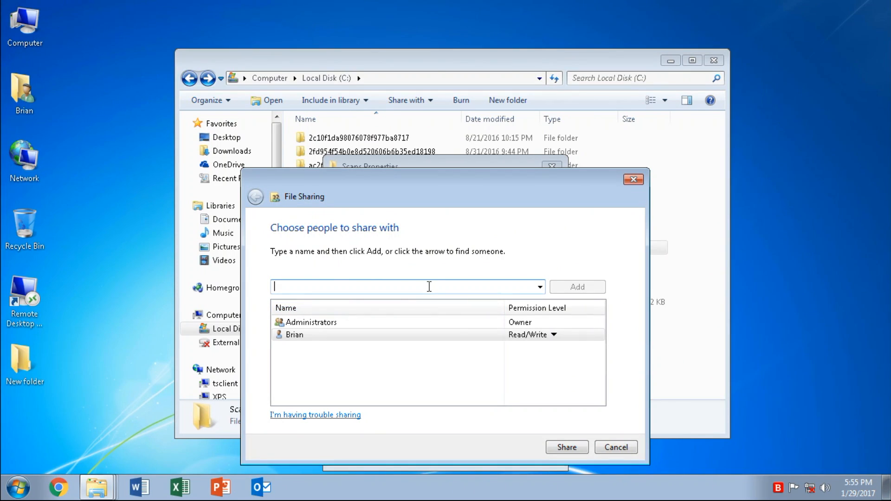
- Share Scans with the Scanner account at Read/Write permission
type("S")
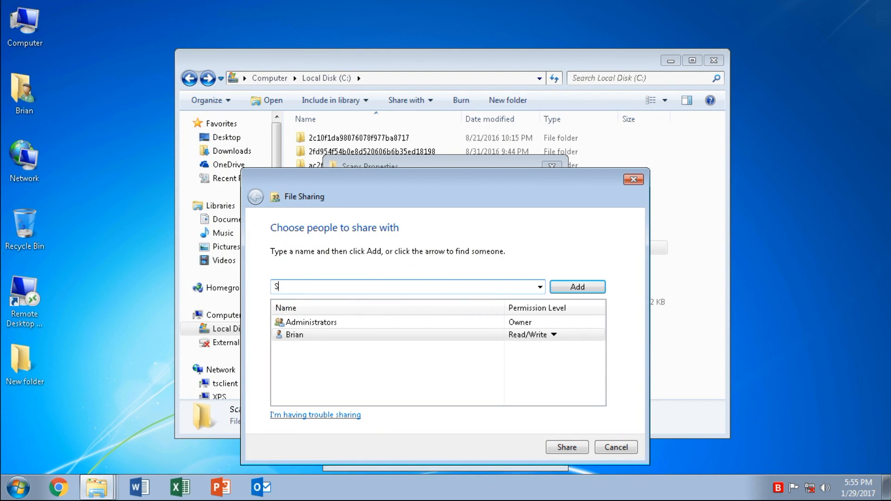
type("canner")
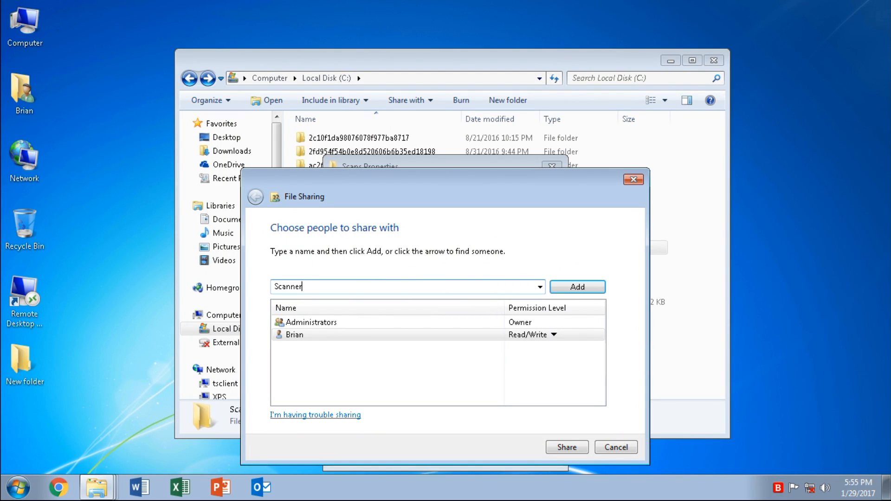
left_click(577, 287)
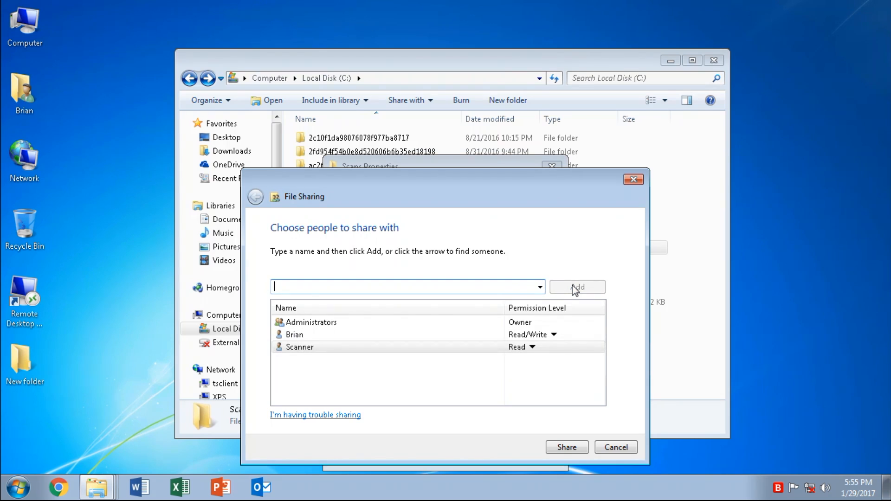
left_click(531, 347)
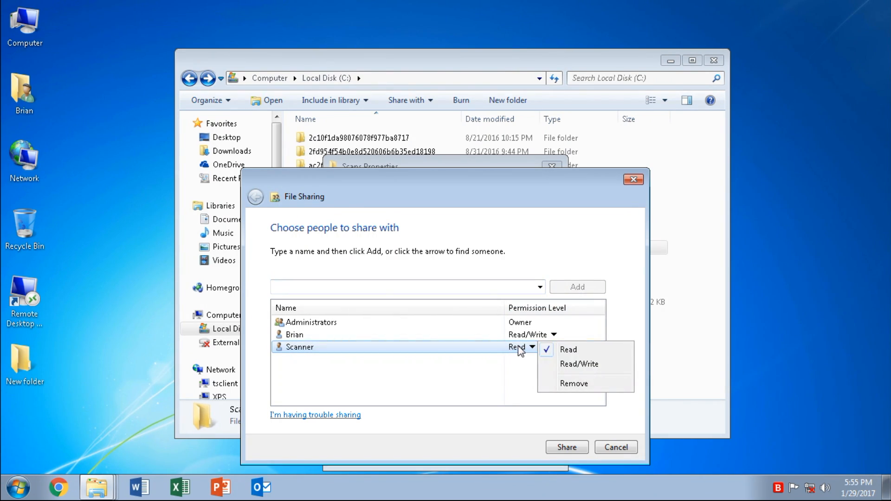
left_click(579, 364)
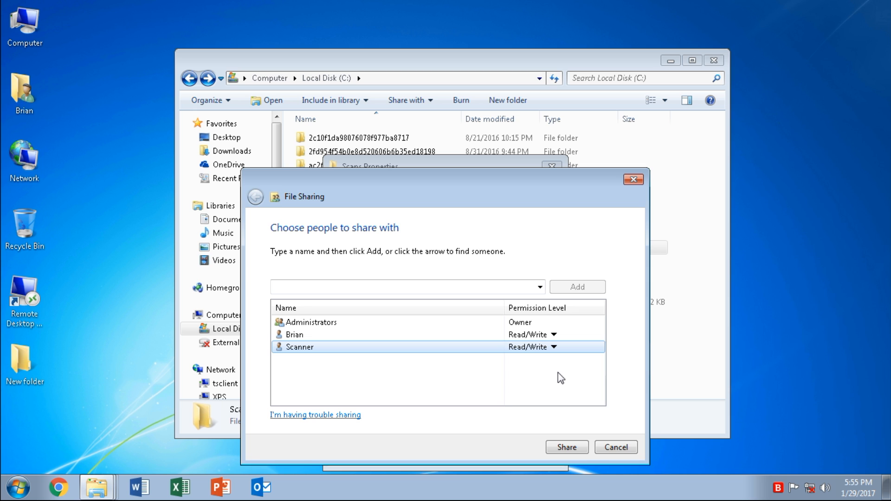
mouse_move(566, 447)
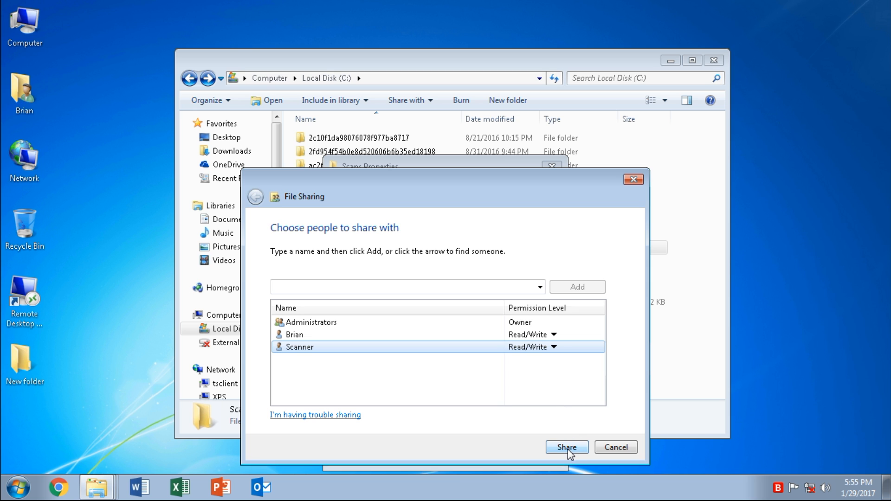
left_click(566, 448)
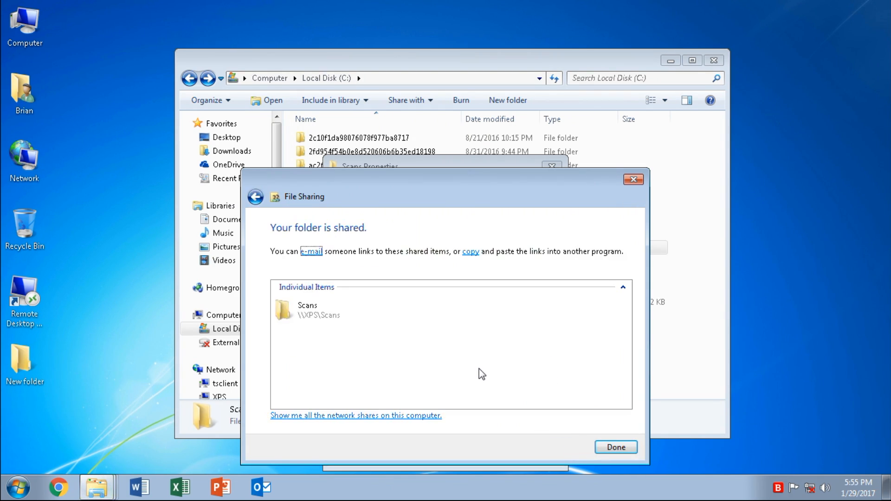
left_click(310, 310)
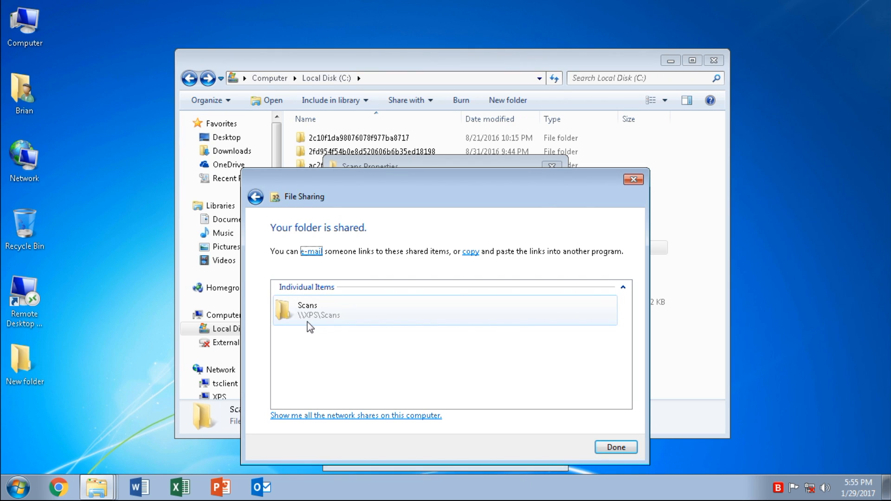
mouse_move(314, 323)
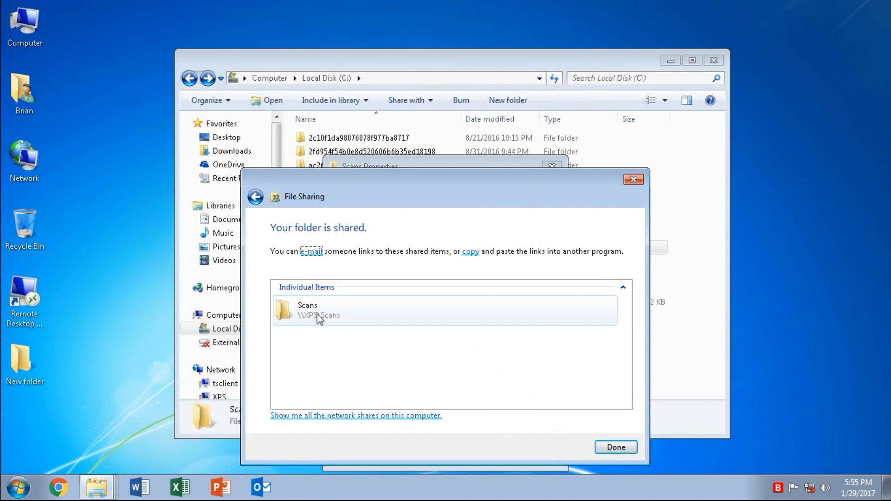
mouse_move(302, 321)
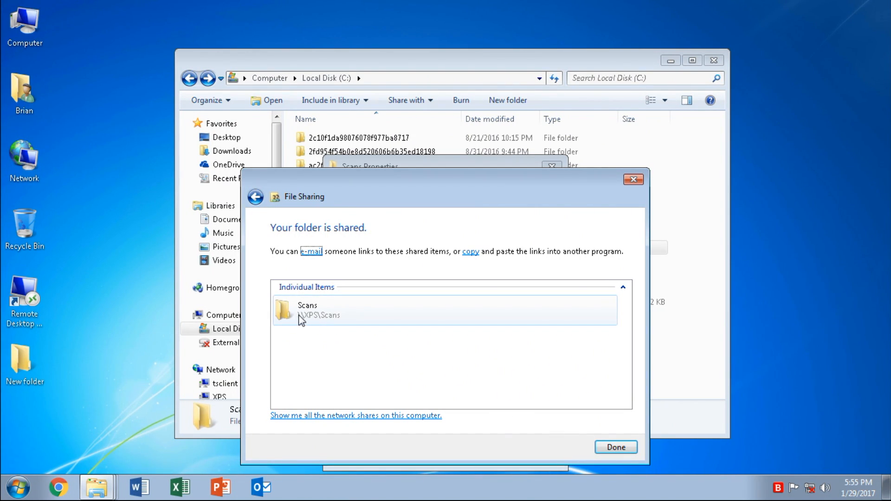
mouse_move(316, 324)
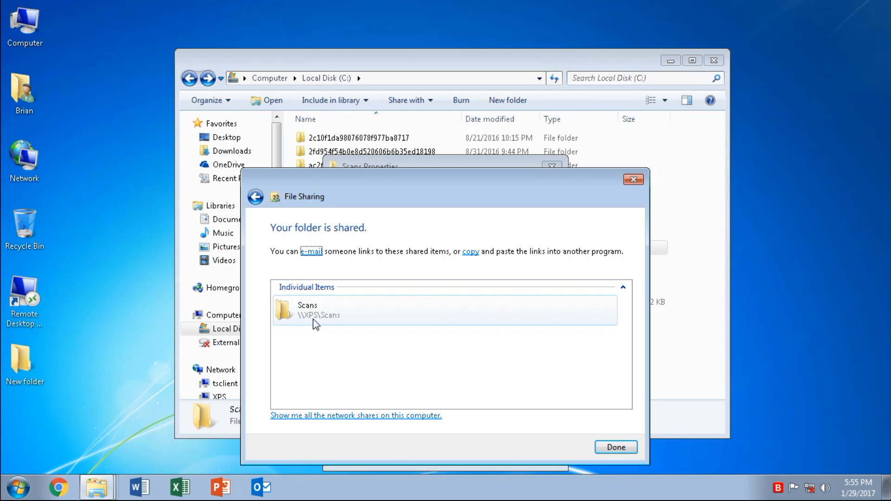
mouse_move(591, 447)
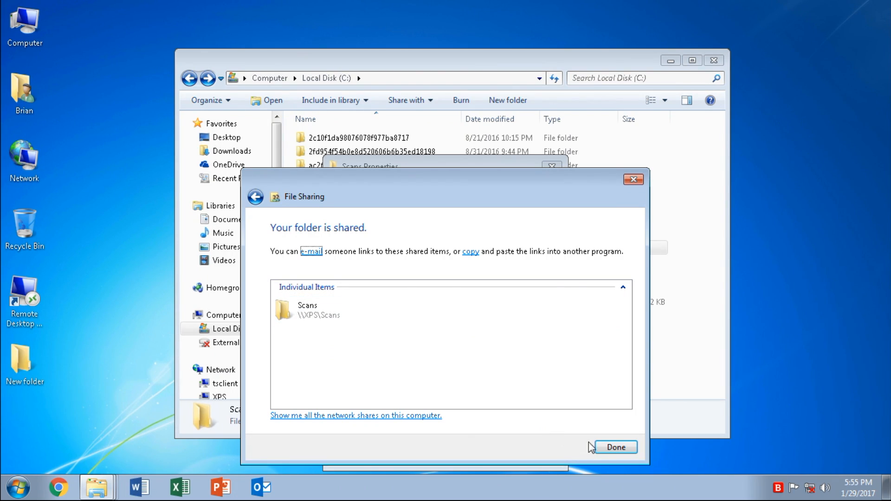
left_click(615, 447)
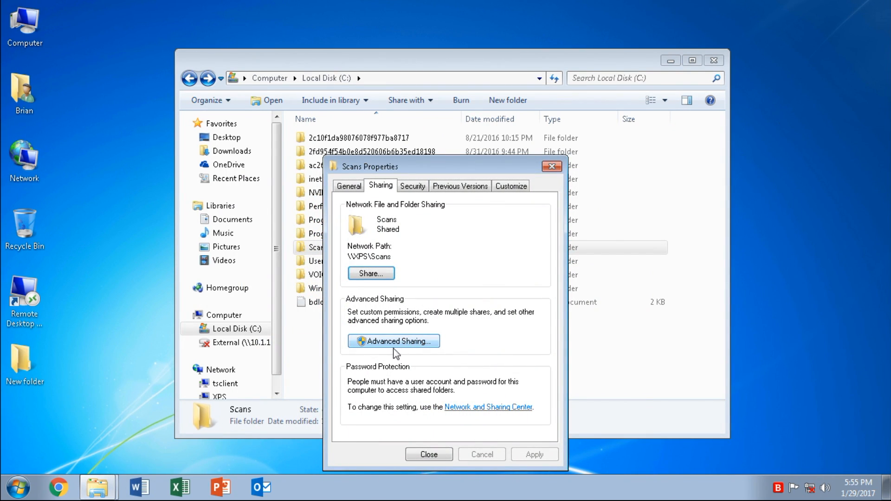
- Add the Scanner account to the Scans share permissions in Advanced Sharing
left_click(393, 341)
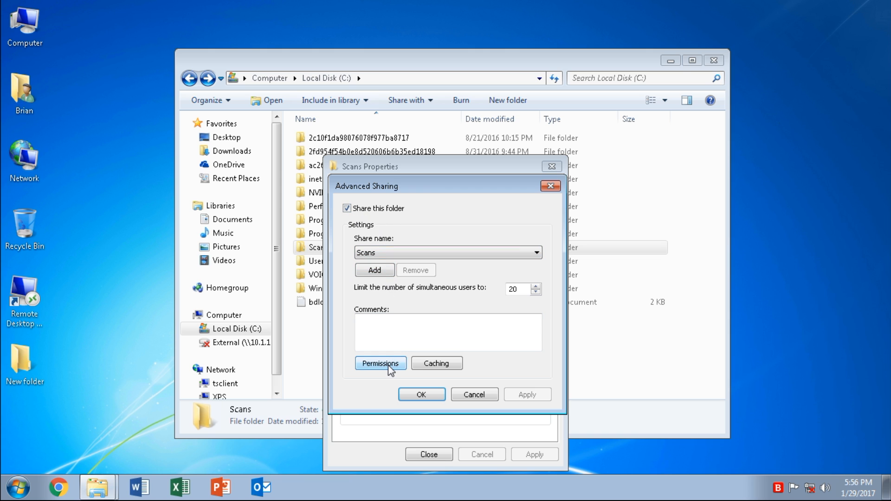
left_click(381, 364)
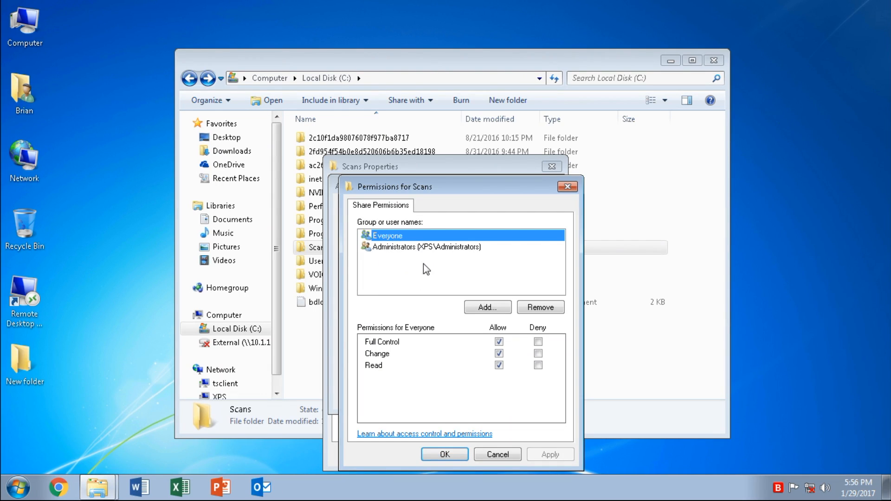
mouse_move(407, 262)
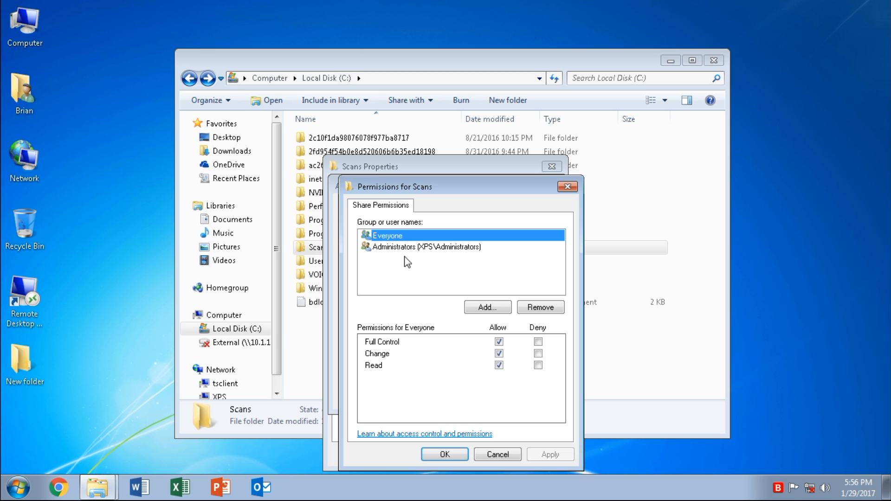
mouse_move(407, 253)
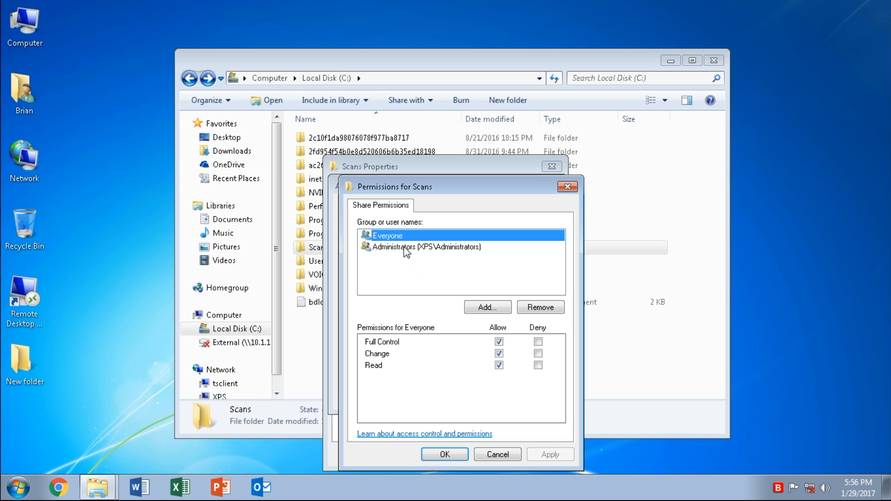
mouse_move(407, 250)
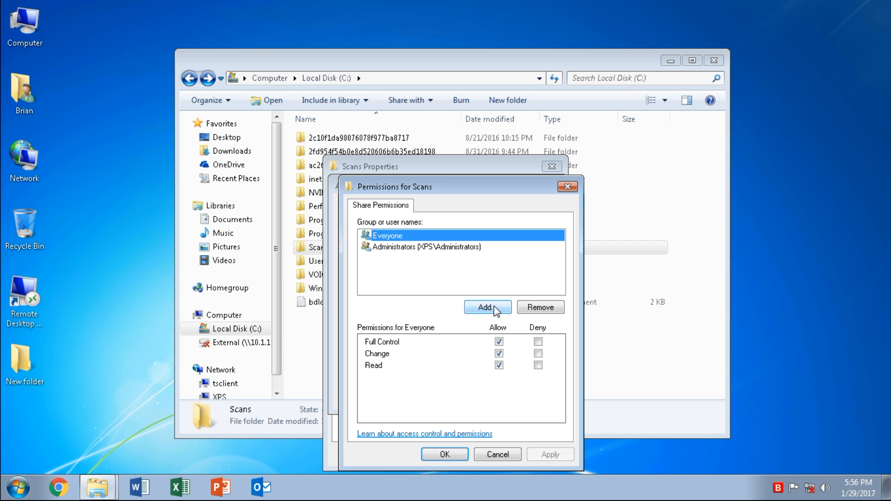
left_click(486, 308)
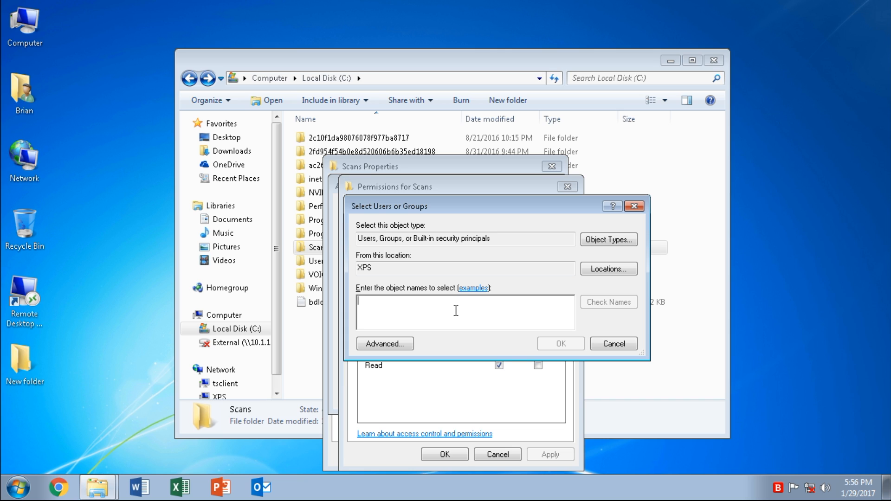
type("Sca")
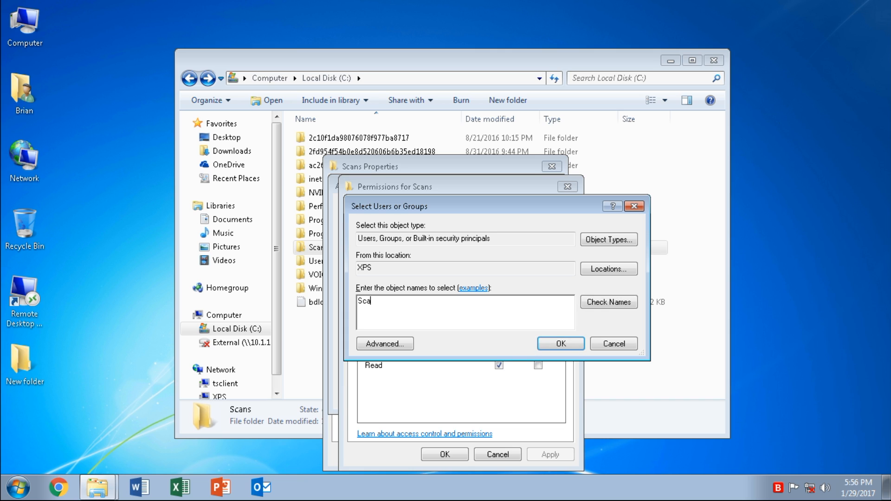
type("nner")
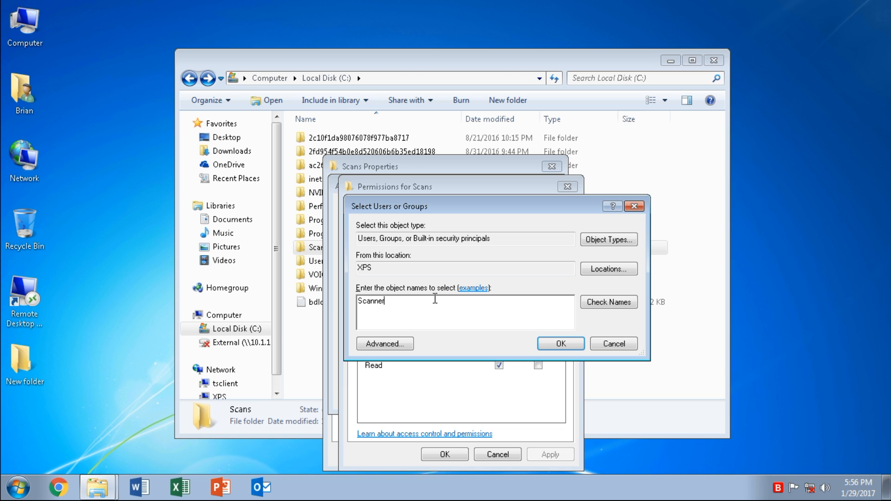
left_click(608, 301)
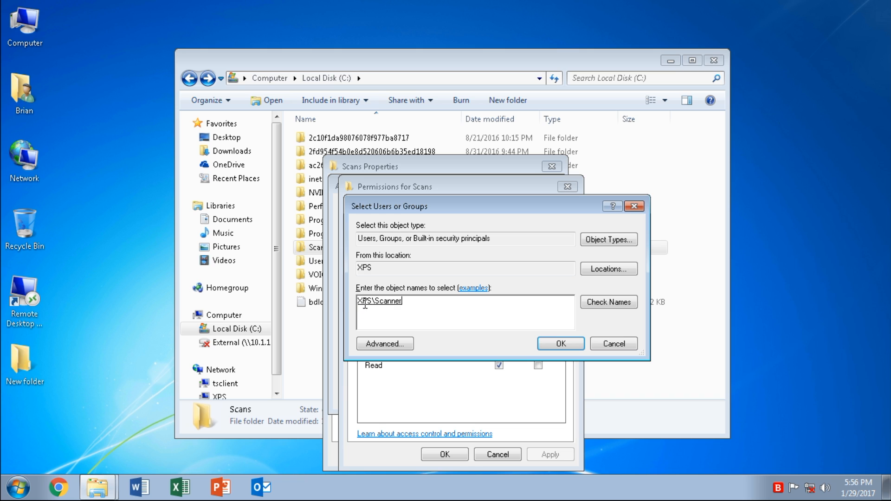
mouse_move(506, 360)
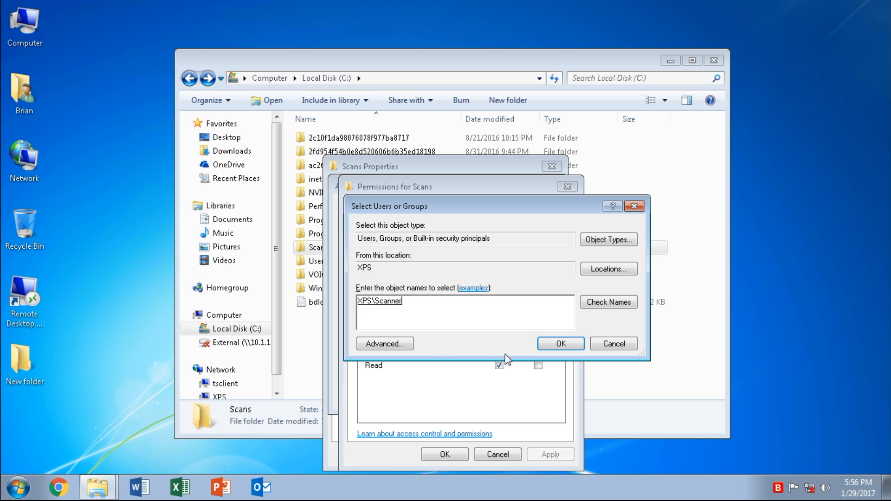
left_click(560, 344)
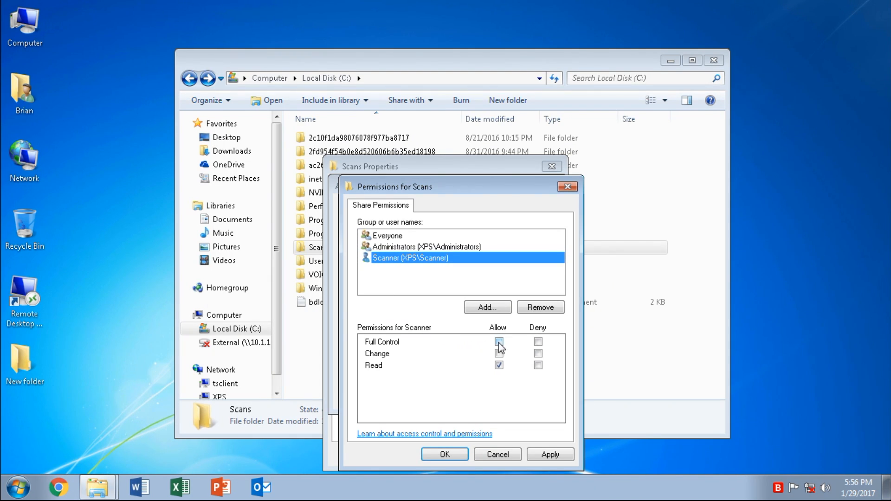
- Allow Scanner Full Control on the share and apply the permissions
left_click(499, 342)
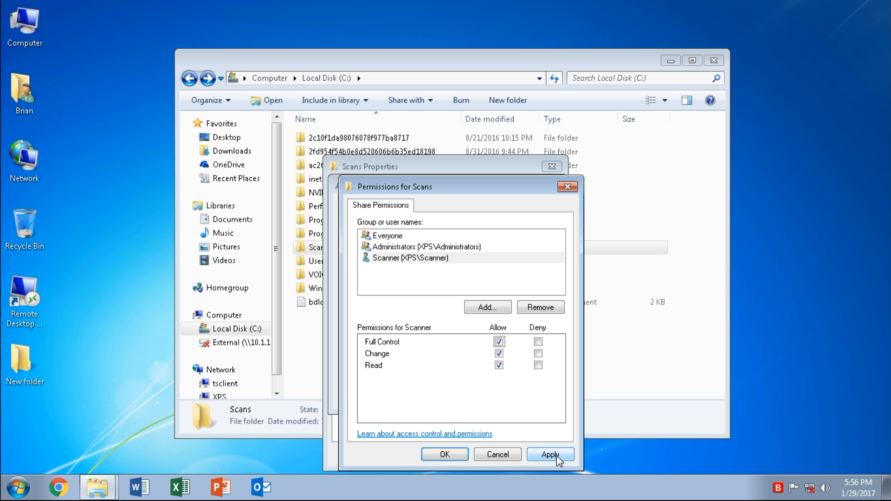
left_click(549, 454)
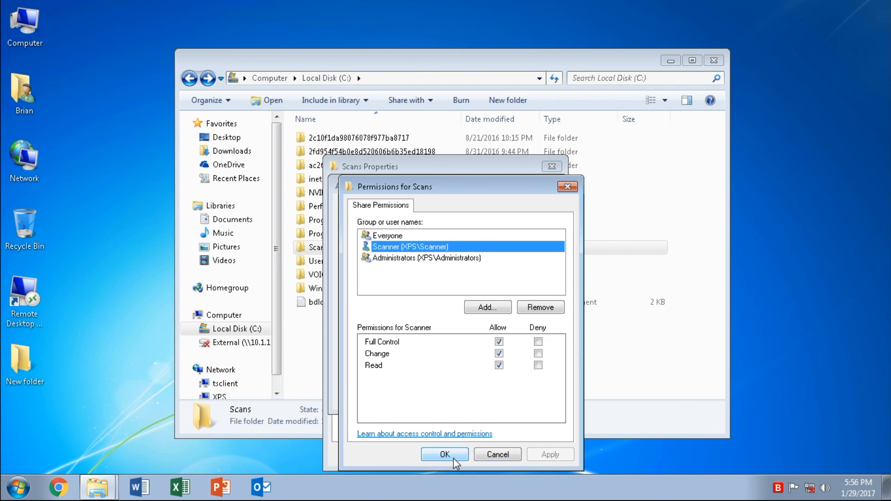
left_click(445, 455)
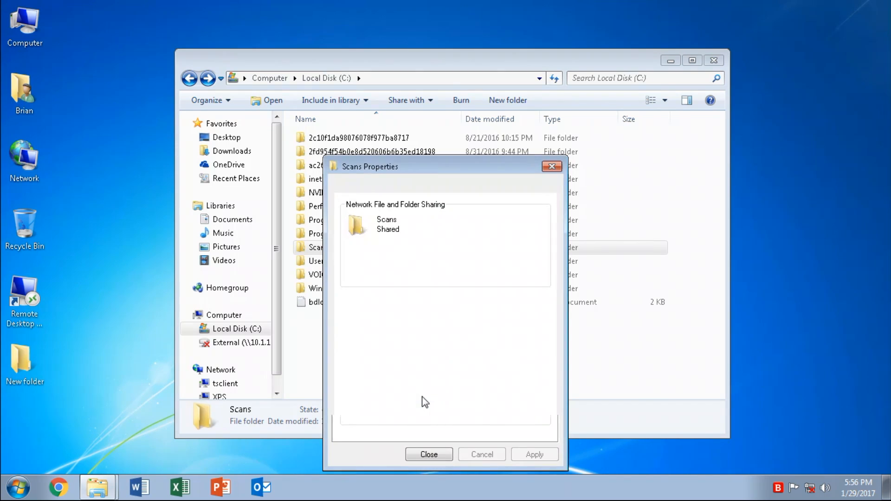
- Check the \\XPS\Scans path and Scanner's Full control security rights, then show General details
left_click(381, 186)
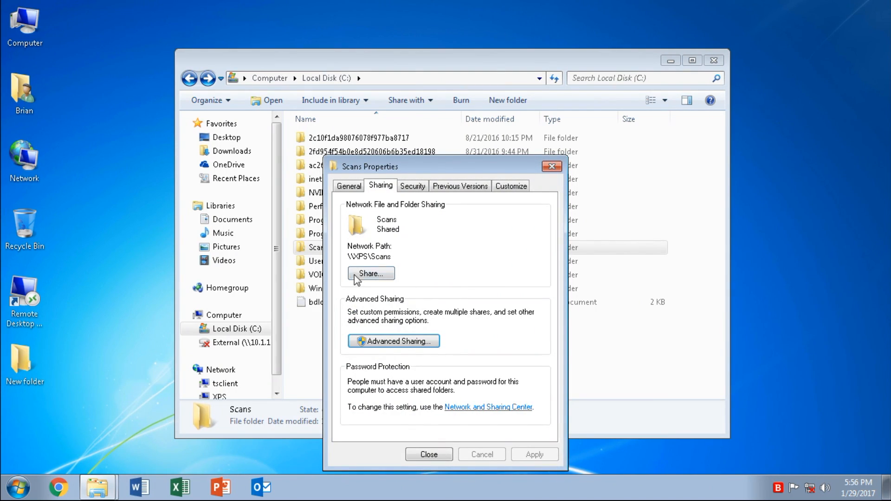
double_click(382, 257)
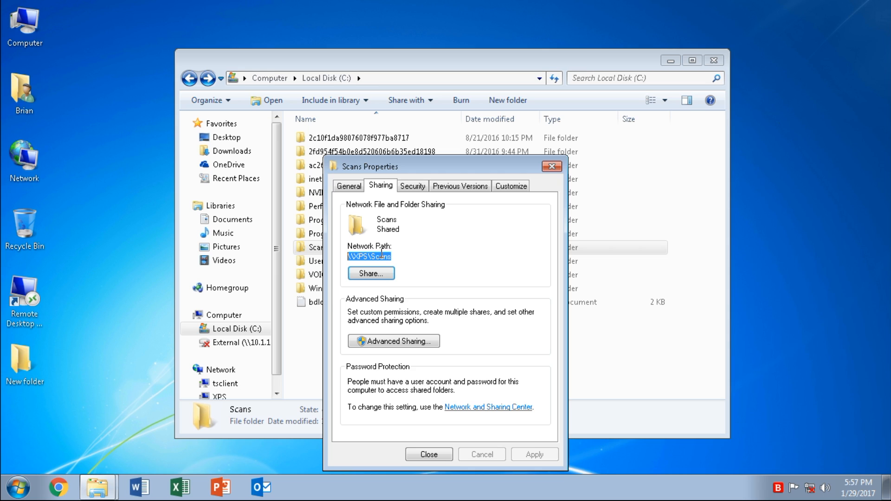
mouse_move(398, 370)
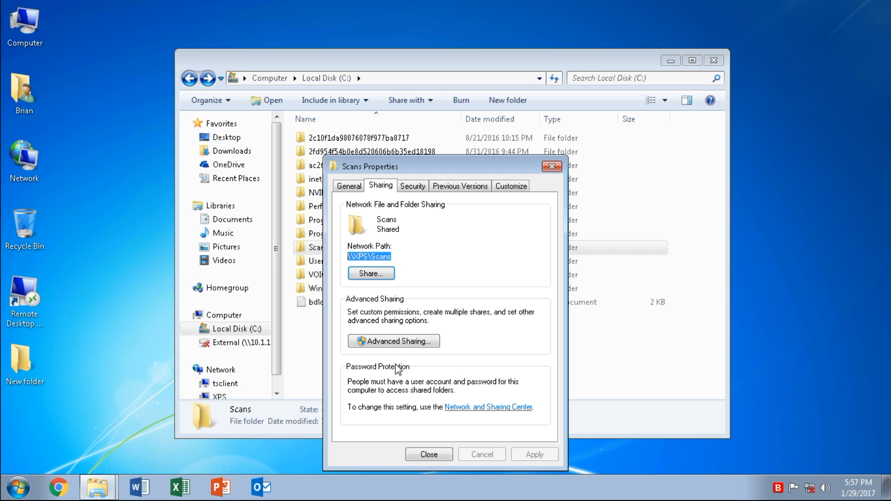
left_click(413, 185)
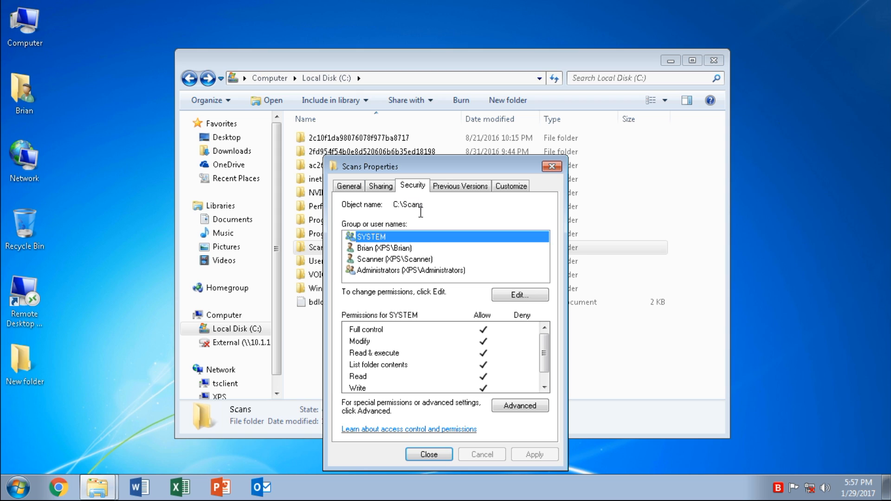
left_click(395, 259)
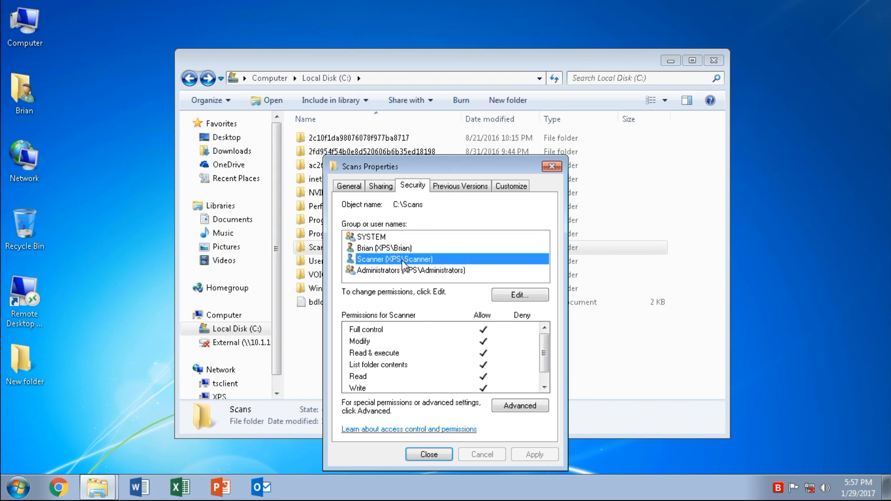
mouse_move(491, 352)
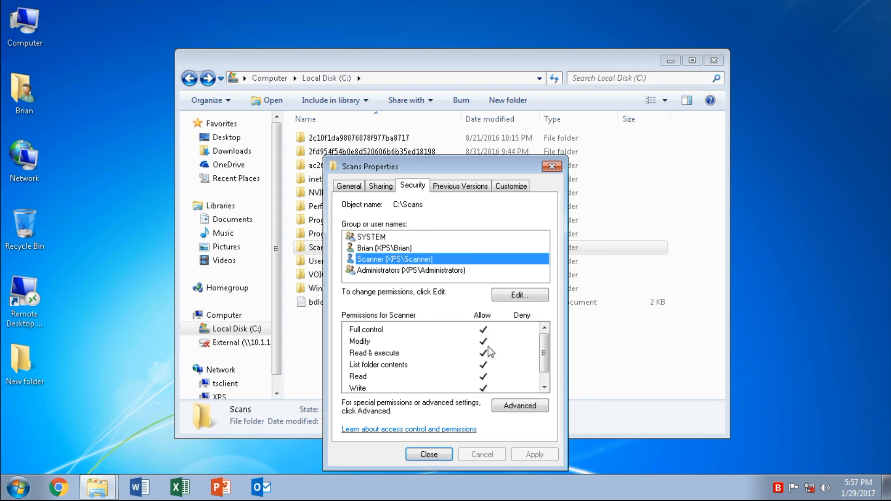
mouse_move(428, 344)
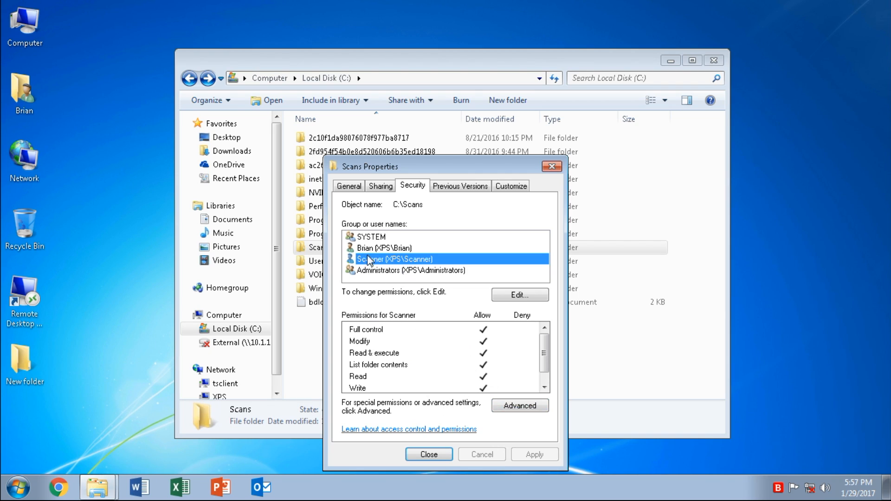
mouse_move(463, 456)
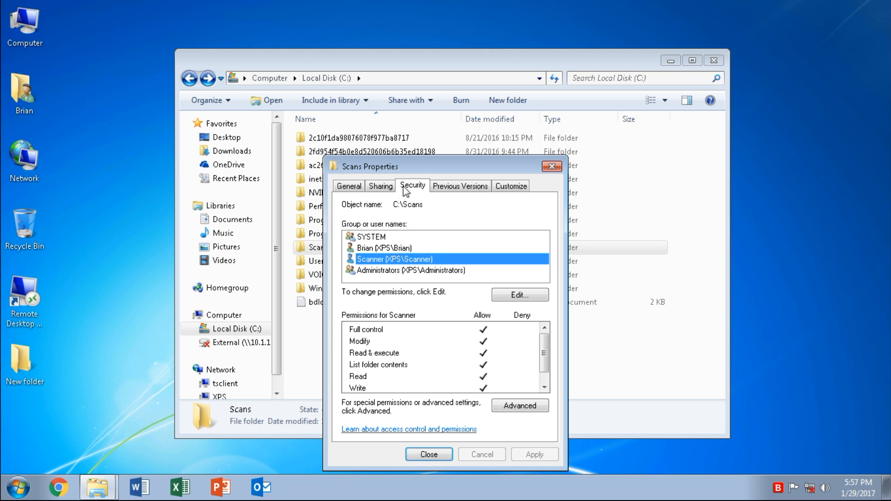
left_click(380, 186)
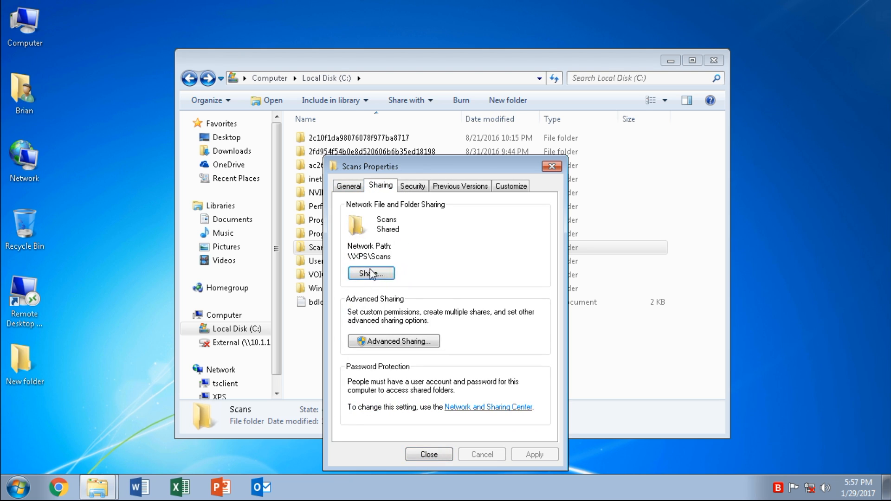
left_click(349, 185)
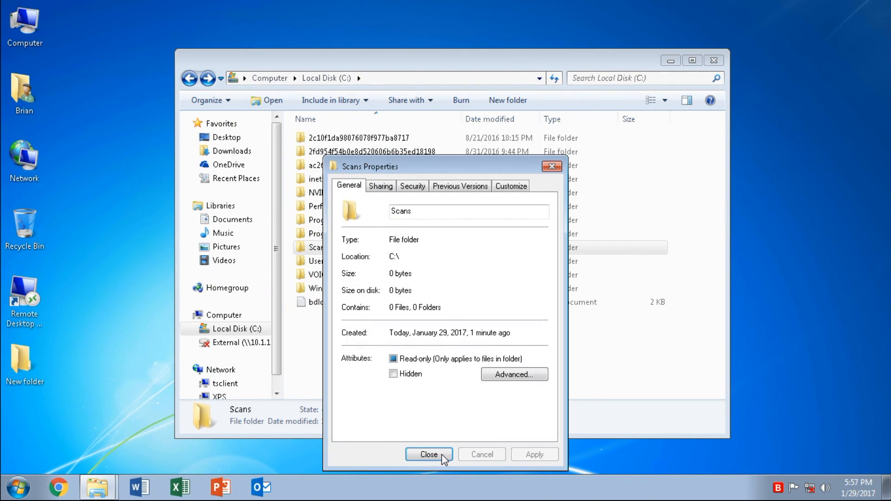
- Create a desktop shortcut to C:\Scans renamed Scans, and close the Local Disk window
left_click(429, 454)
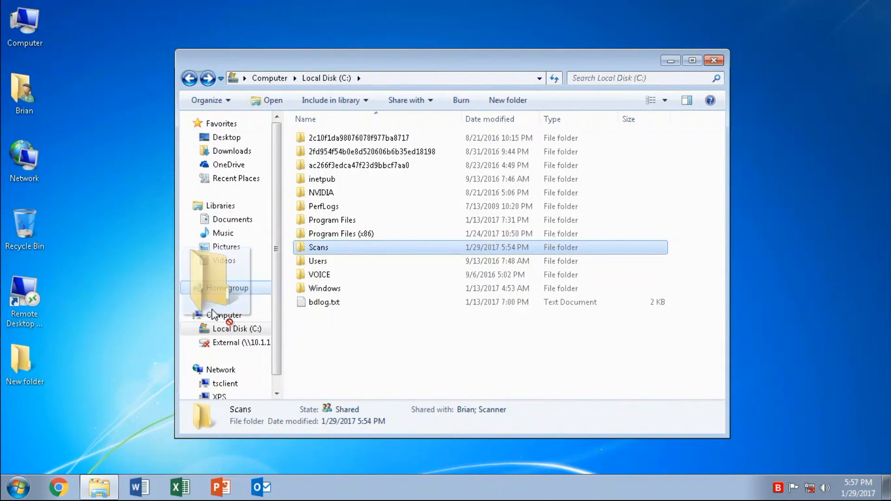
left_click_drag(225, 288, 77, 387)
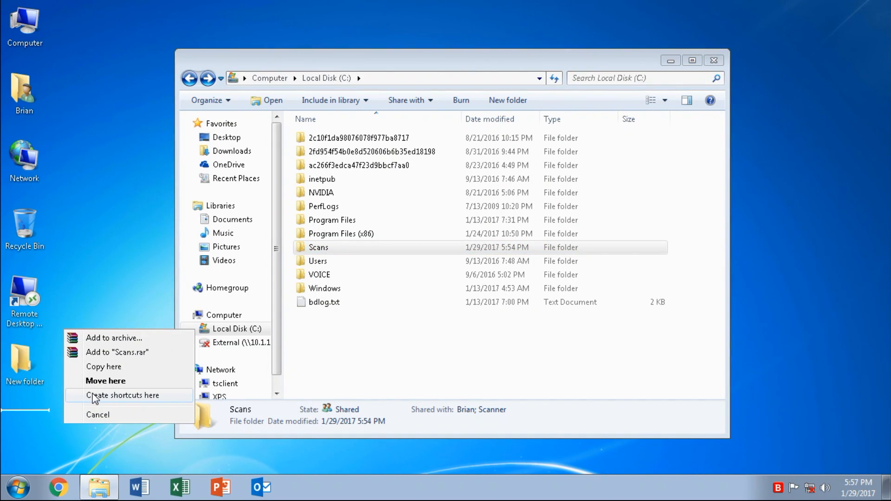
left_click(123, 396)
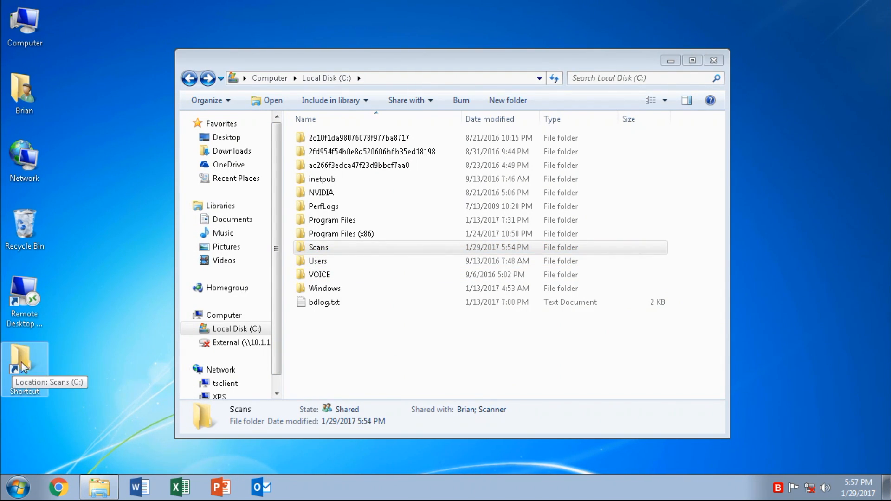
right_click(25, 364)
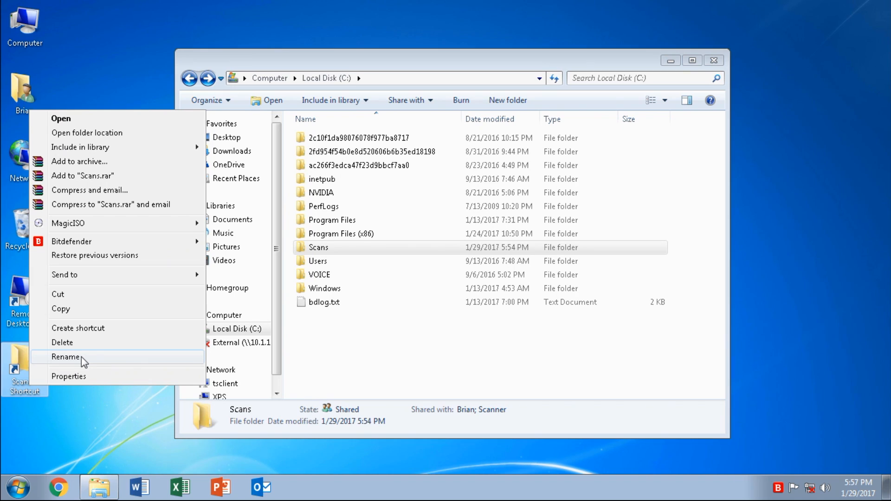
left_click(67, 357)
type("Scans")
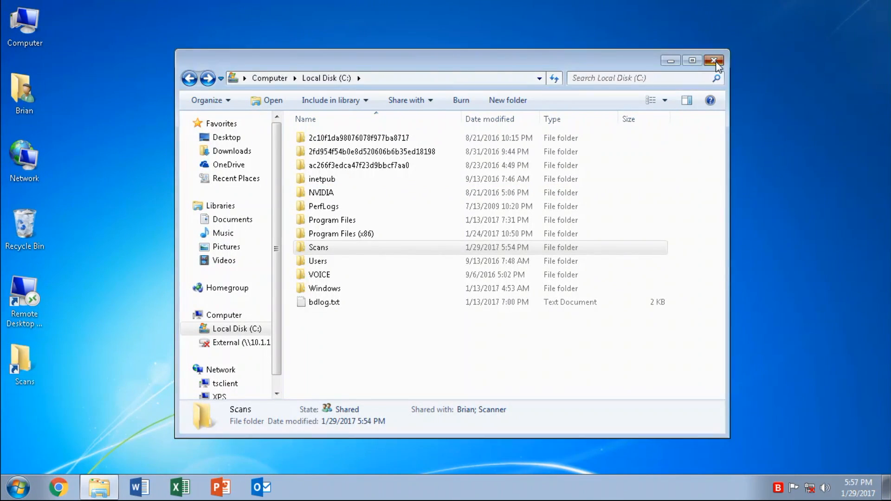
left_click(714, 60)
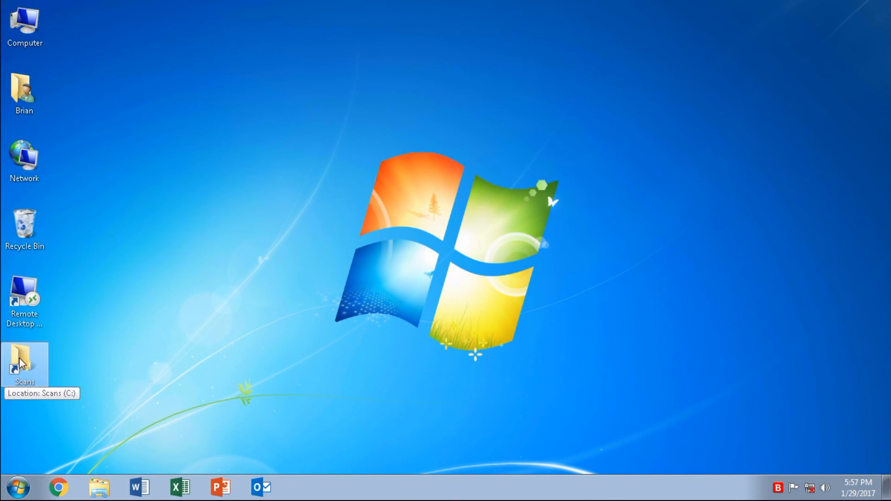
mouse_move(142, 74)
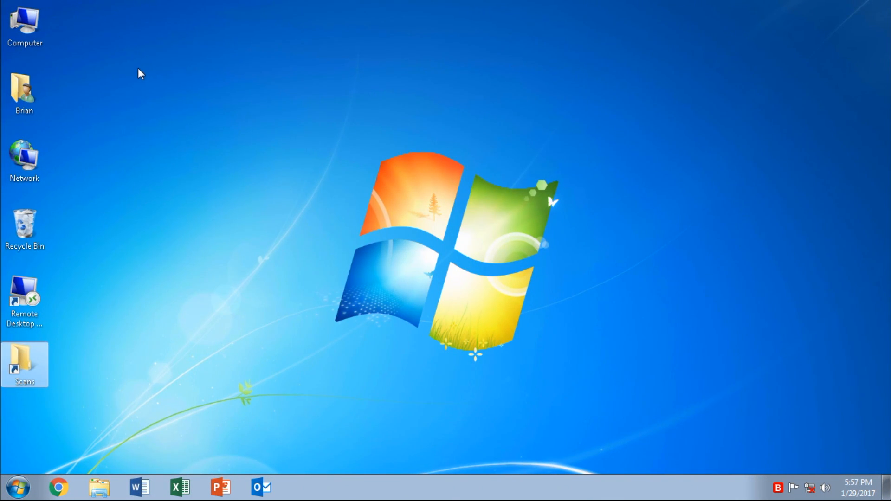
mouse_move(179, 241)
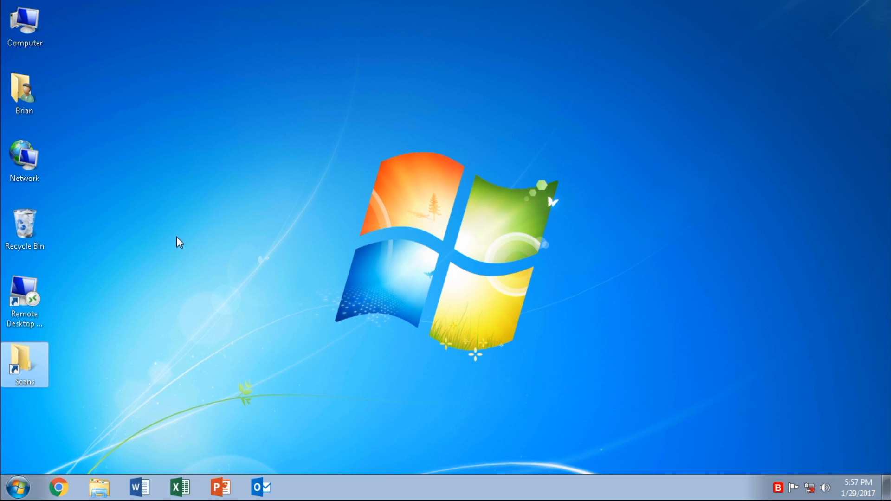
mouse_move(102, 325)
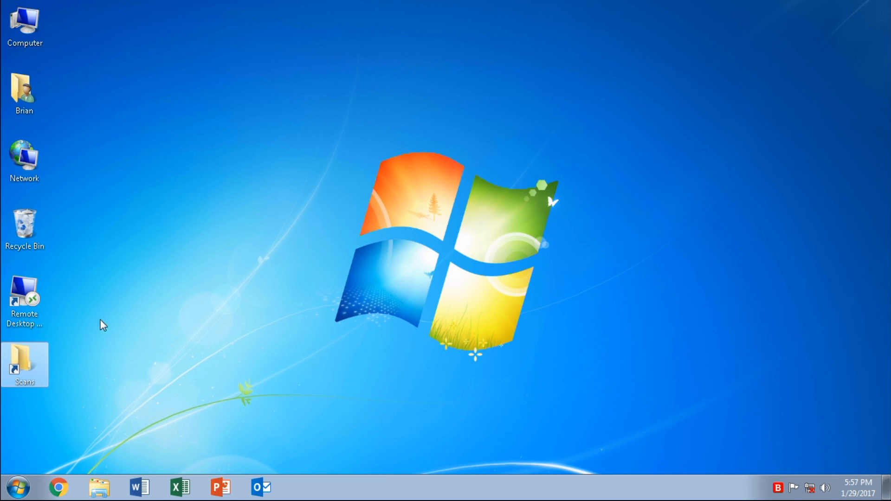
mouse_move(369, 206)
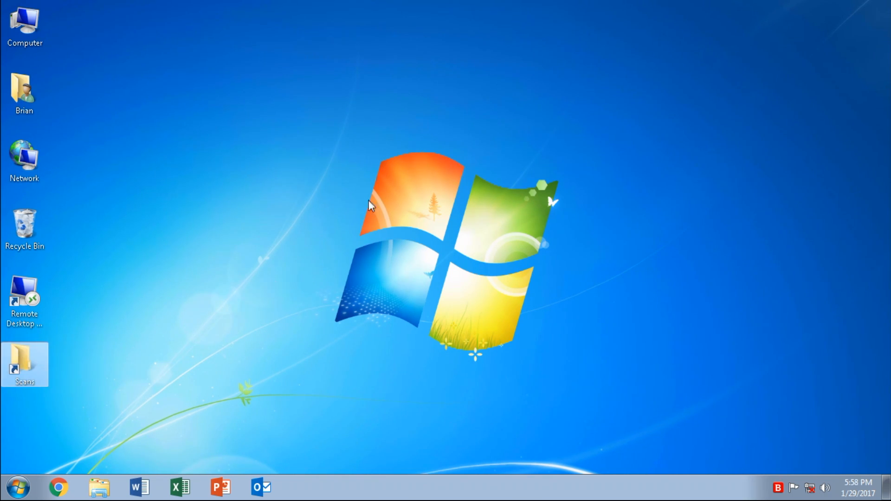
mouse_move(573, 12)
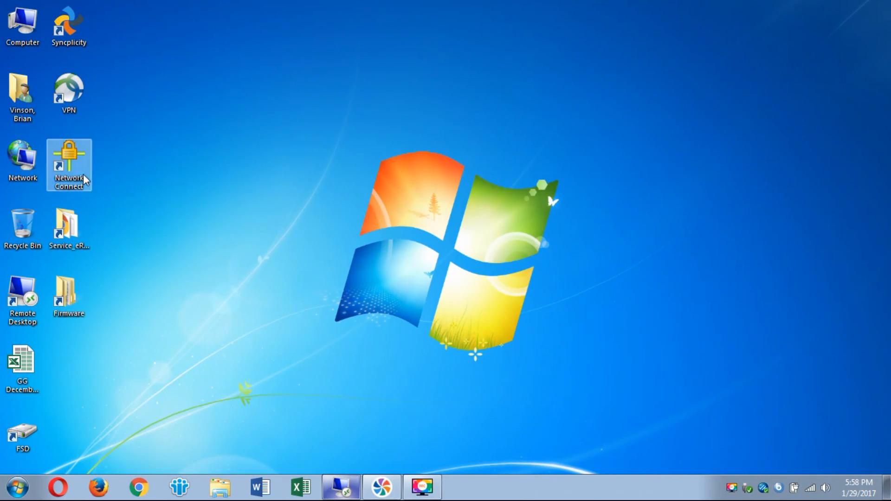
double_click(68, 165)
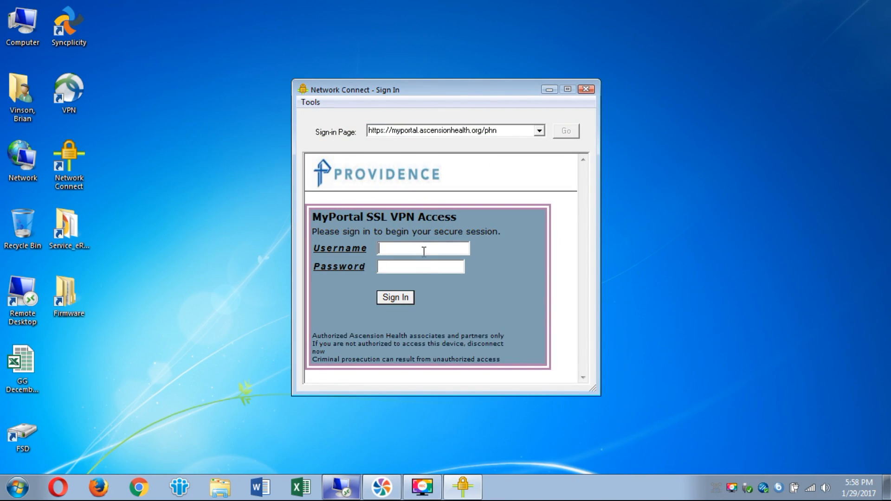
type("TX")
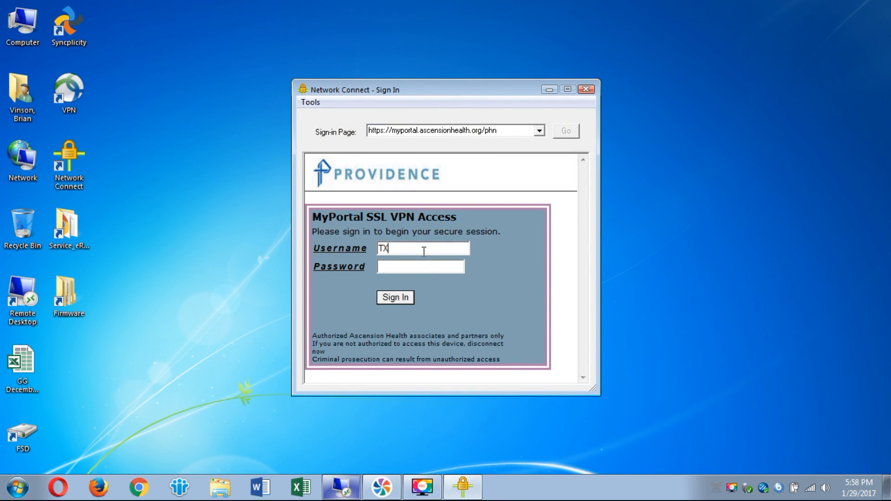
type("WAC\\")
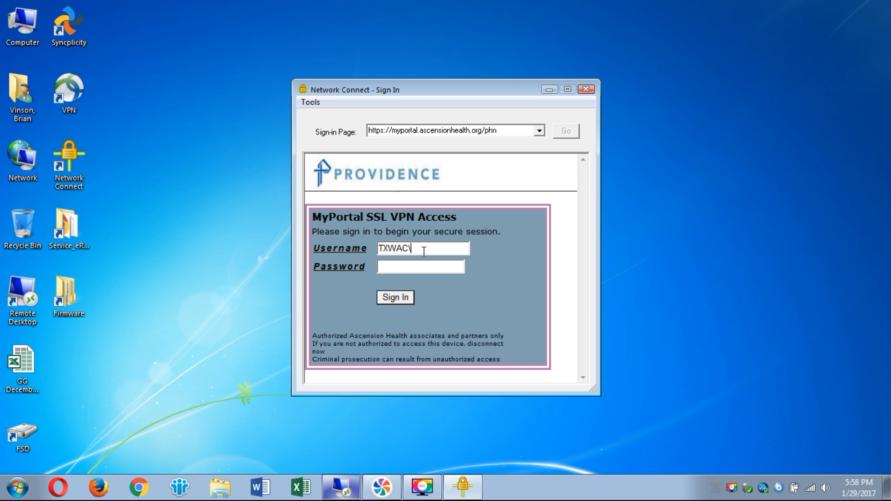
type("bvins")
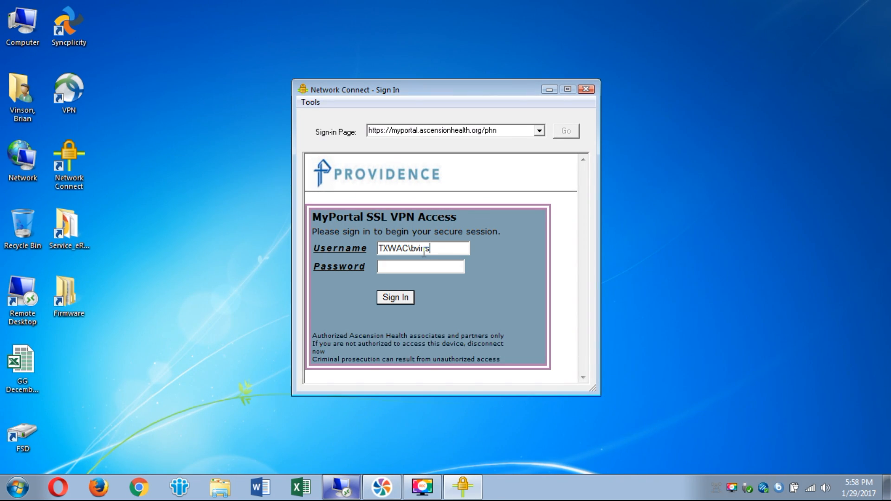
type("001")
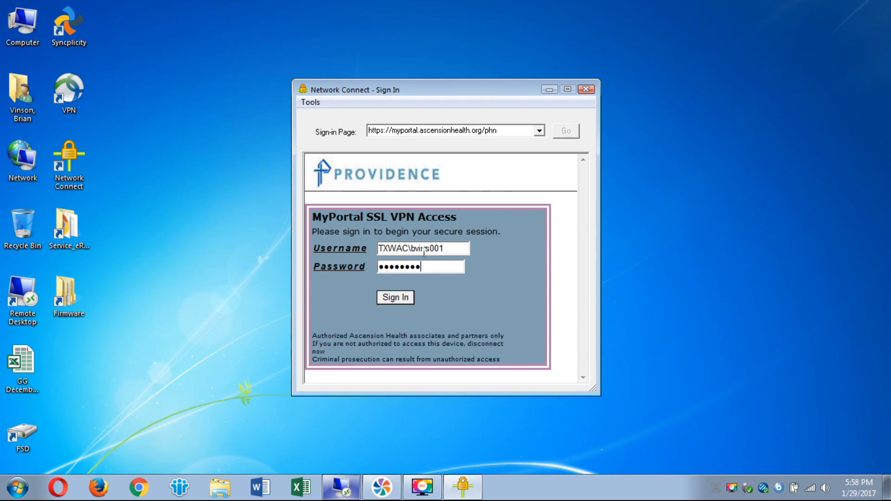
left_click(394, 297)
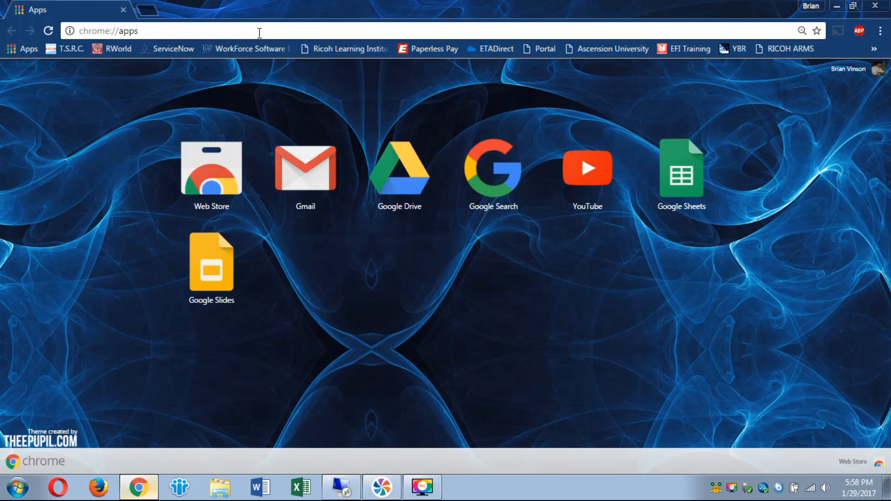
- Enter the printer IP 10.16.32.84 in Chrome, then close it and launch another browser
left_click(142, 30)
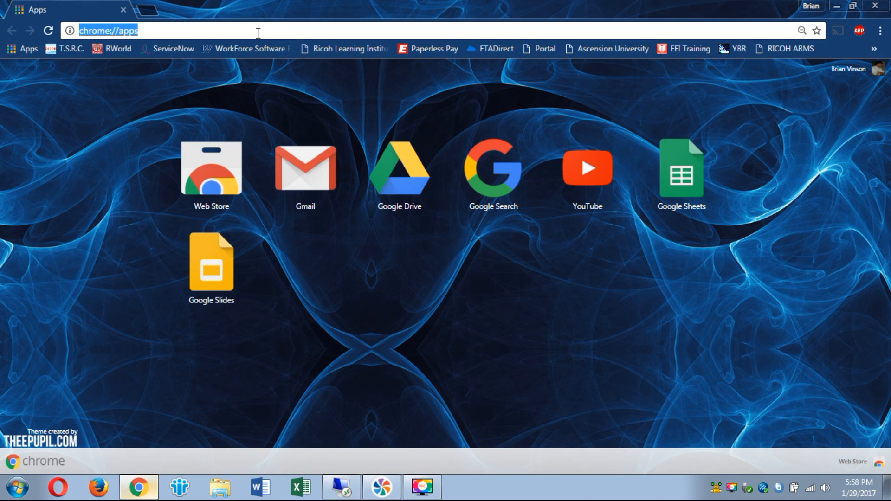
type("10.16.32.84")
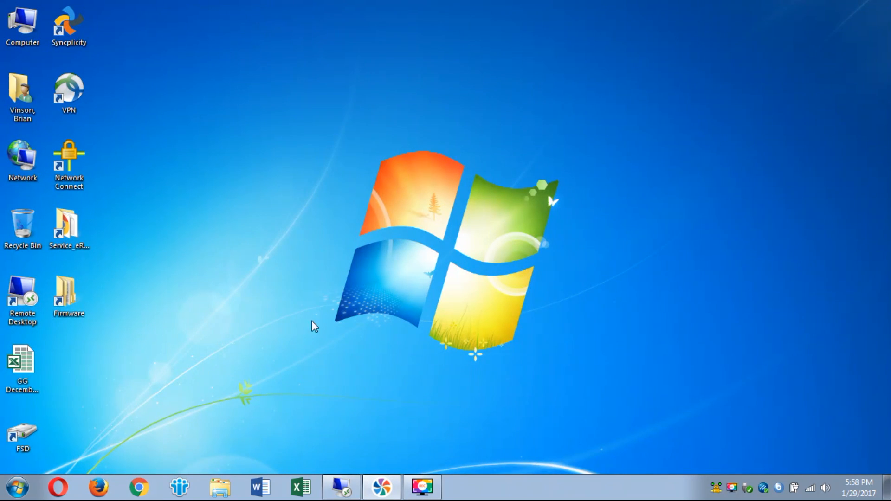
left_click(15, 487)
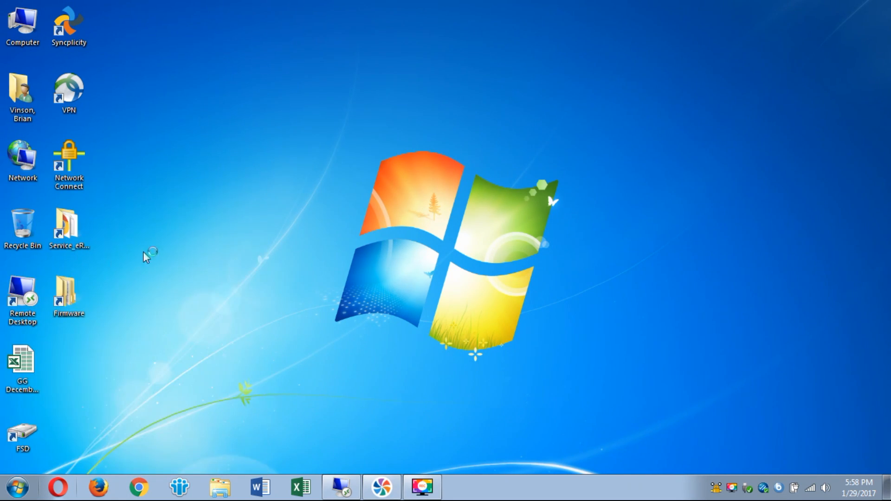
left_click(463, 487)
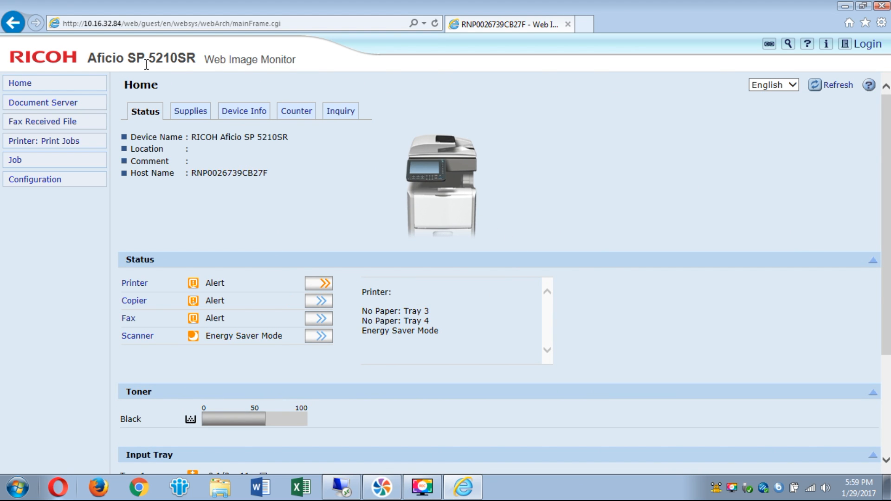
mouse_move(454, 178)
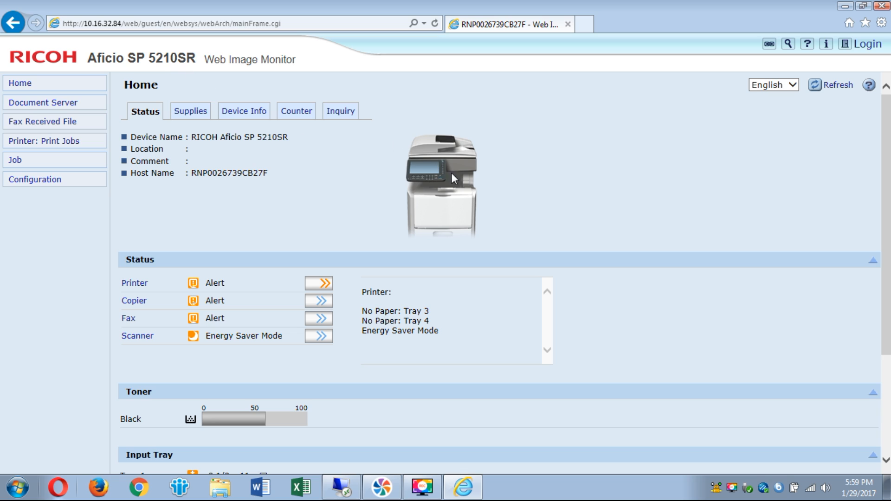
mouse_move(452, 197)
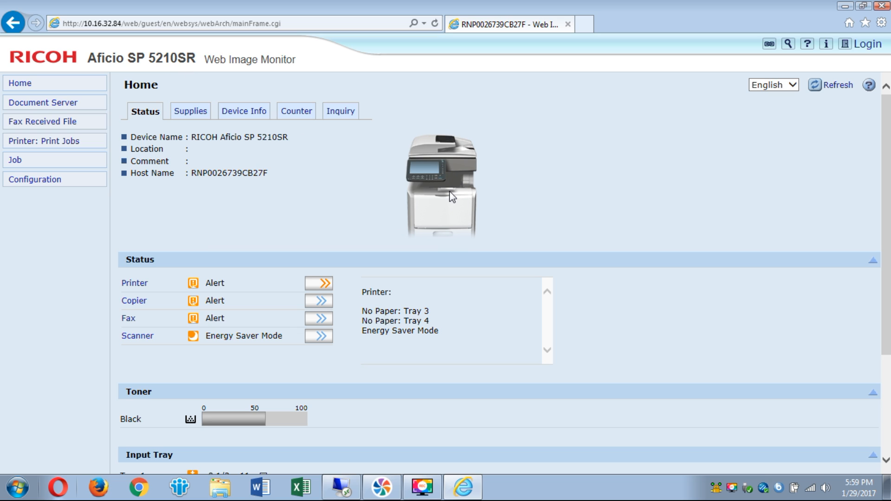
mouse_move(382, 203)
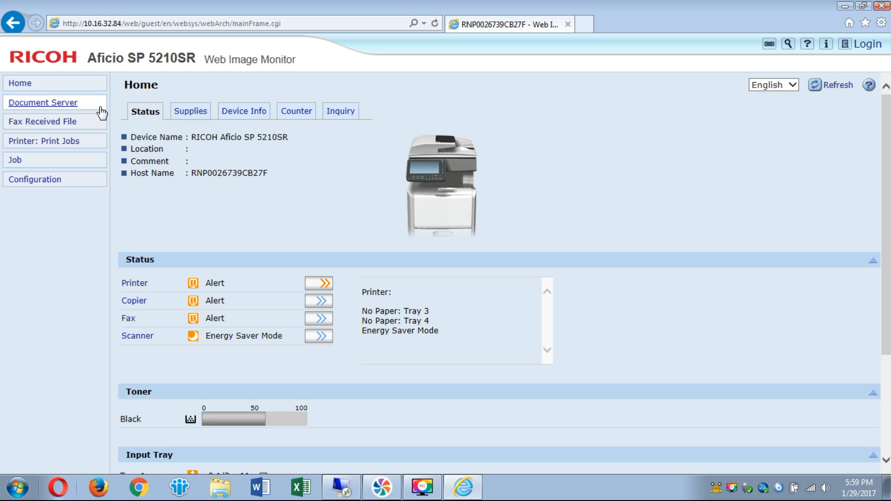
mouse_move(549, 214)
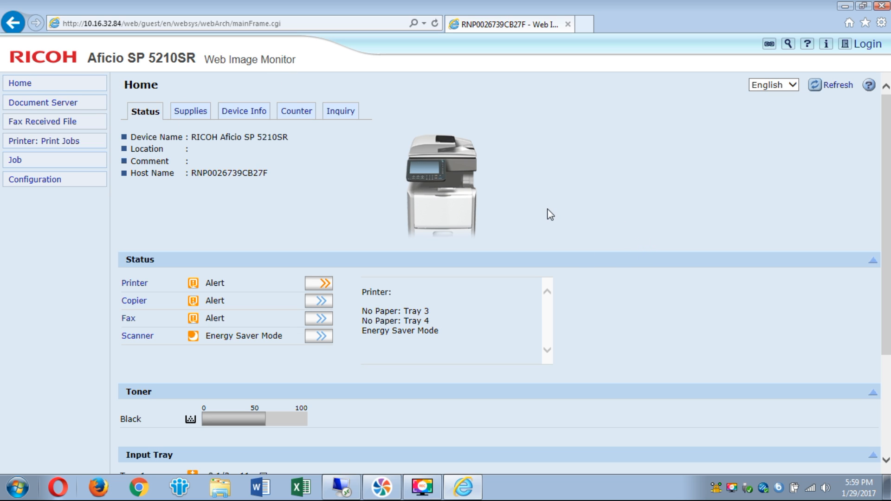
mouse_move(681, 183)
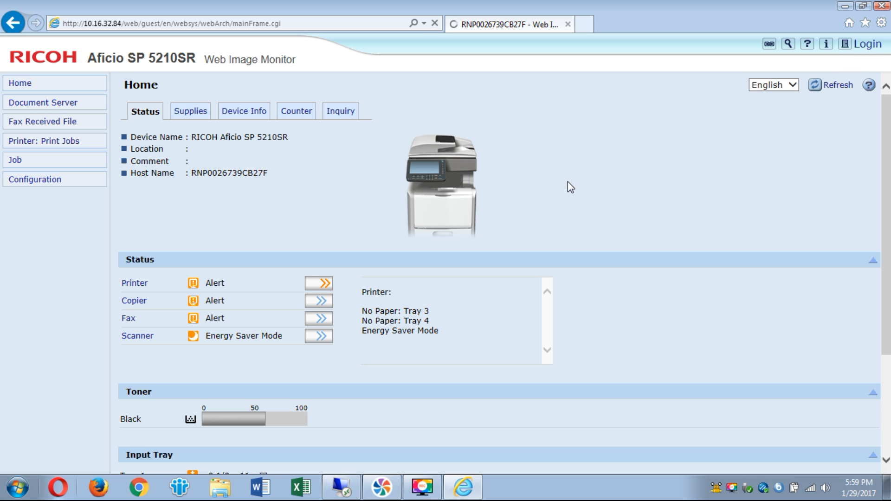
- Go from the Aficio SP 5210SR home page to the Web Image Monitor login page
left_click(866, 45)
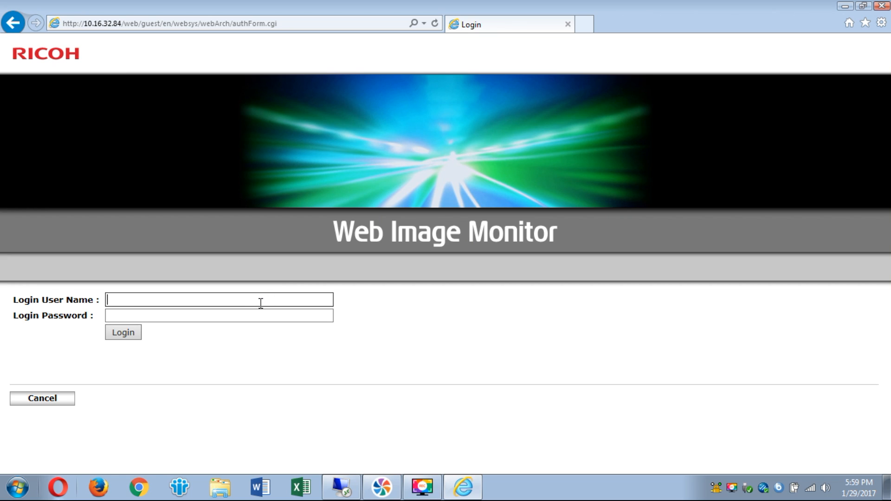
- Log in with user name admin and open the printer's Address Book
type("admin")
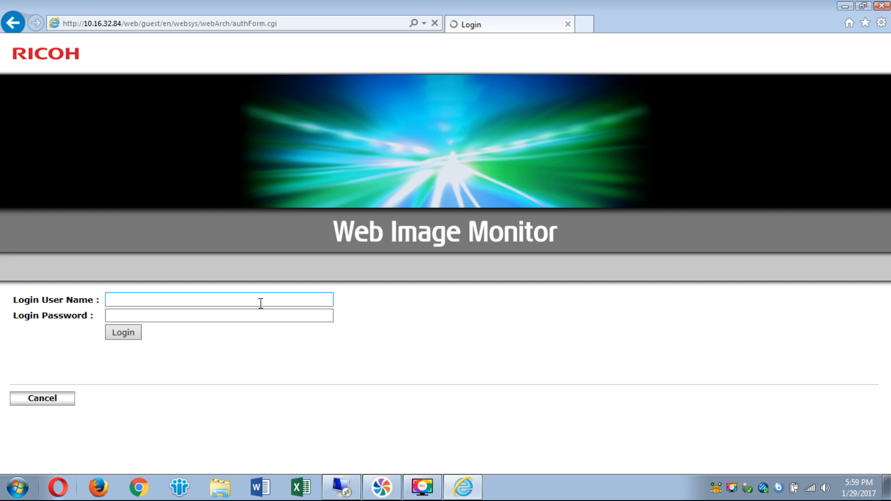
mouse_move(452, 319)
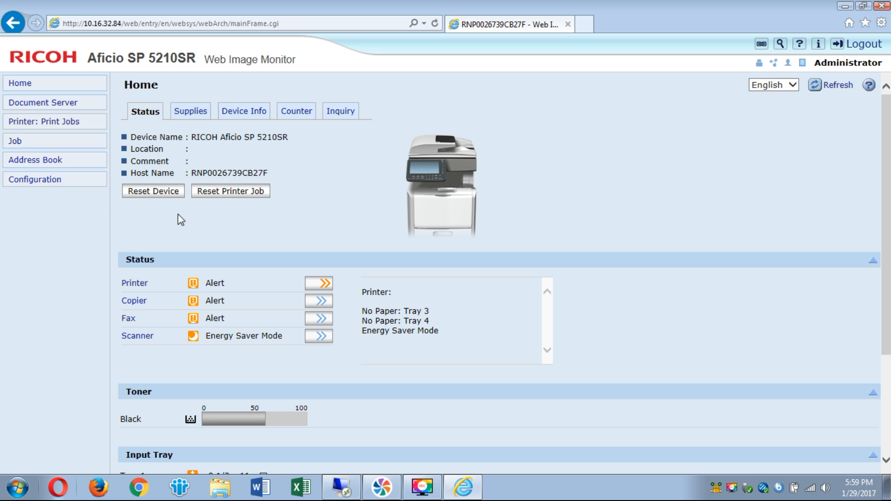
left_click(35, 160)
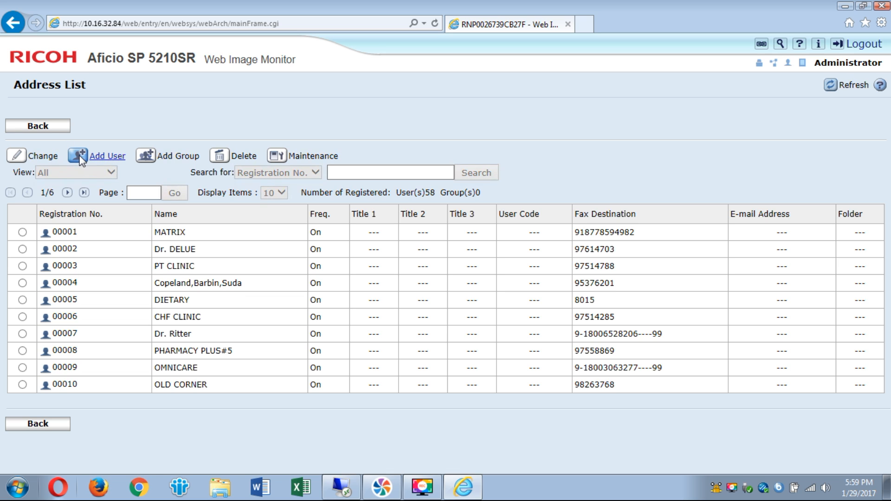
mouse_move(147, 309)
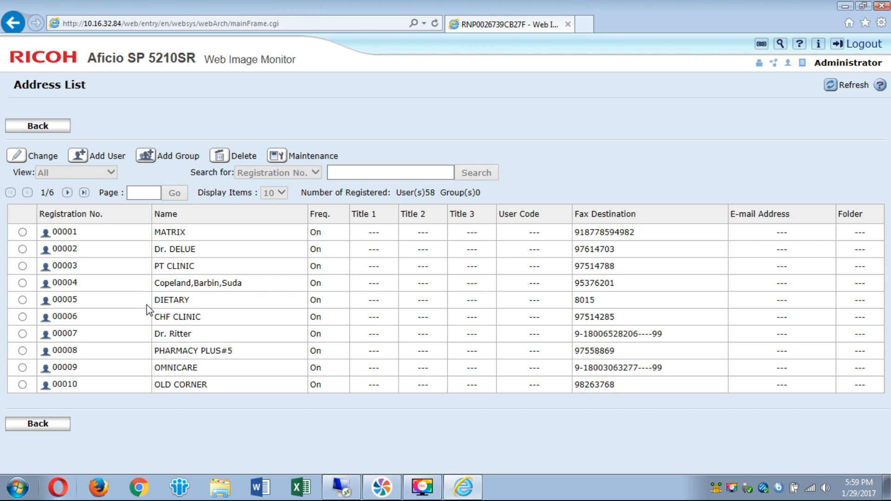
- Start a new address book entry, assigned registration number 00059
left_click(105, 155)
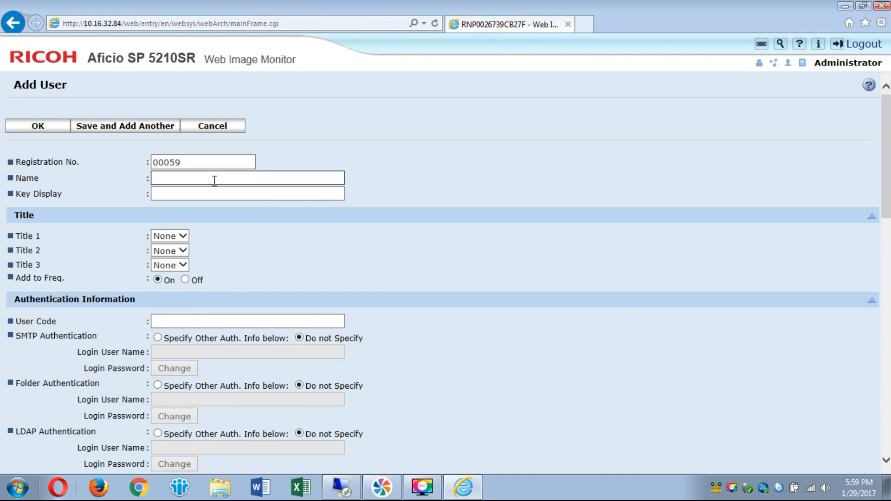
- Enter Scans as entry 00059's Name and Key Display
type("S")
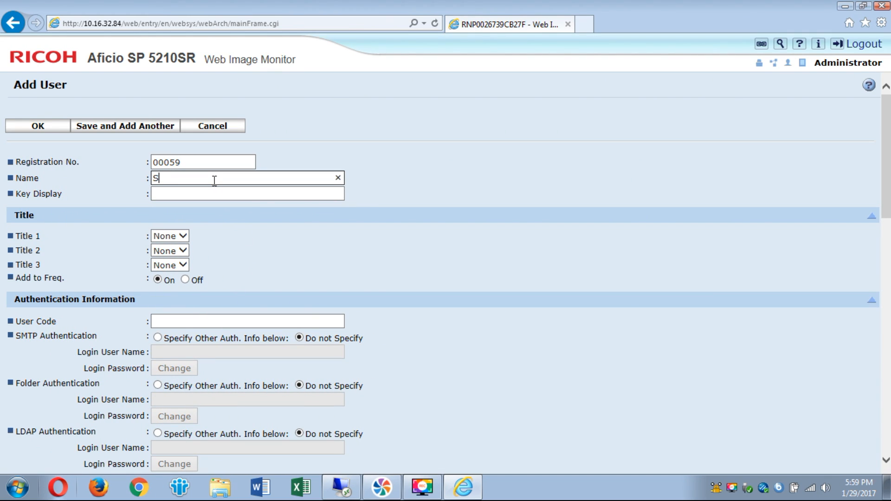
type("Scans")
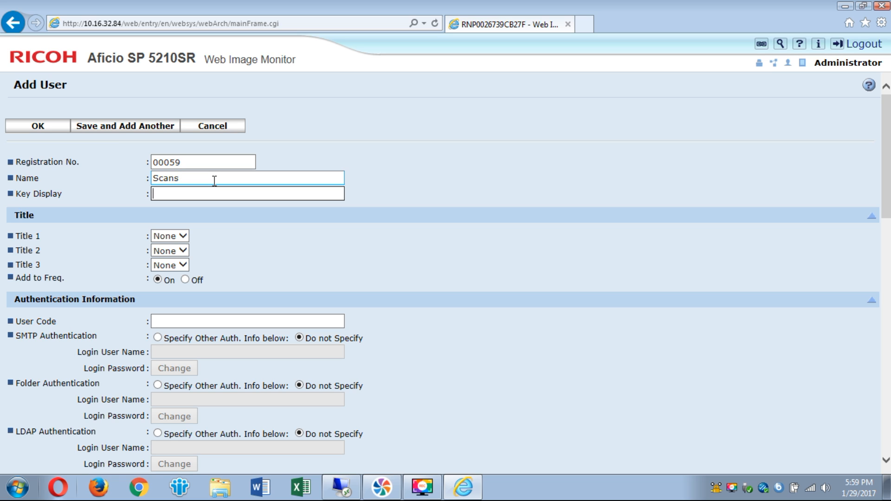
type("Scans")
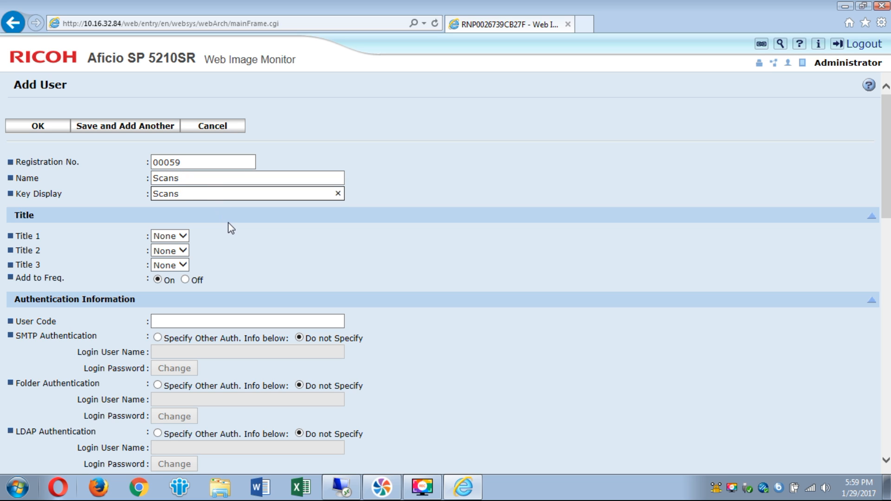
mouse_move(284, 249)
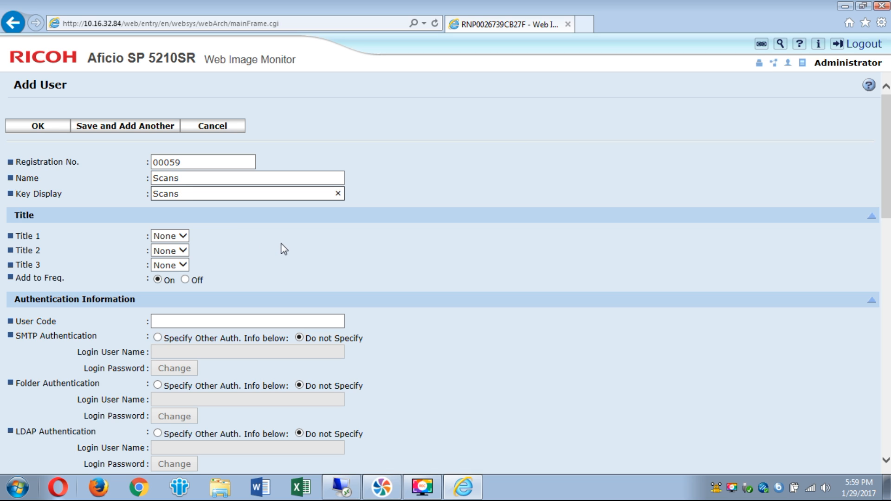
mouse_move(257, 233)
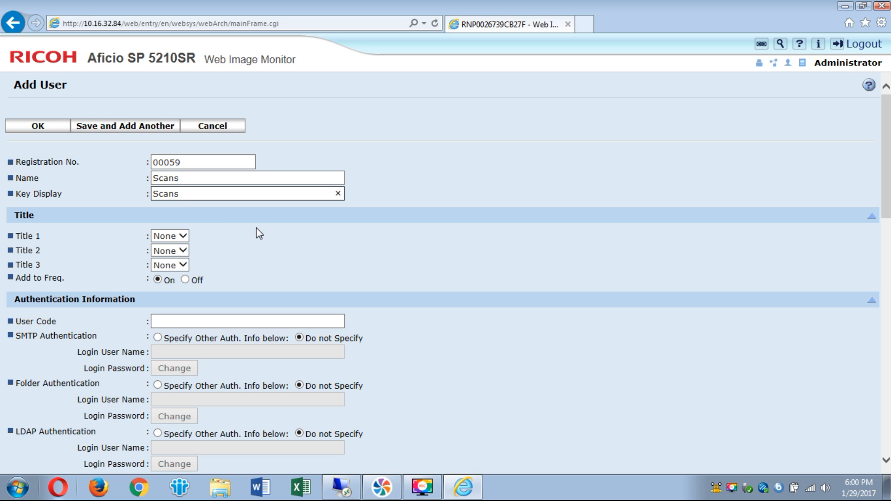
mouse_move(254, 233)
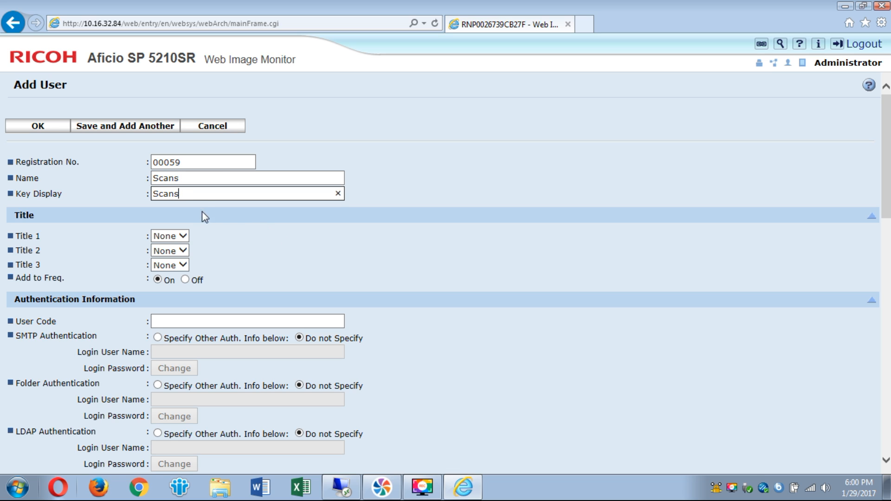
left_click(246, 178)
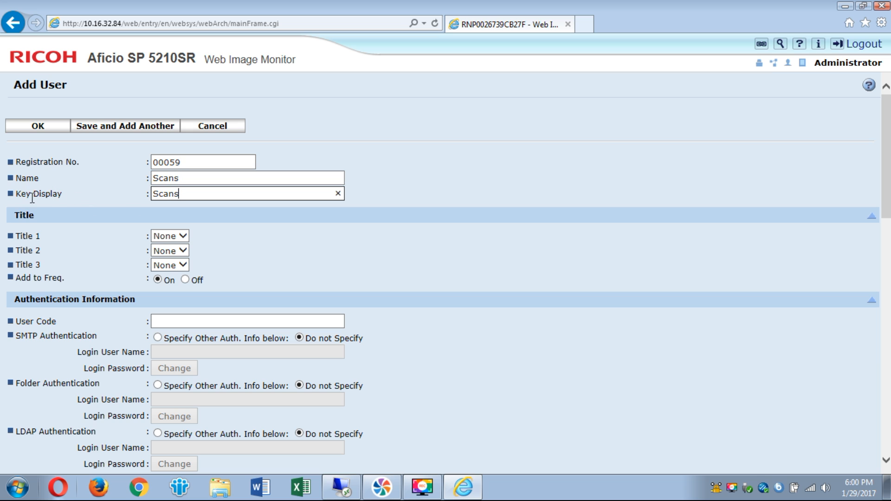
mouse_move(284, 269)
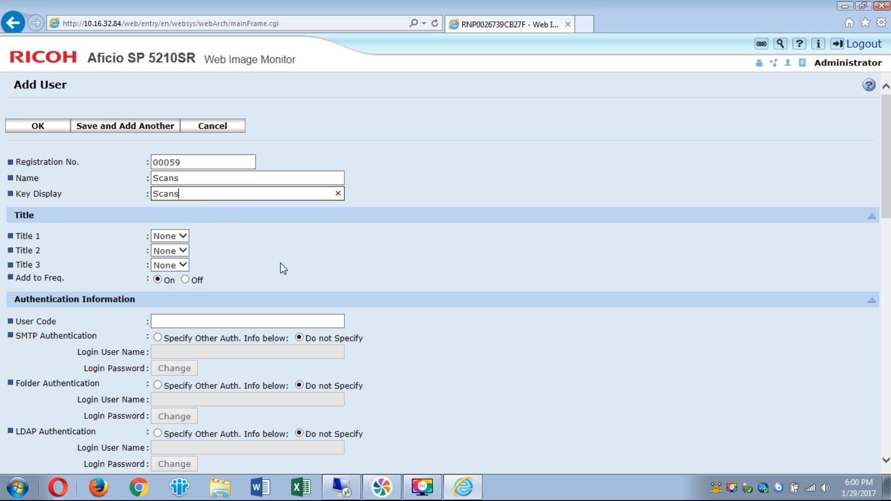
- Specify other folder authentication with login user name Scanner, then open the Start menu
scroll("down", 3)
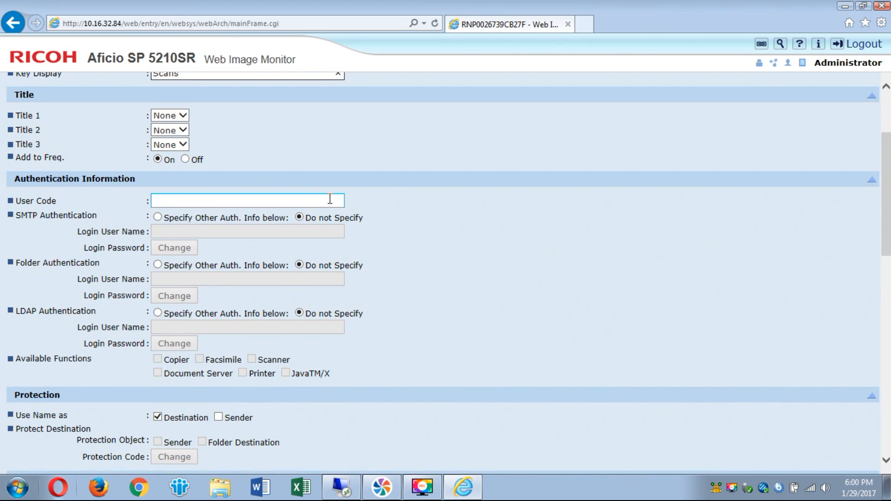
mouse_move(236, 251)
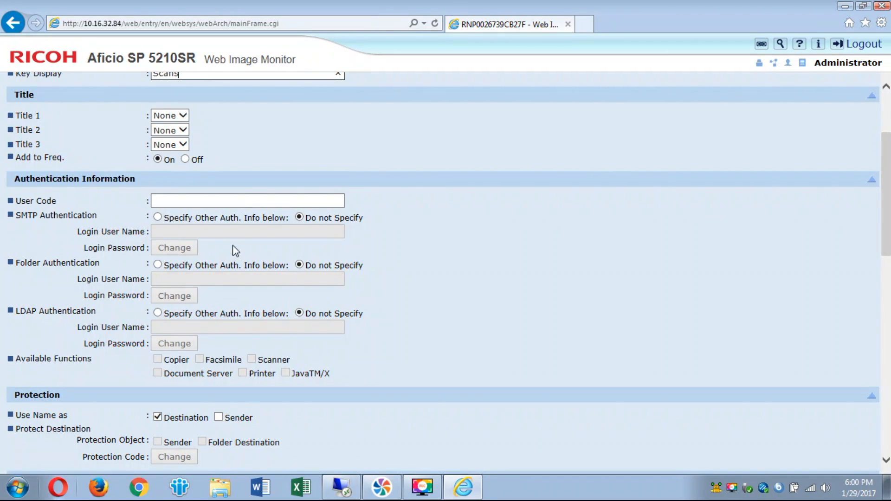
mouse_move(88, 213)
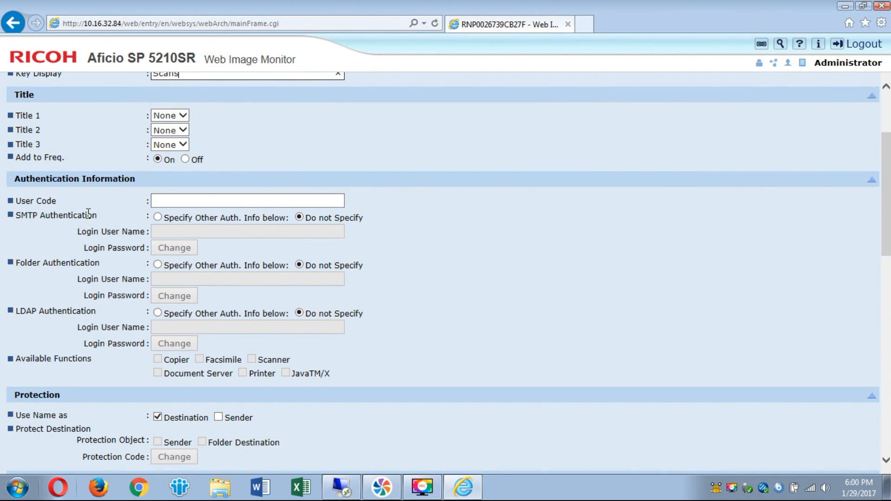
mouse_move(79, 260)
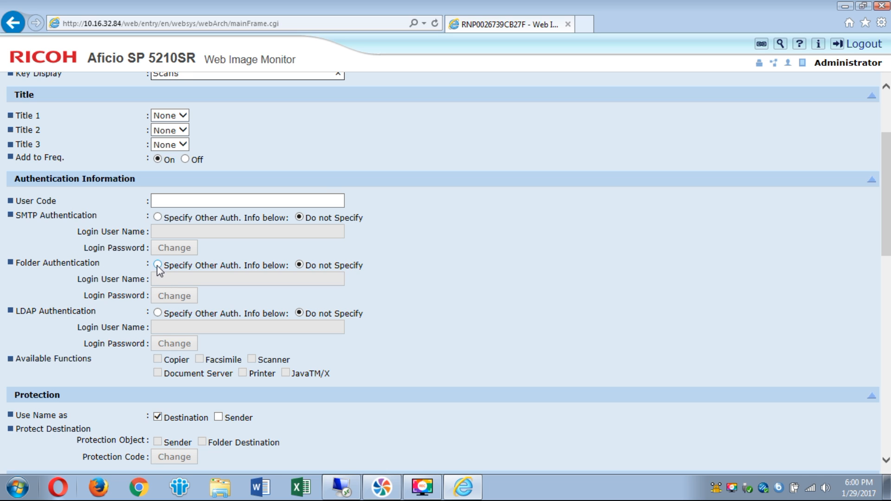
left_click(157, 266)
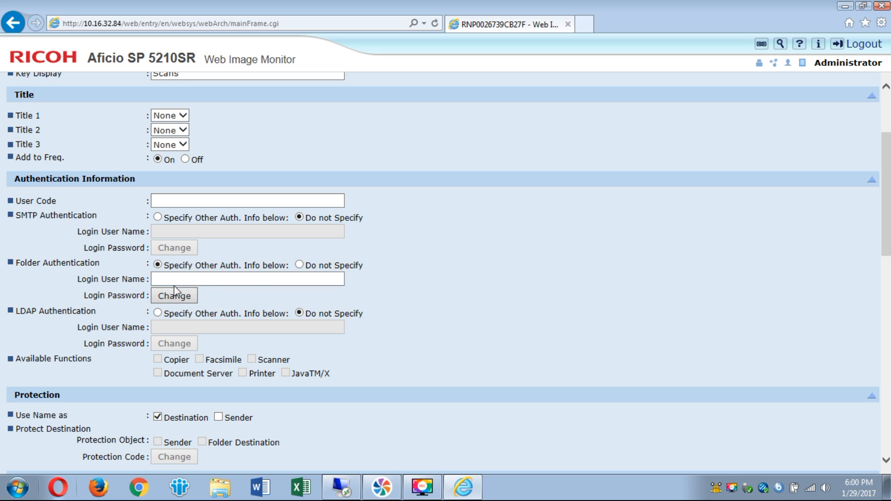
left_click(247, 278)
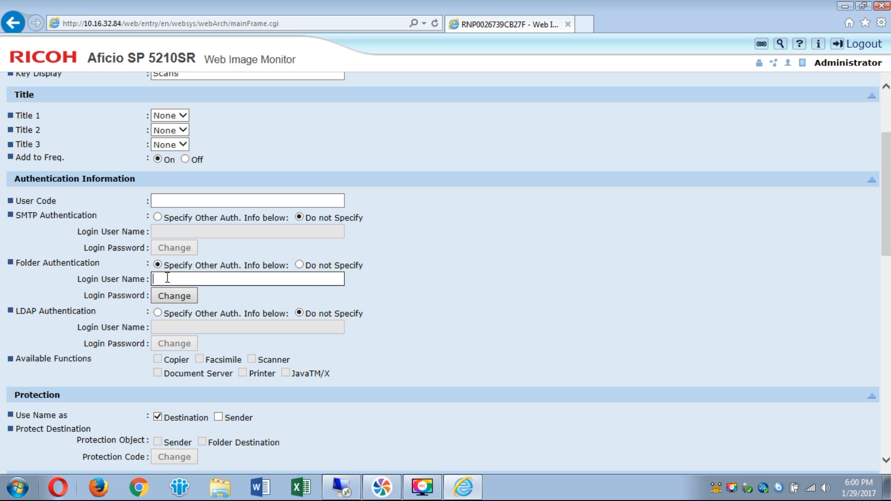
type("S")
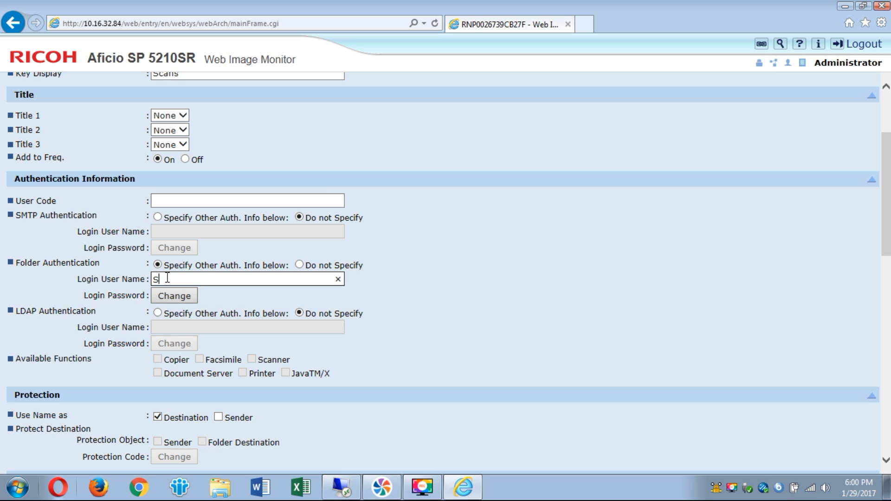
type("canner")
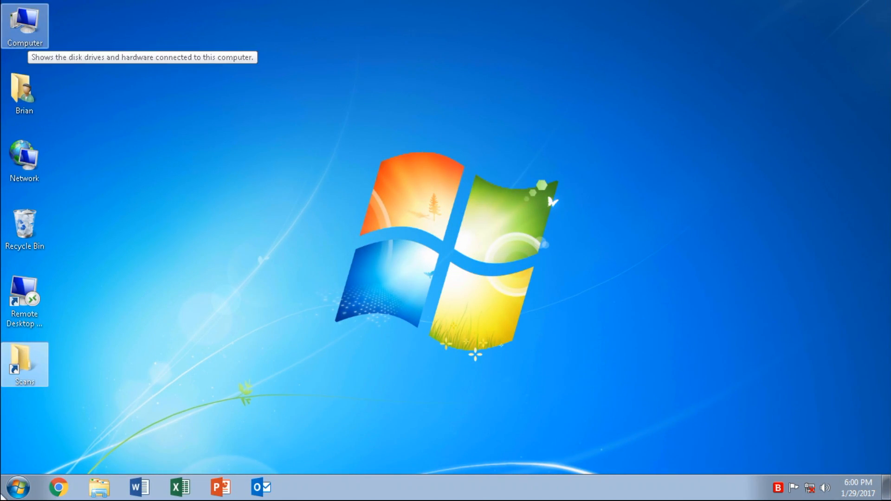
left_click(18, 487)
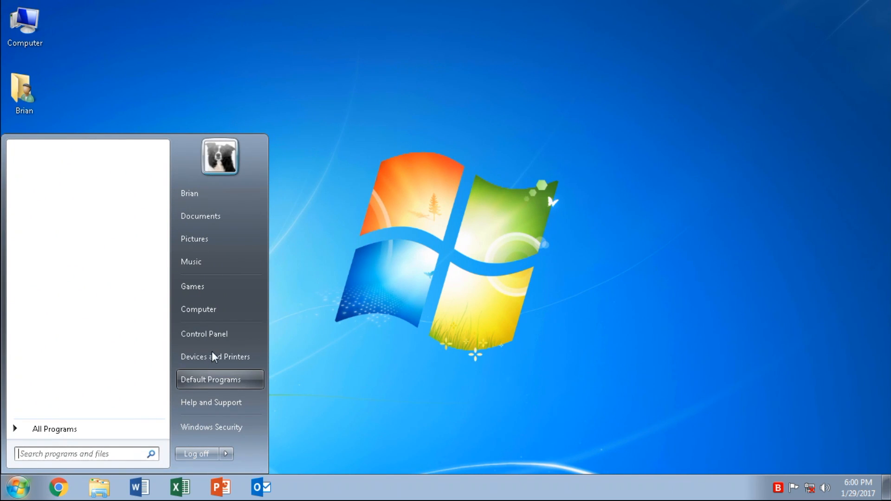
- Go to Control Panel's User Accounts and select the Scanner account
left_click(203, 334)
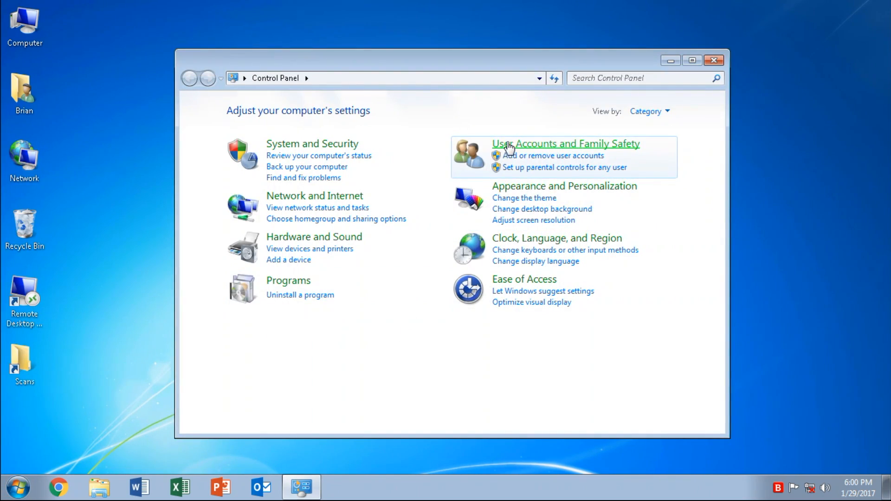
left_click(565, 143)
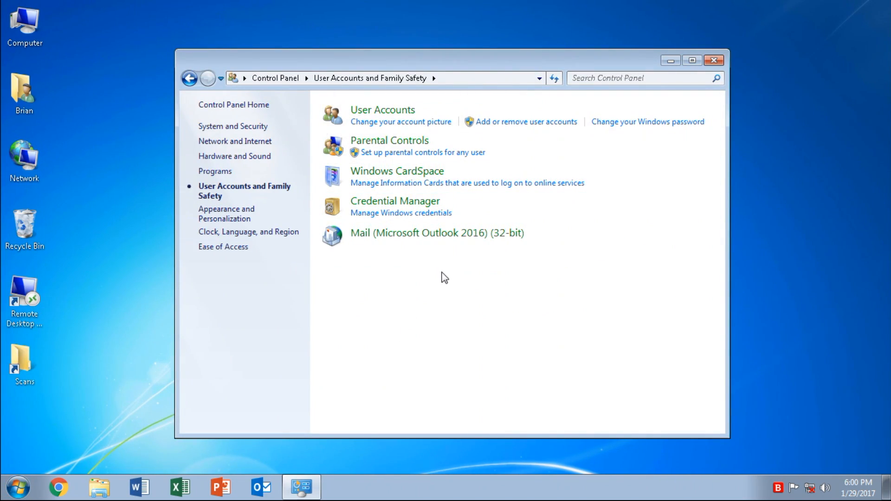
left_click(382, 109)
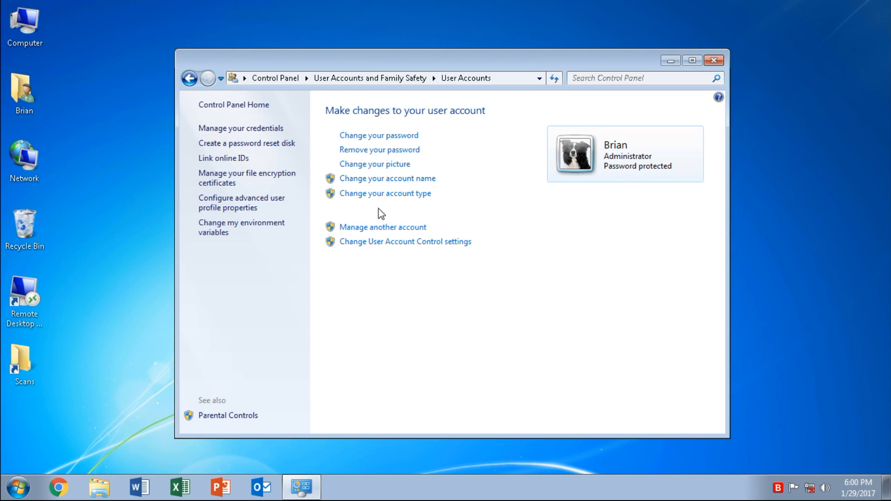
left_click(382, 227)
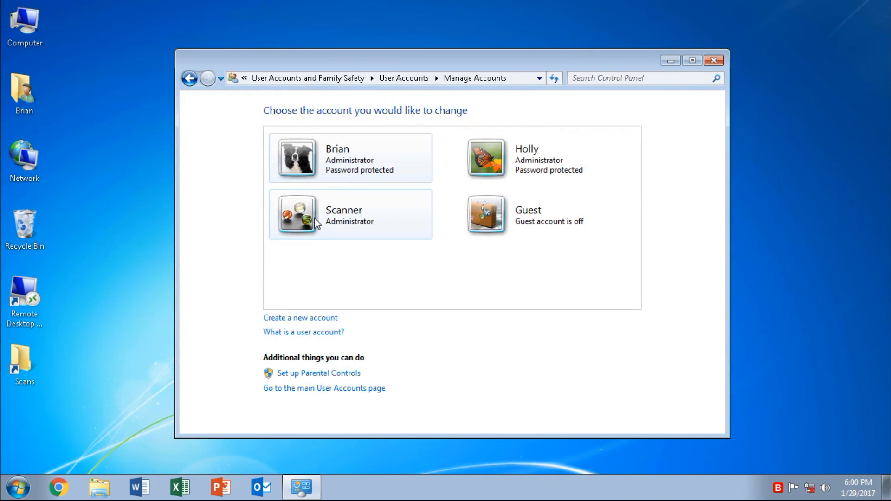
left_click(343, 215)
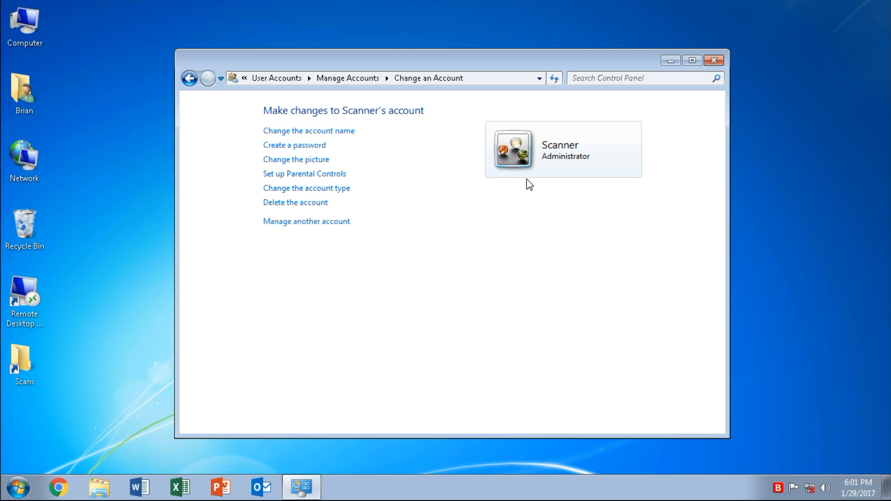
mouse_move(408, 202)
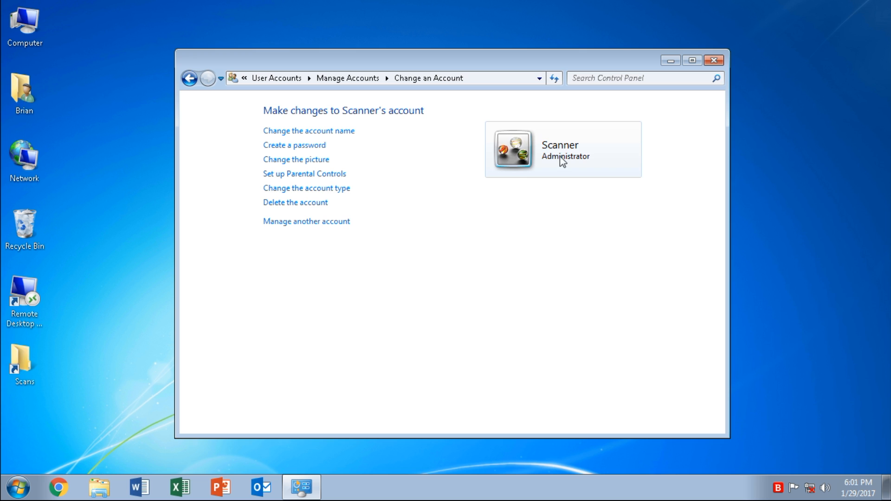
mouse_move(295, 144)
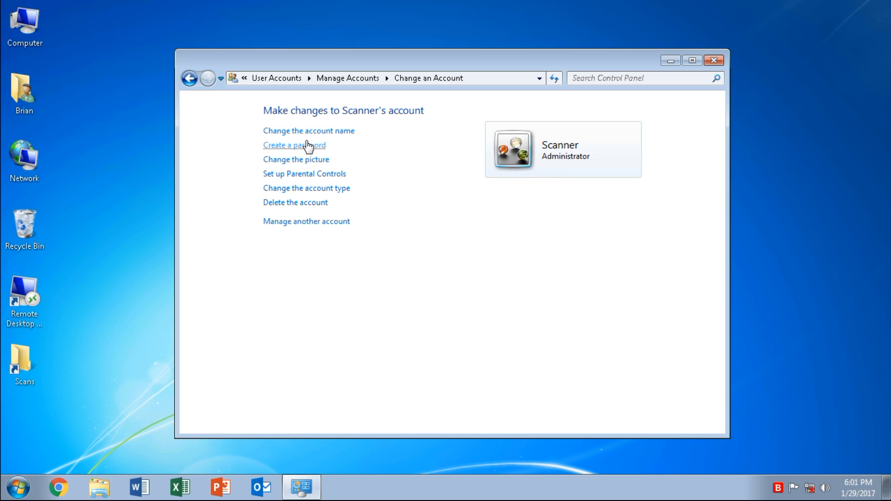
- Create a confirmed password and hint for the Scanner account
left_click(294, 145)
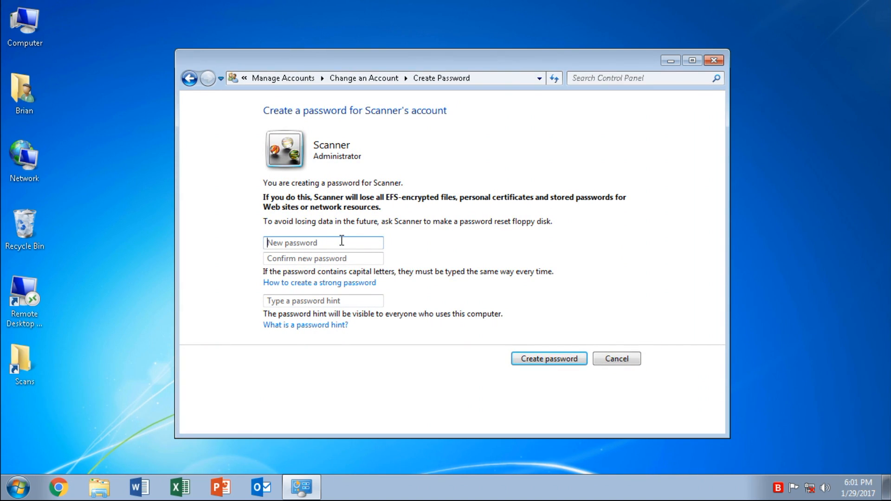
type("••")
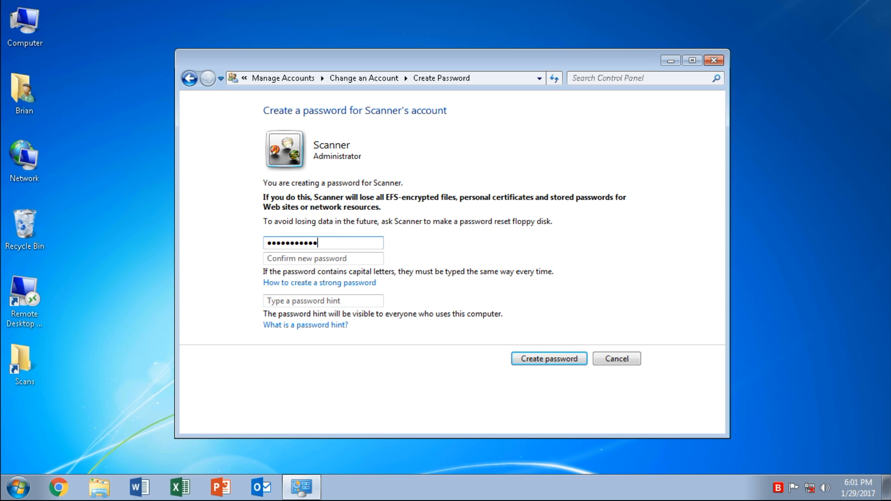
type("••••••")
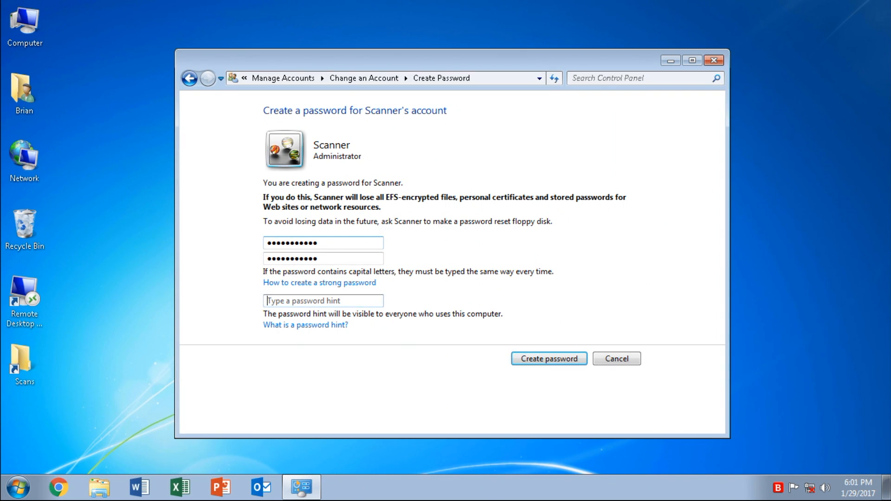
type("1")
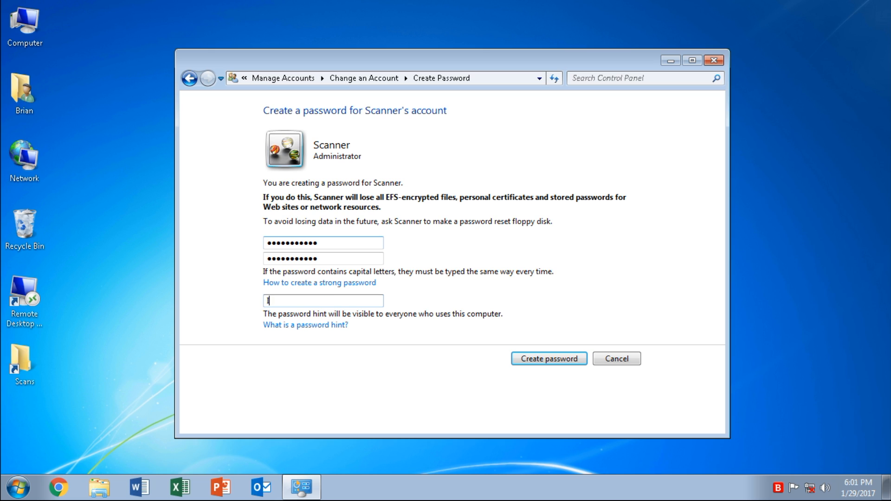
type("kon")
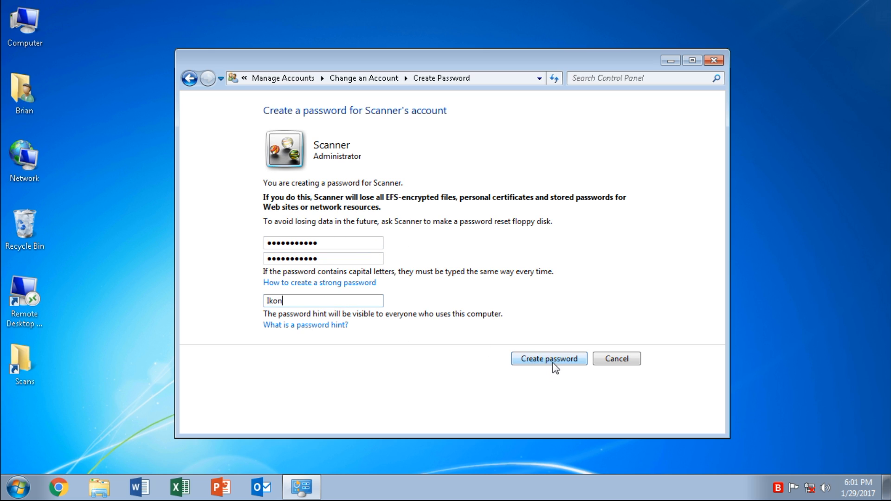
left_click(548, 359)
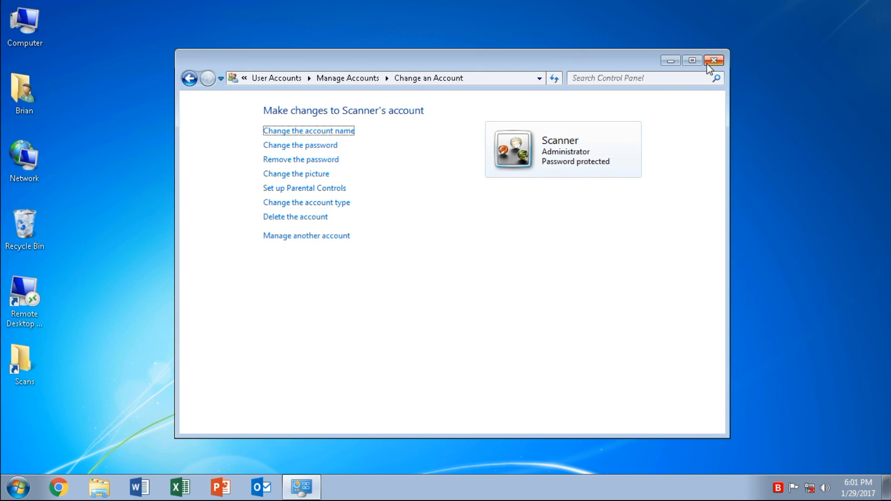
- Close Control Panel and open Web Image Monitor's Change Folder Authentication Password page
left_click(714, 60)
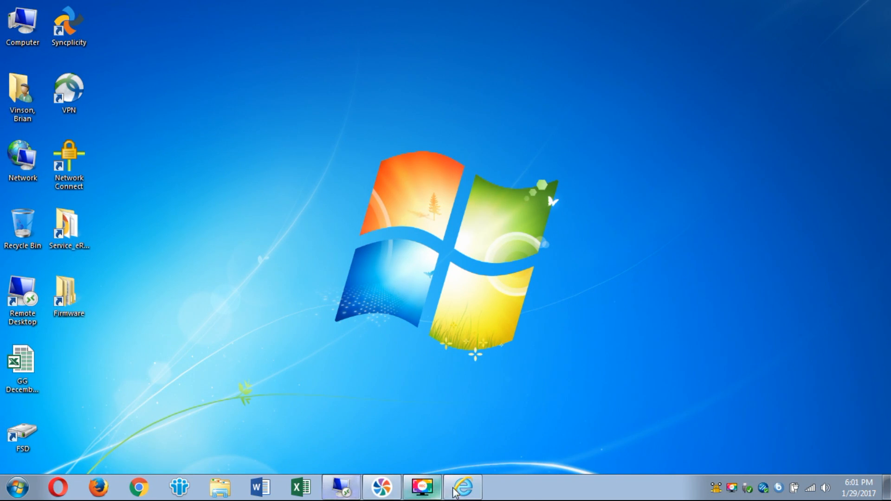
left_click(463, 487)
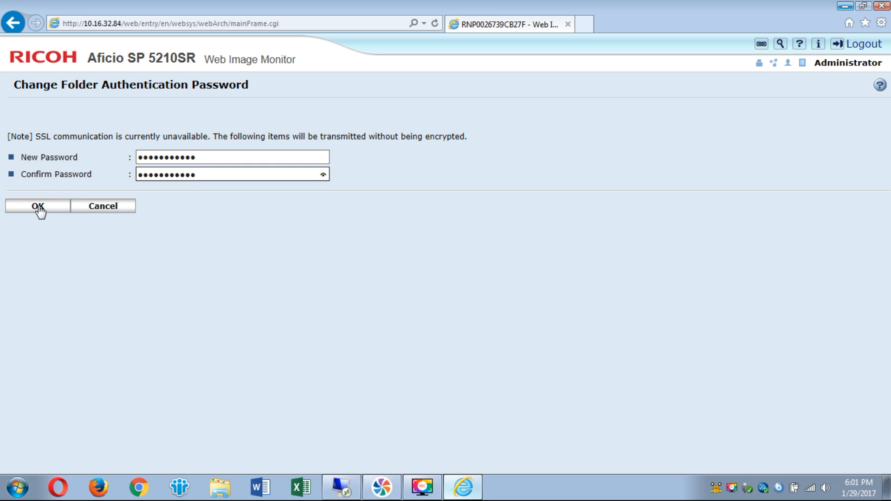
left_click(37, 206)
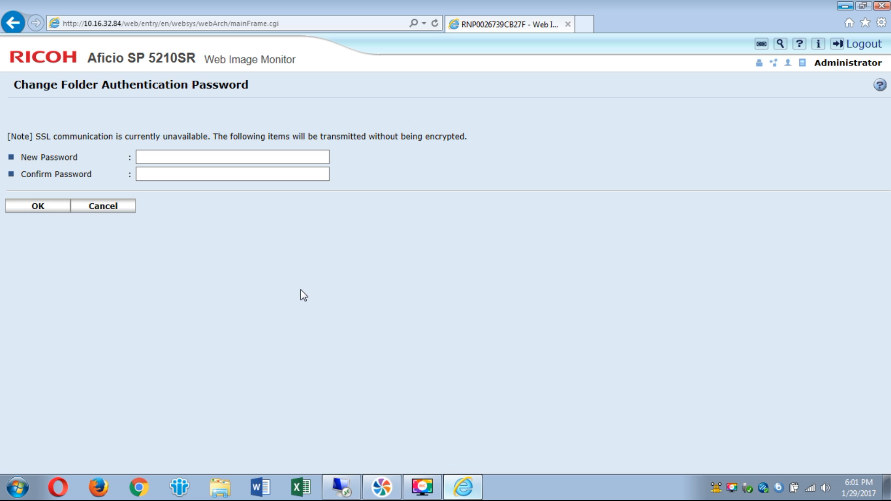
mouse_move(354, 271)
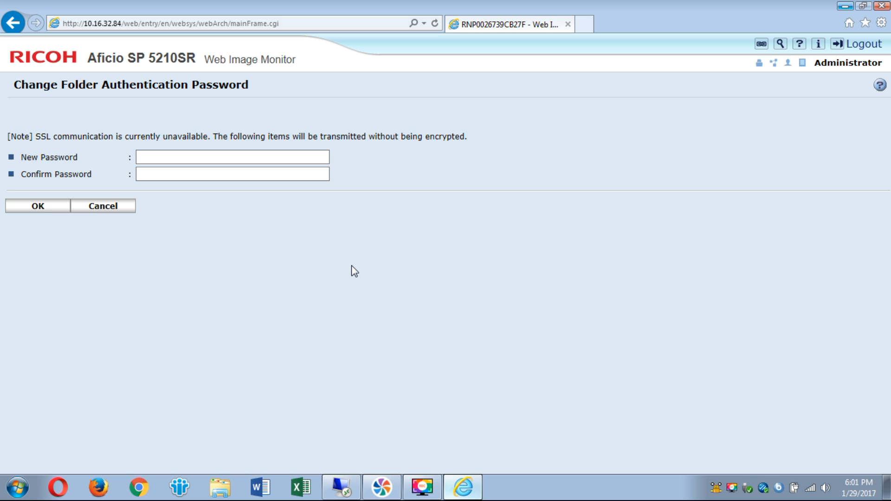
- Return to the entry form and enter the folder path \\XPS\Scans
left_click(37, 205)
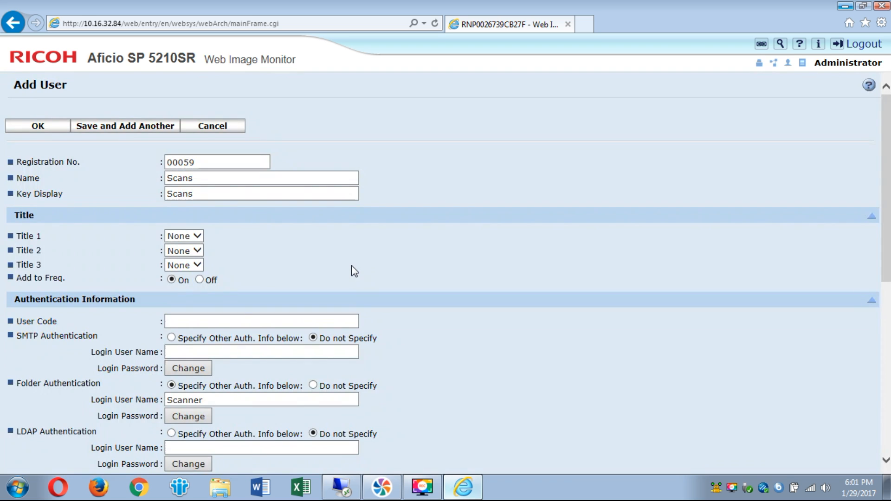
scroll("down", 3)
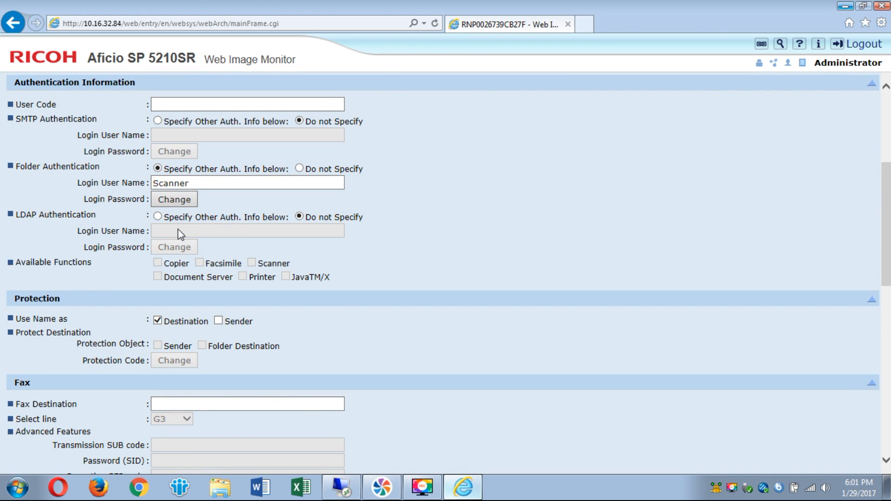
scroll("down", 3)
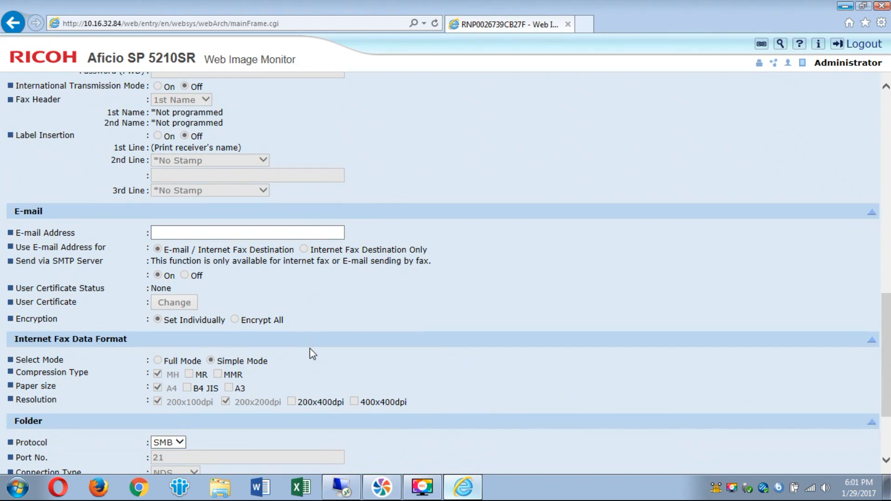
mouse_move(341, 317)
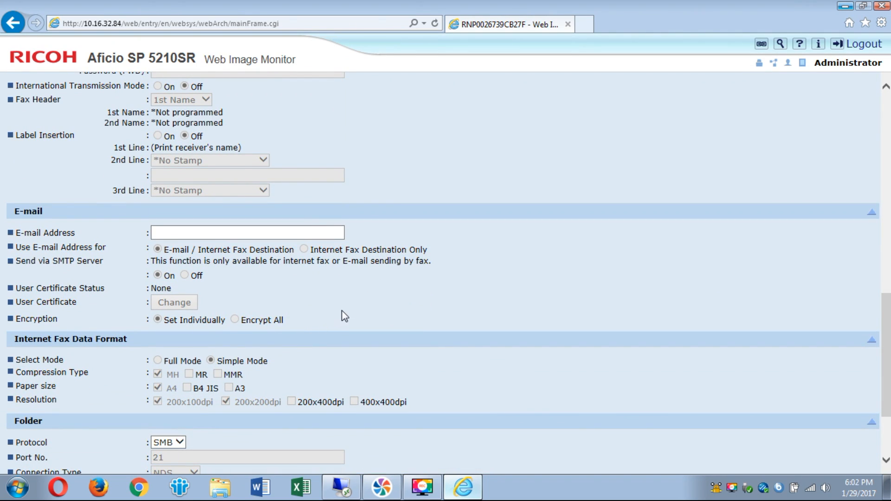
scroll("down", 3)
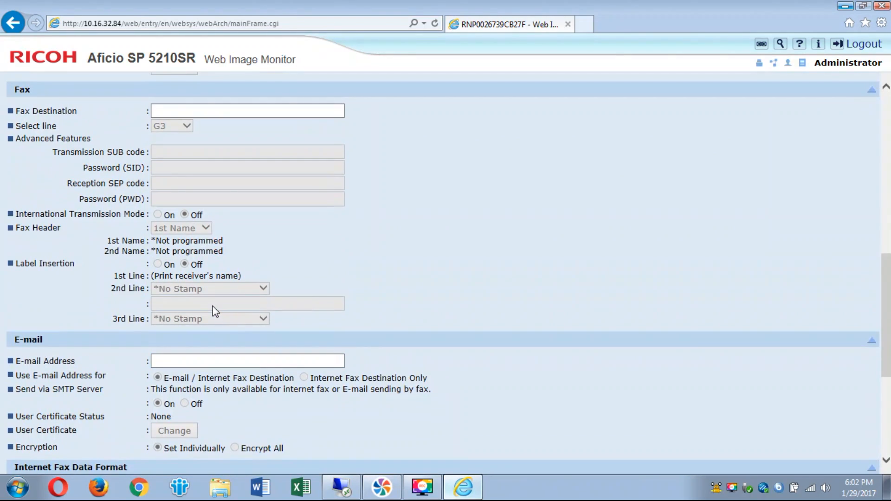
scroll("up", 3)
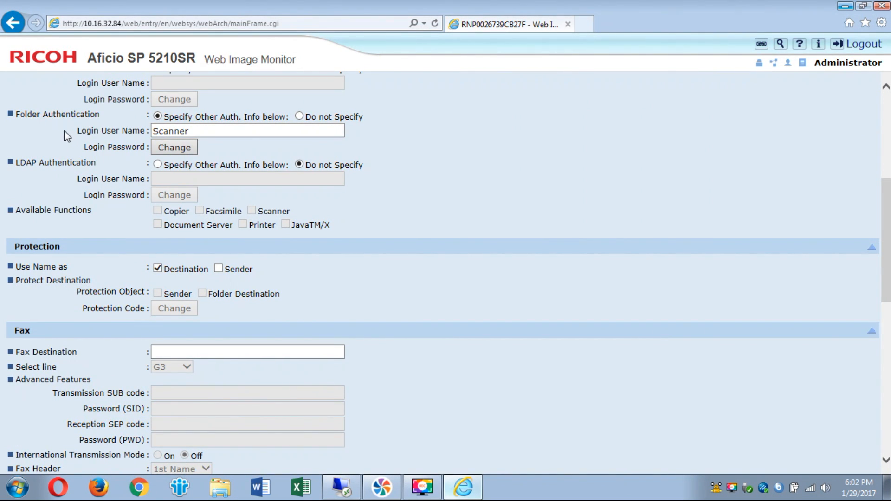
scroll("down", 3)
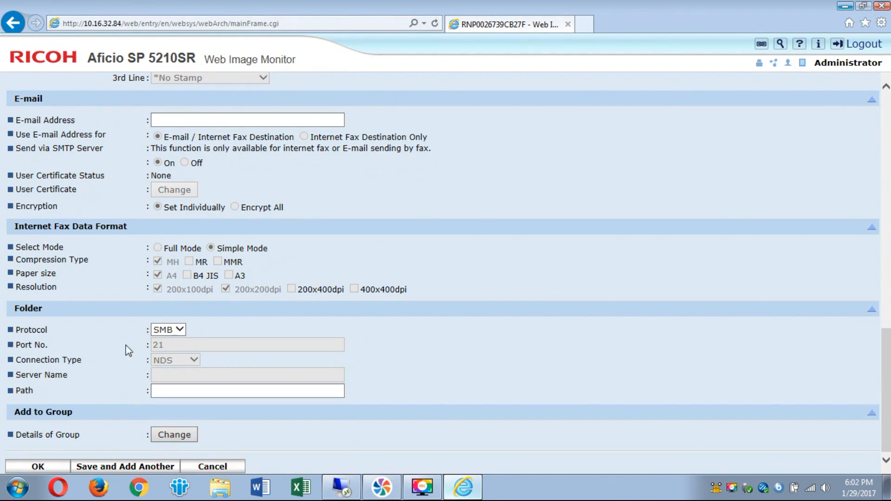
left_click(247, 391)
type("\\\\XPS\\Scans")
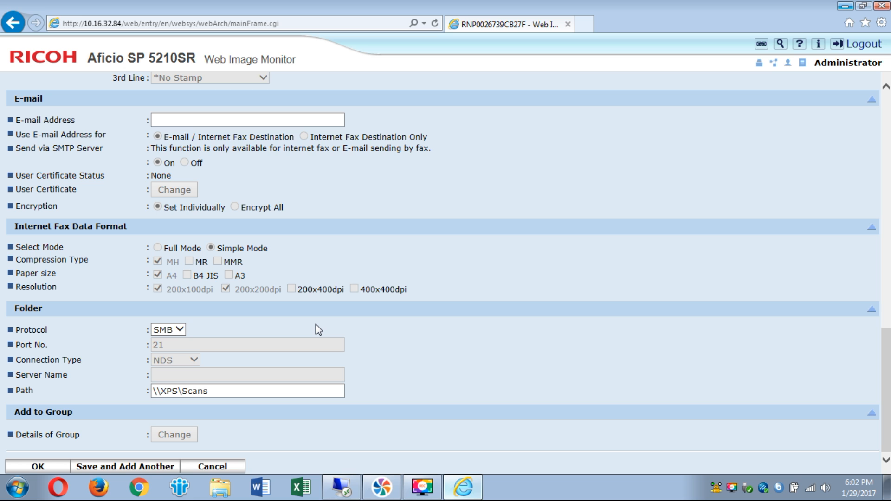
- Save the Scans entry and jump to the Address List's last page showing 00059
left_click(37, 466)
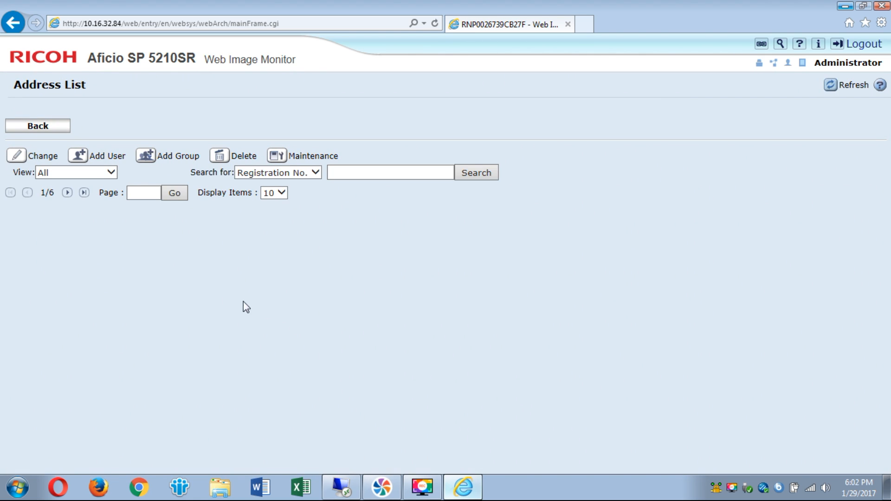
left_click(84, 193)
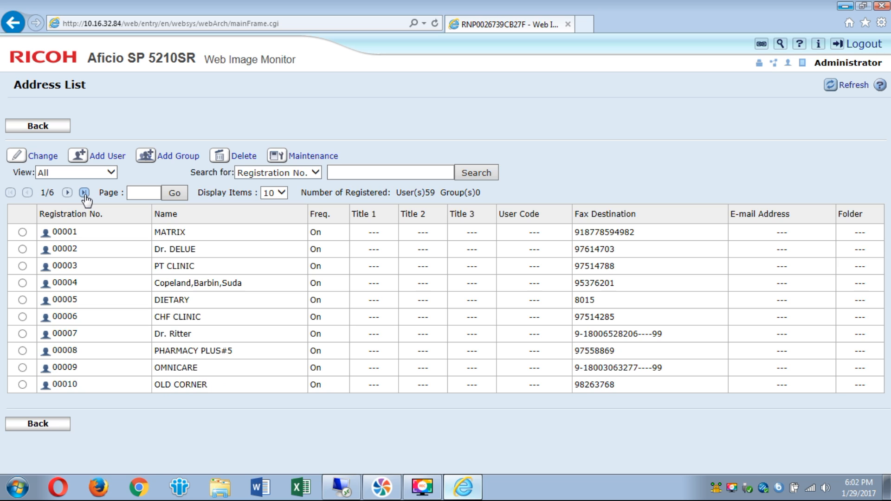
left_click(84, 192)
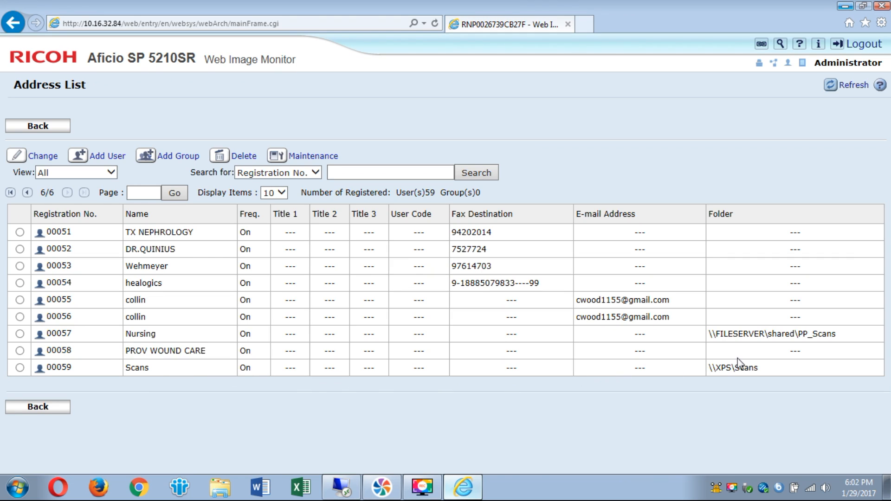
mouse_move(763, 377)
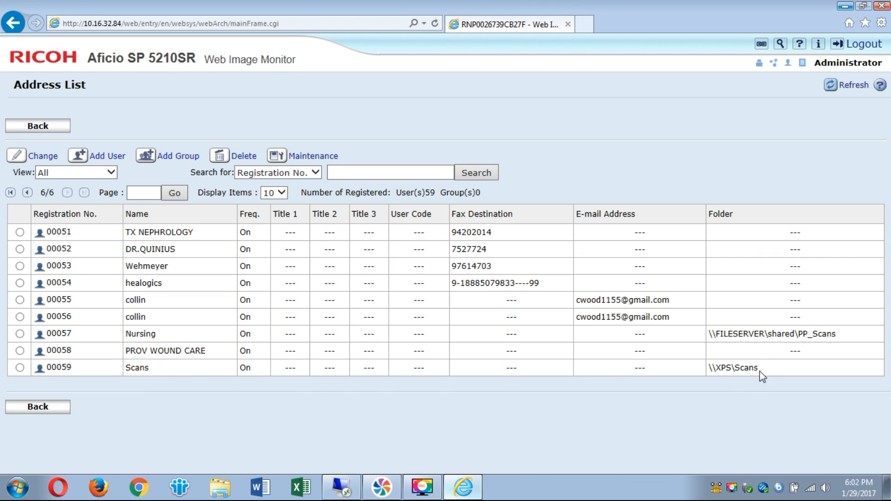
mouse_move(153, 371)
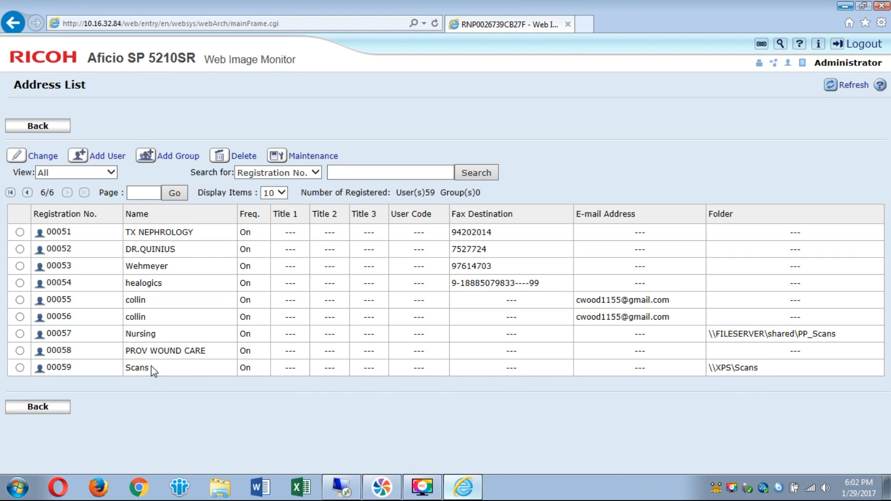
mouse_move(165, 385)
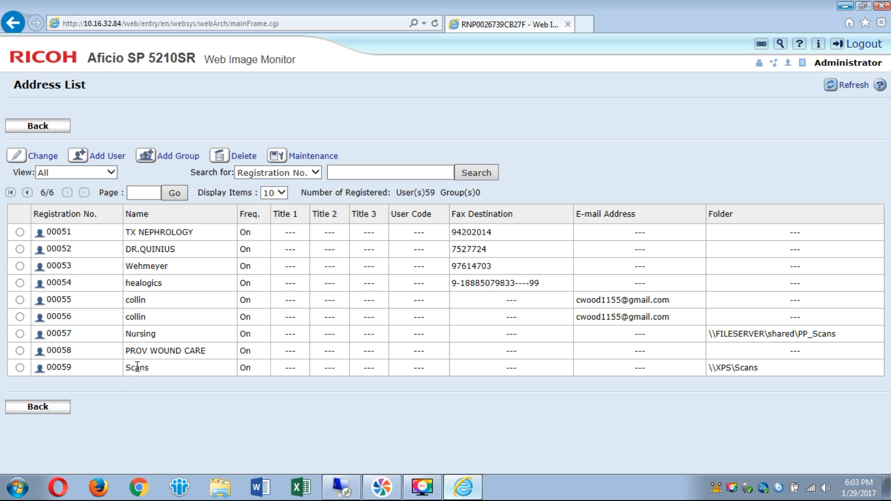
mouse_move(759, 388)
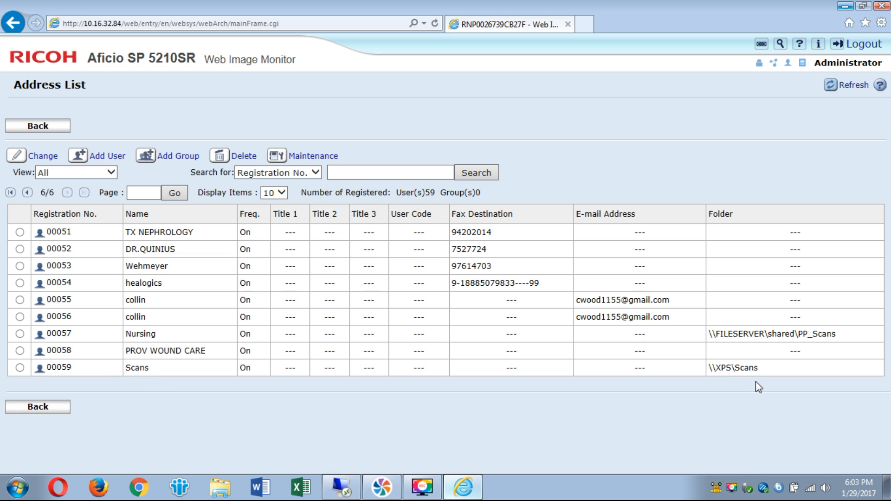
mouse_move(357, 409)
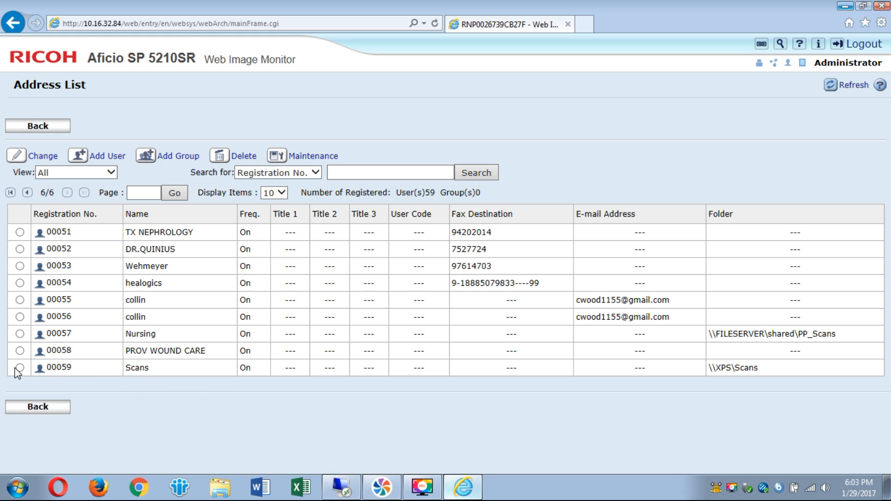
- Select entry 00059 Scans, delete it, and confirm the deletion
left_click(19, 367)
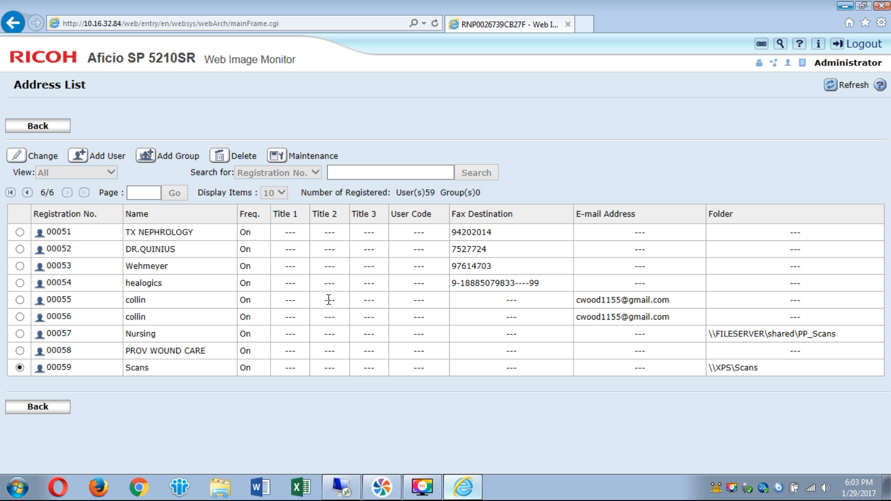
left_click(245, 155)
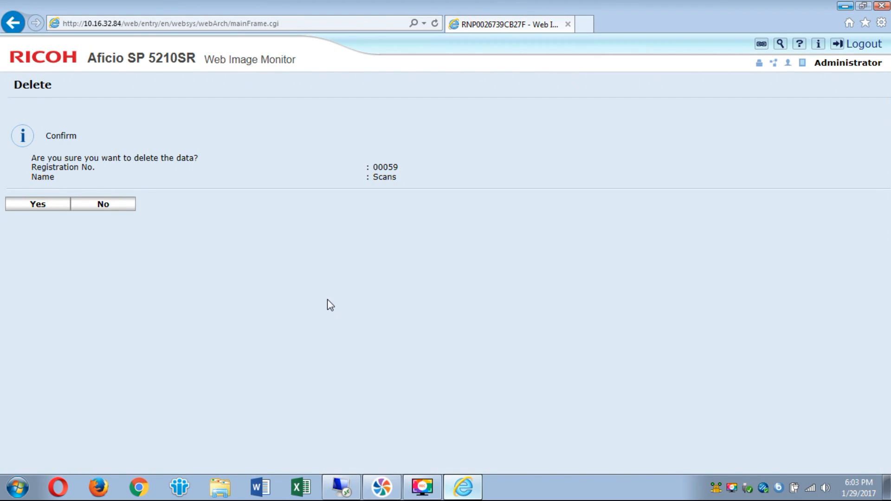
mouse_move(167, 239)
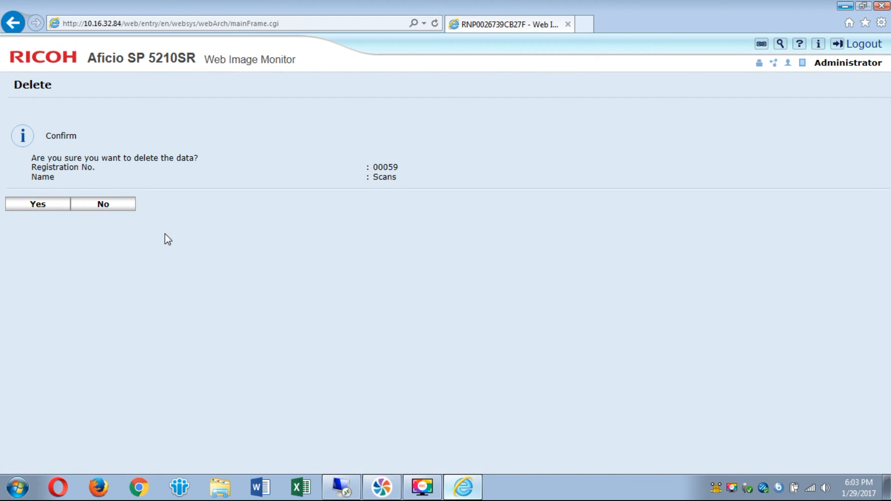
mouse_move(271, 250)
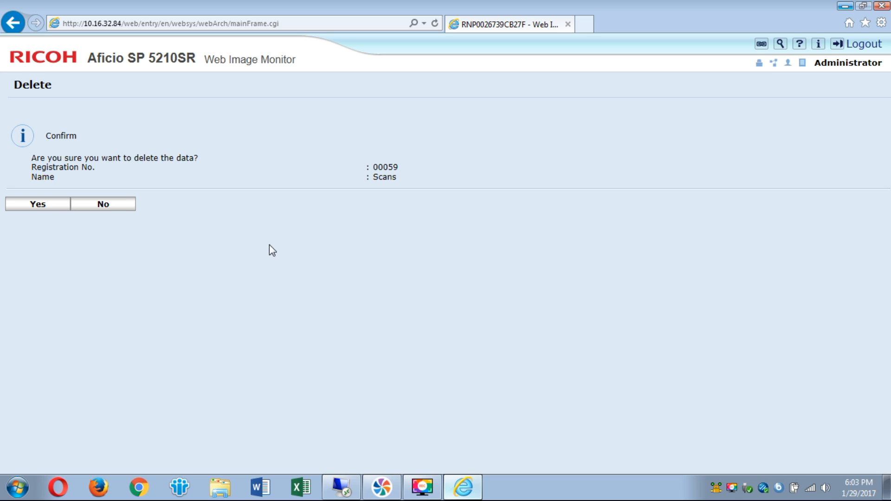
left_click(38, 203)
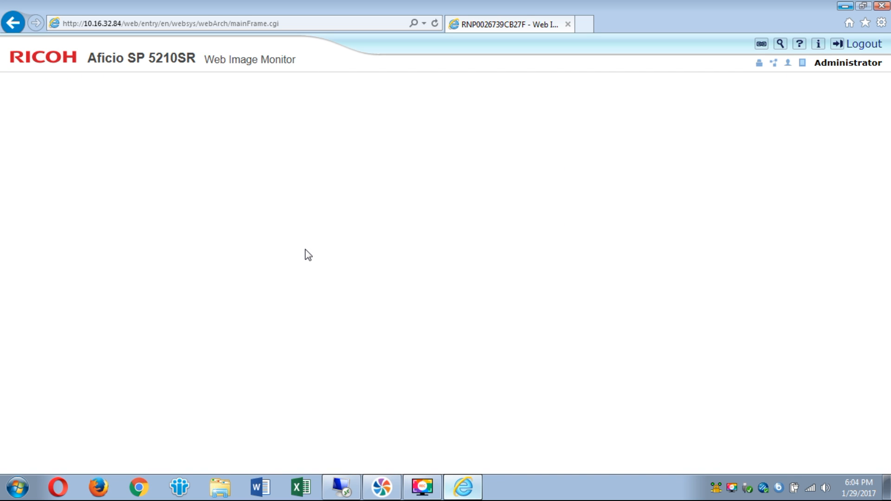
mouse_move(375, 183)
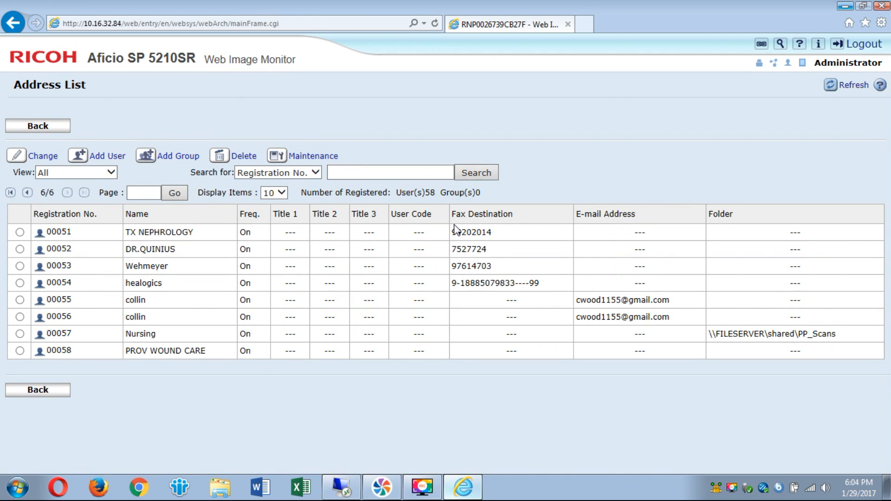
mouse_move(396, 395)
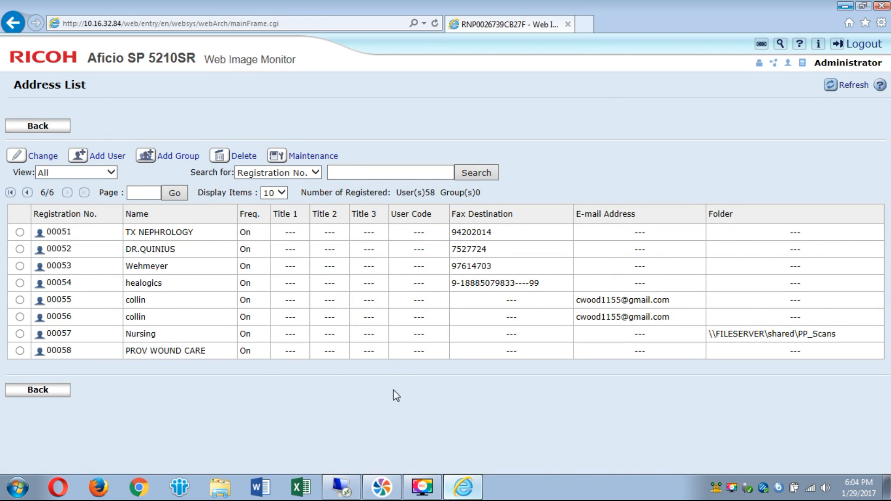